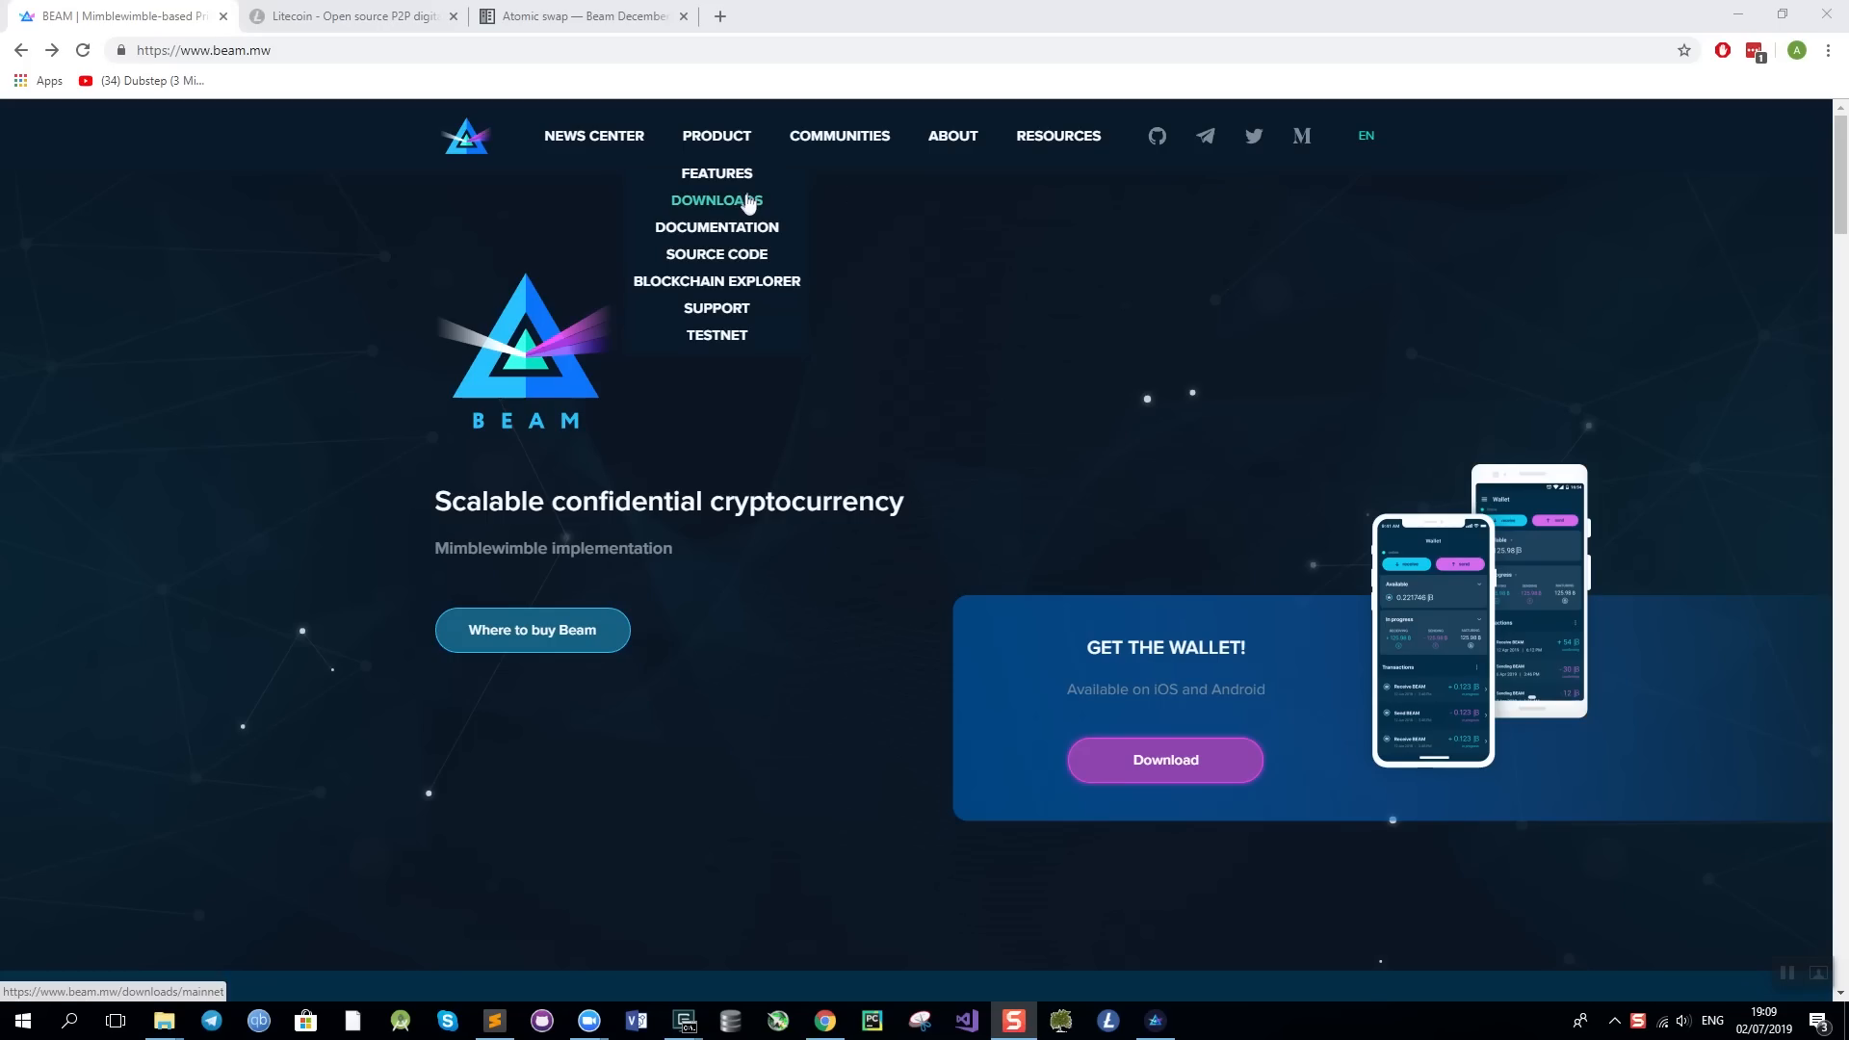
# Browse the Beam Windows mainnet downloads, then view the desktop wallet's 10 BEAM balance.
pyautogui.click(715, 199)
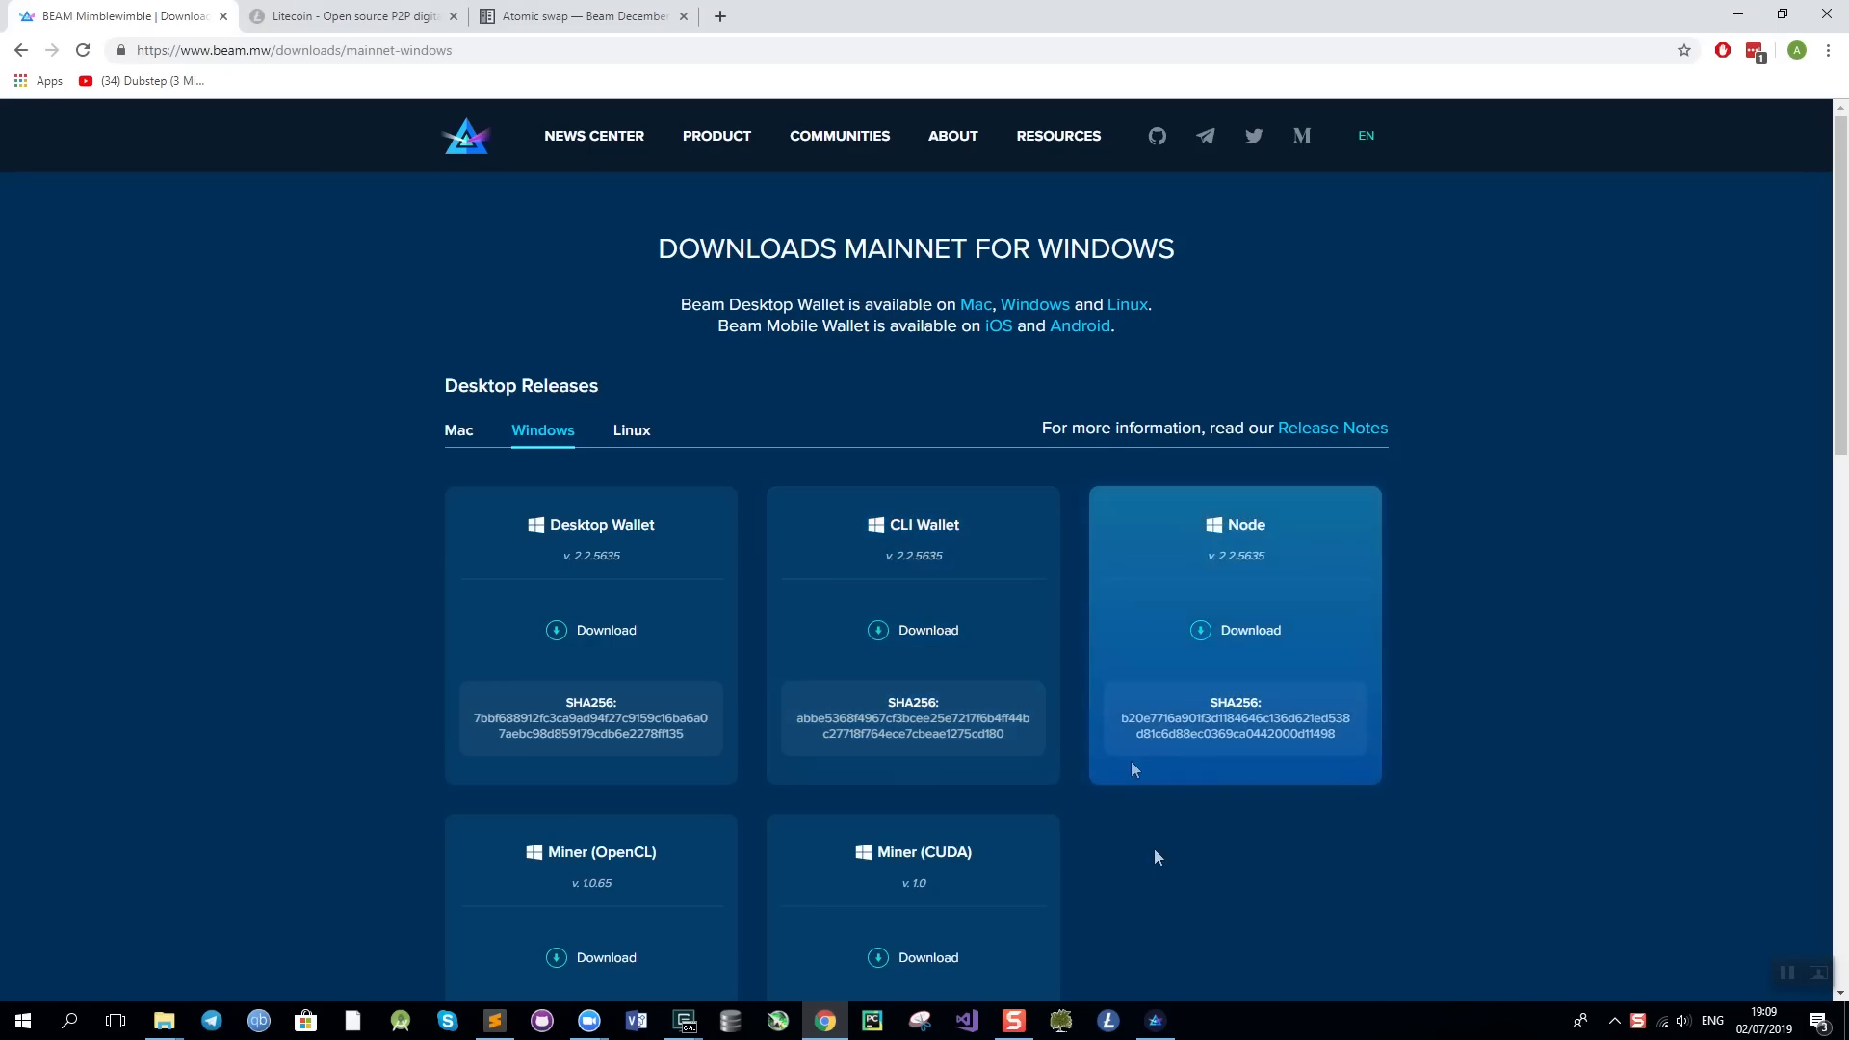
pyautogui.click(1151, 1029)
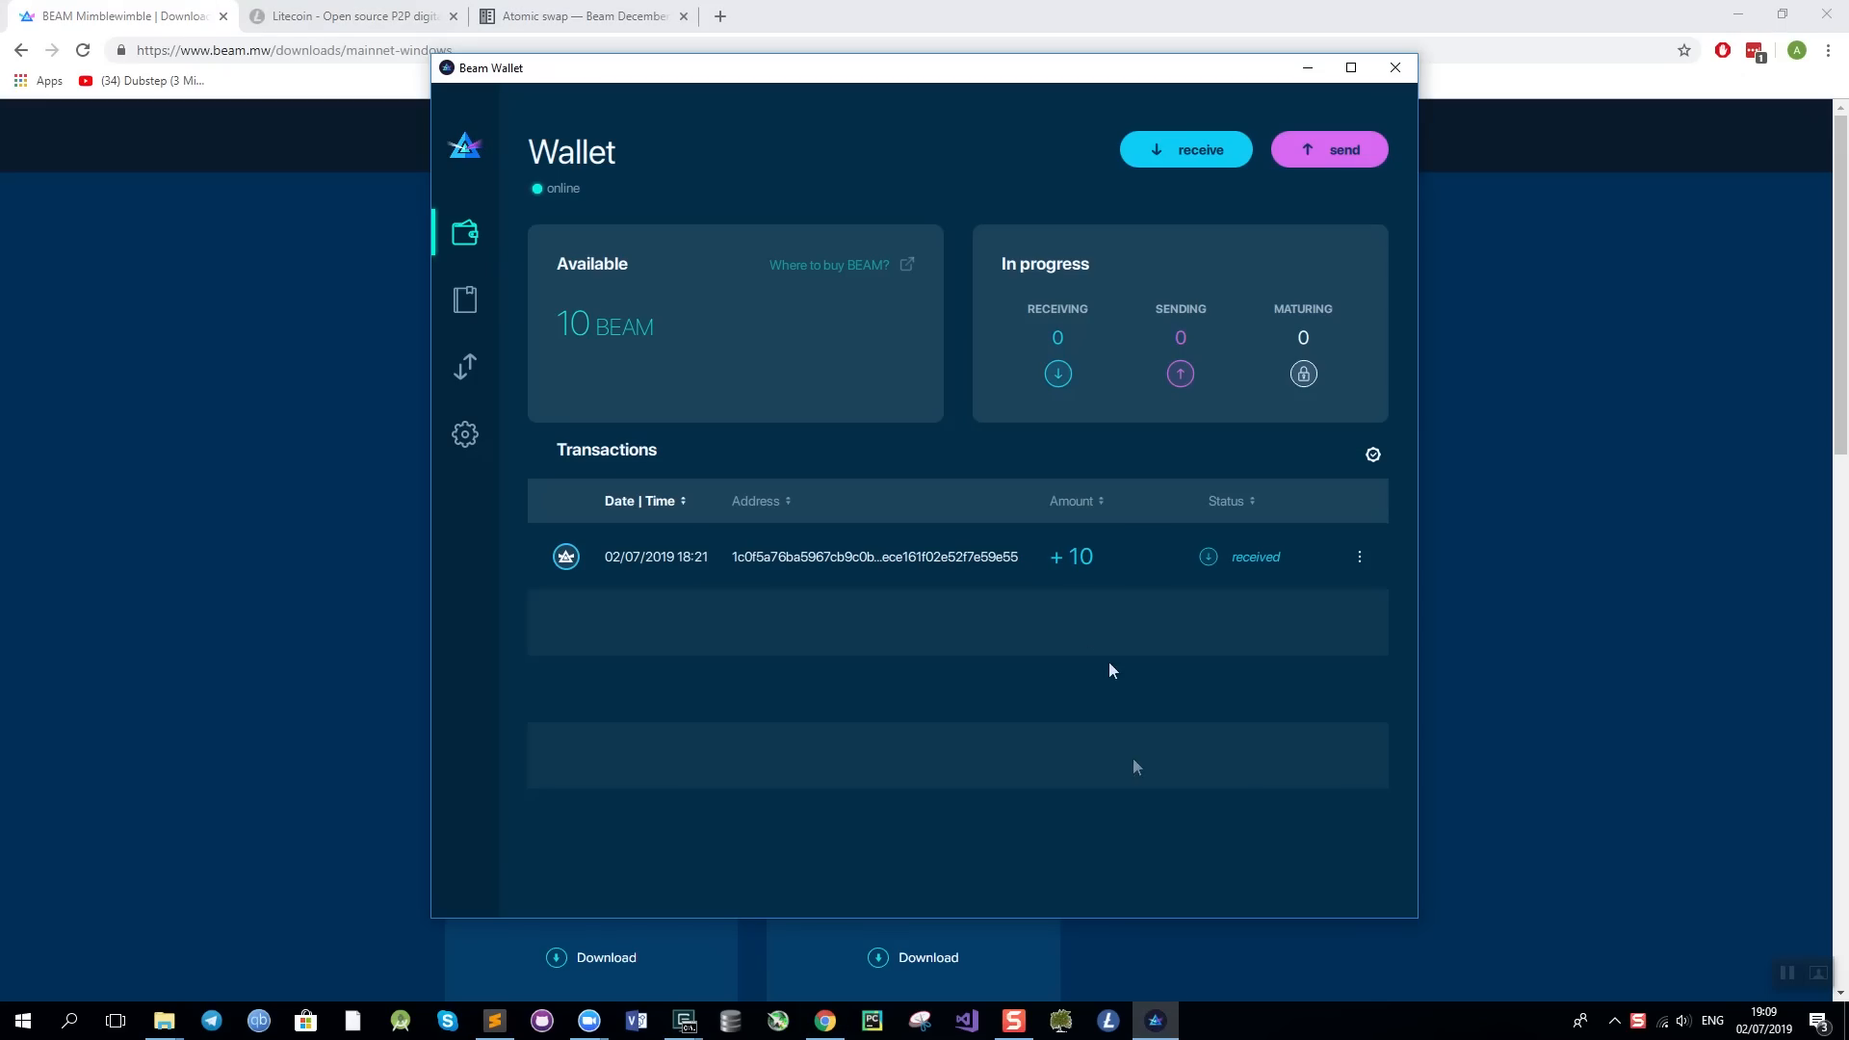
pyautogui.moveTo(821, 381)
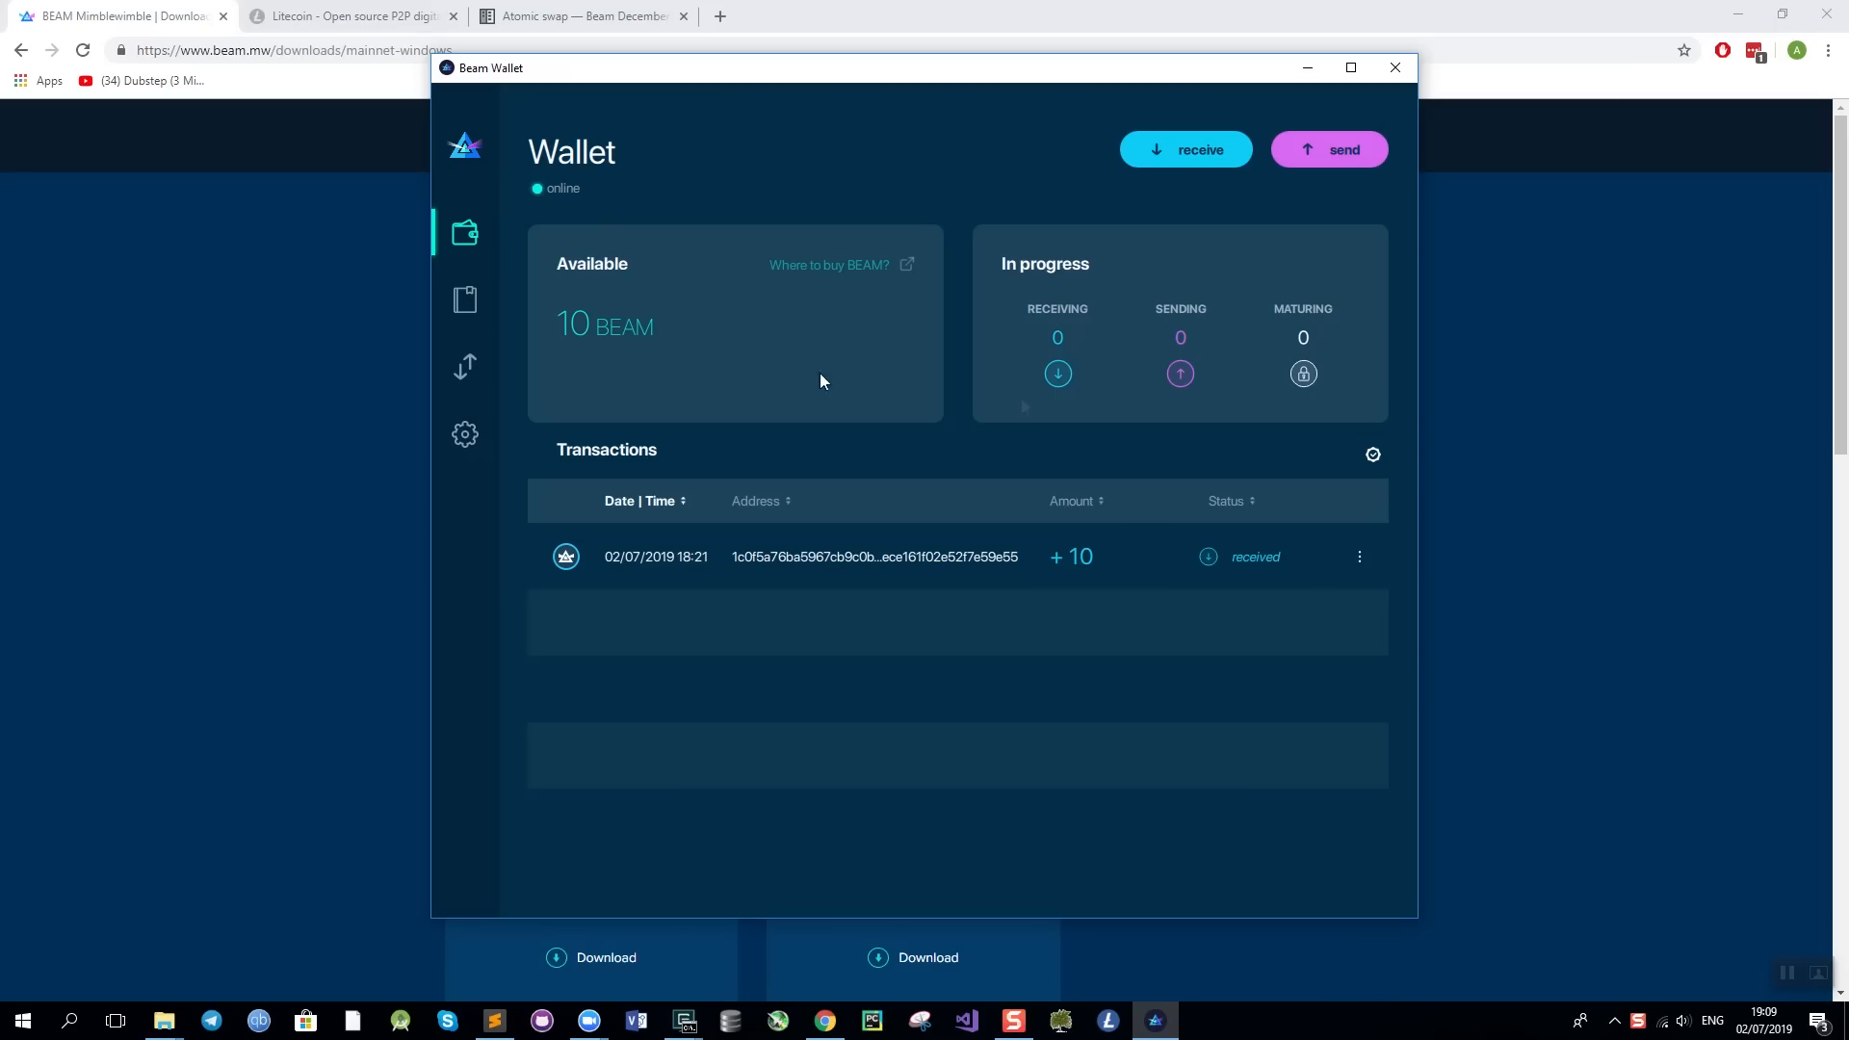
pyautogui.moveTo(684, 327)
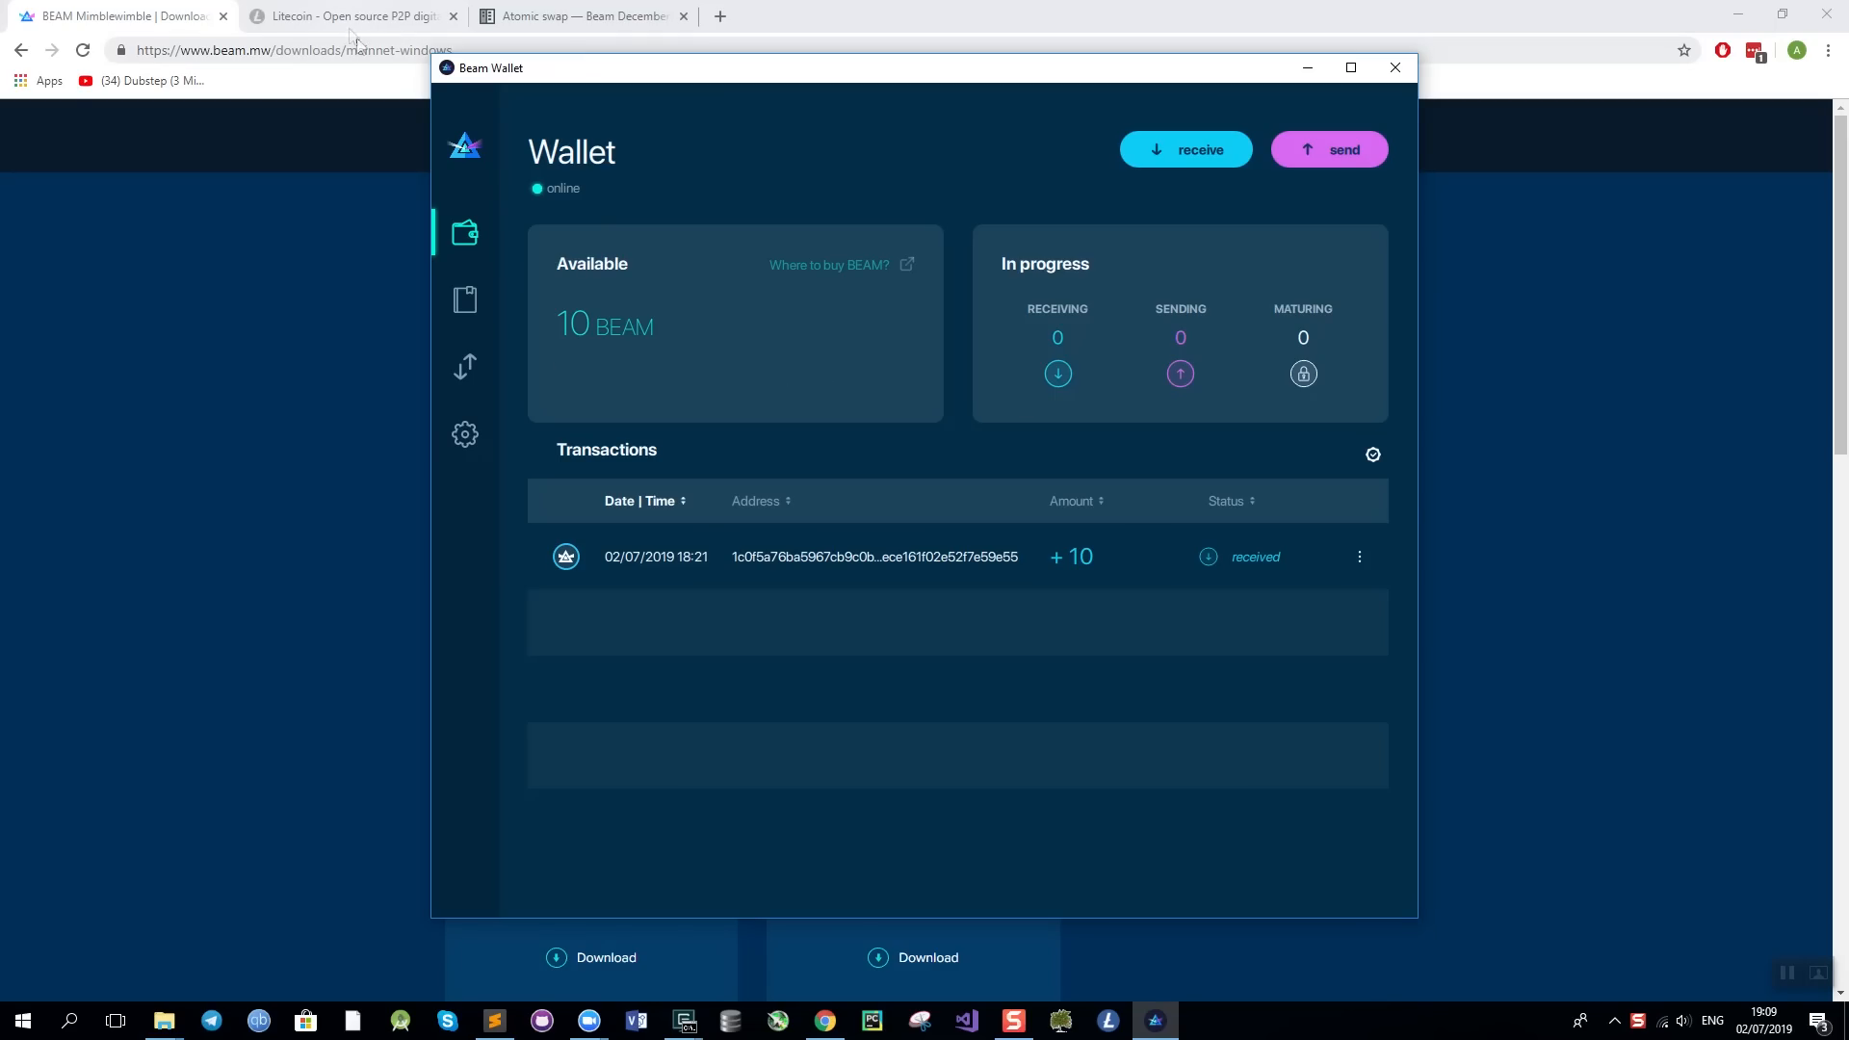
# Switch to the litecoin.org tab showing the Litecoin Core 0.17.1 Windows download.
pyautogui.click(351, 16)
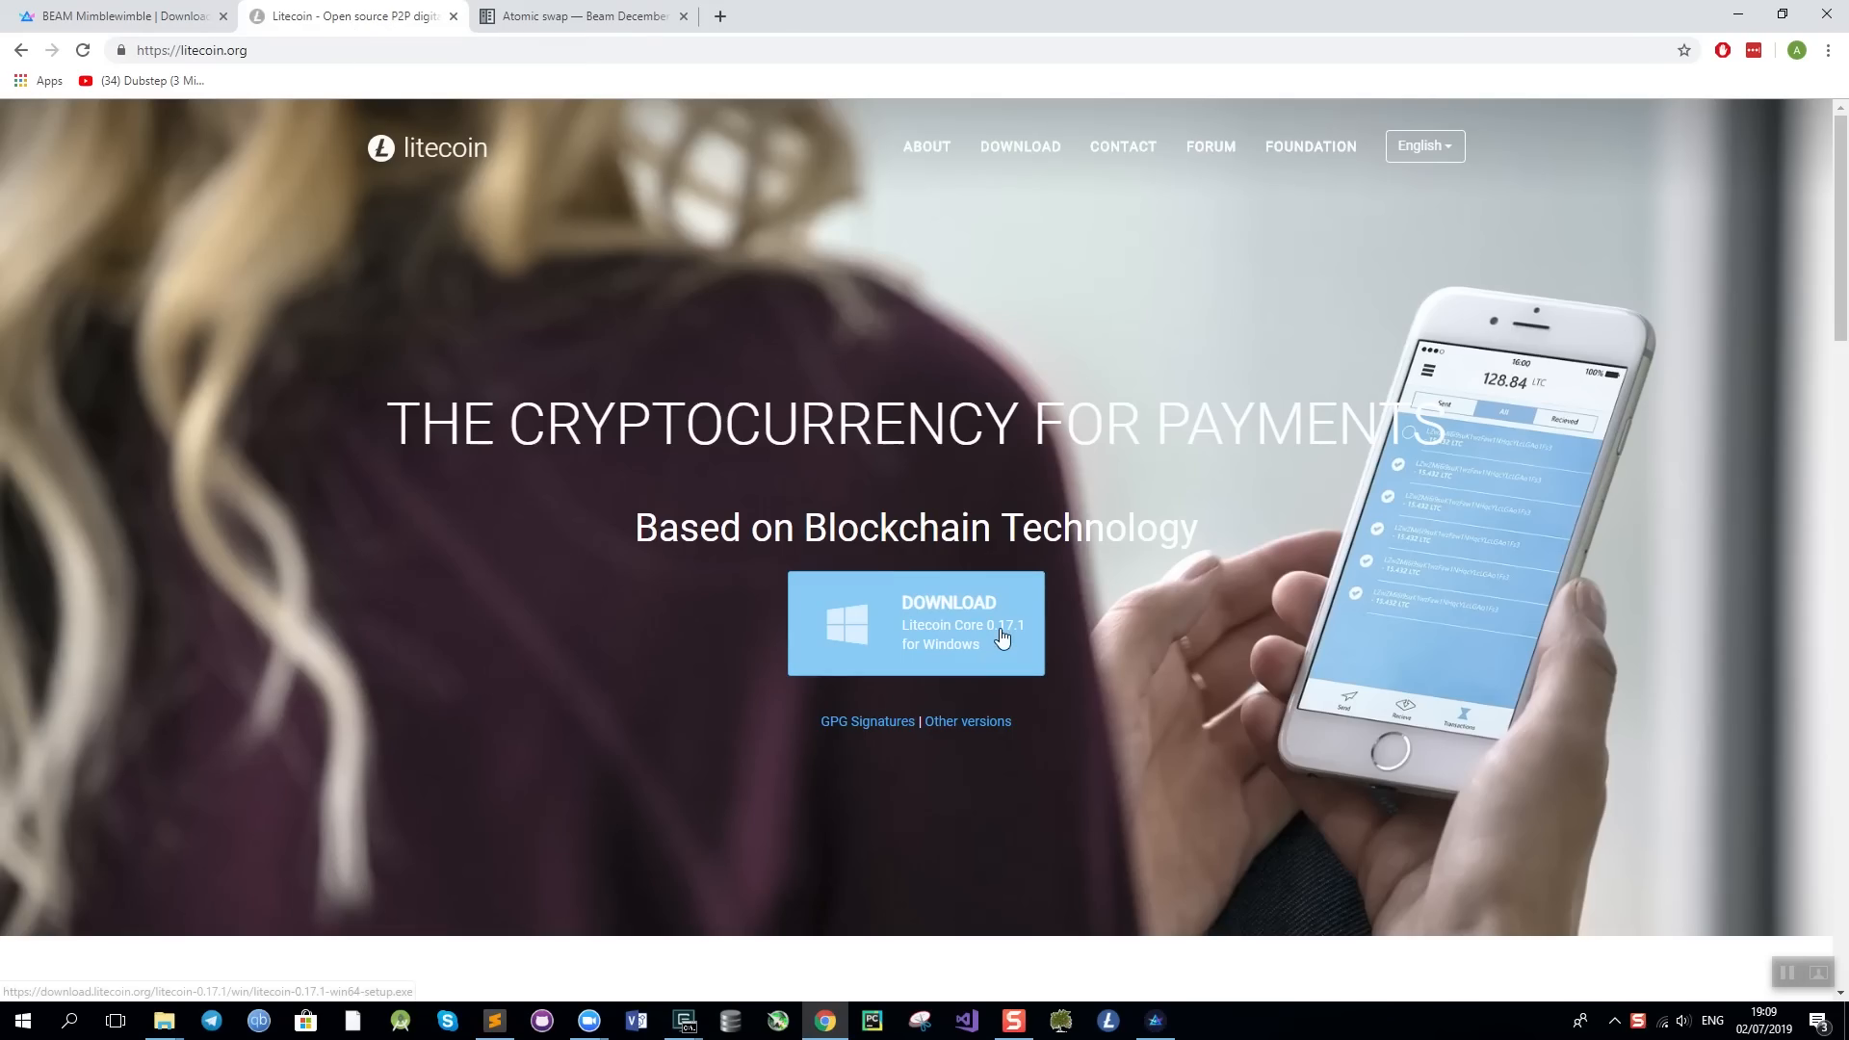
pyautogui.moveTo(1110, 525)
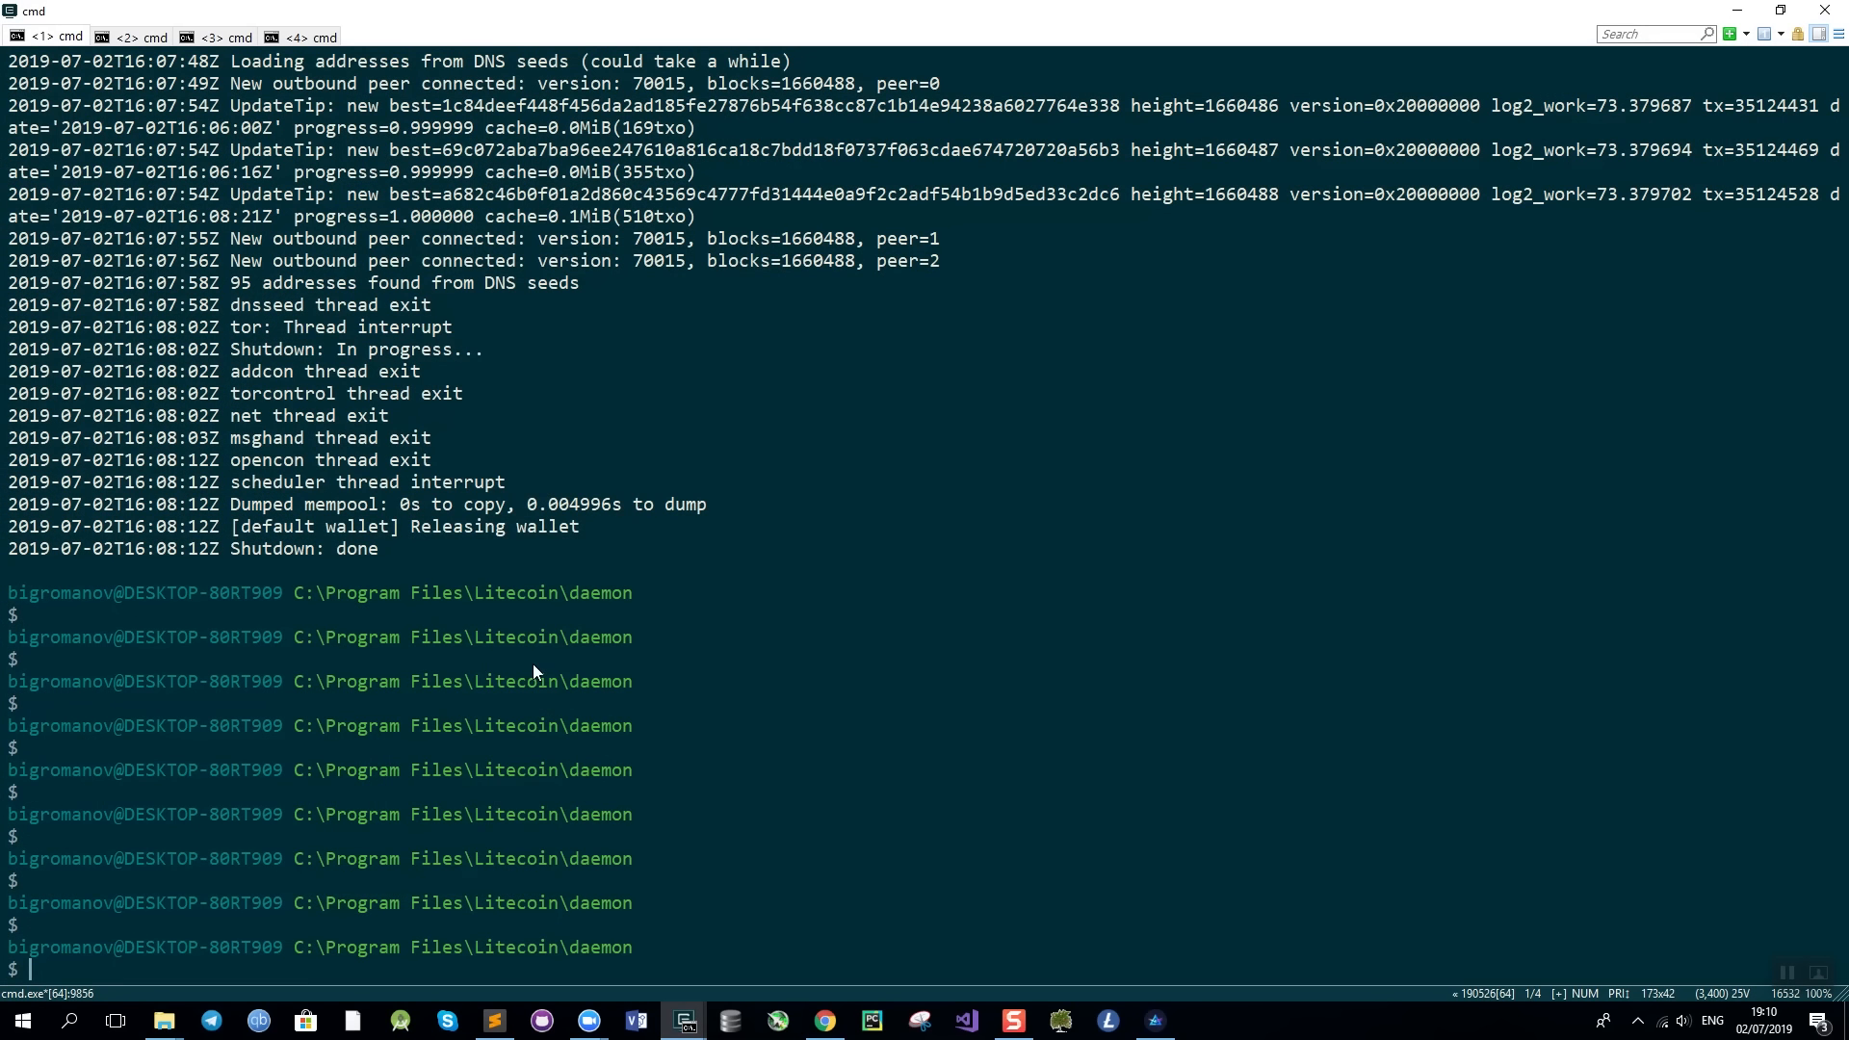
pyautogui.moveTo(755, 537)
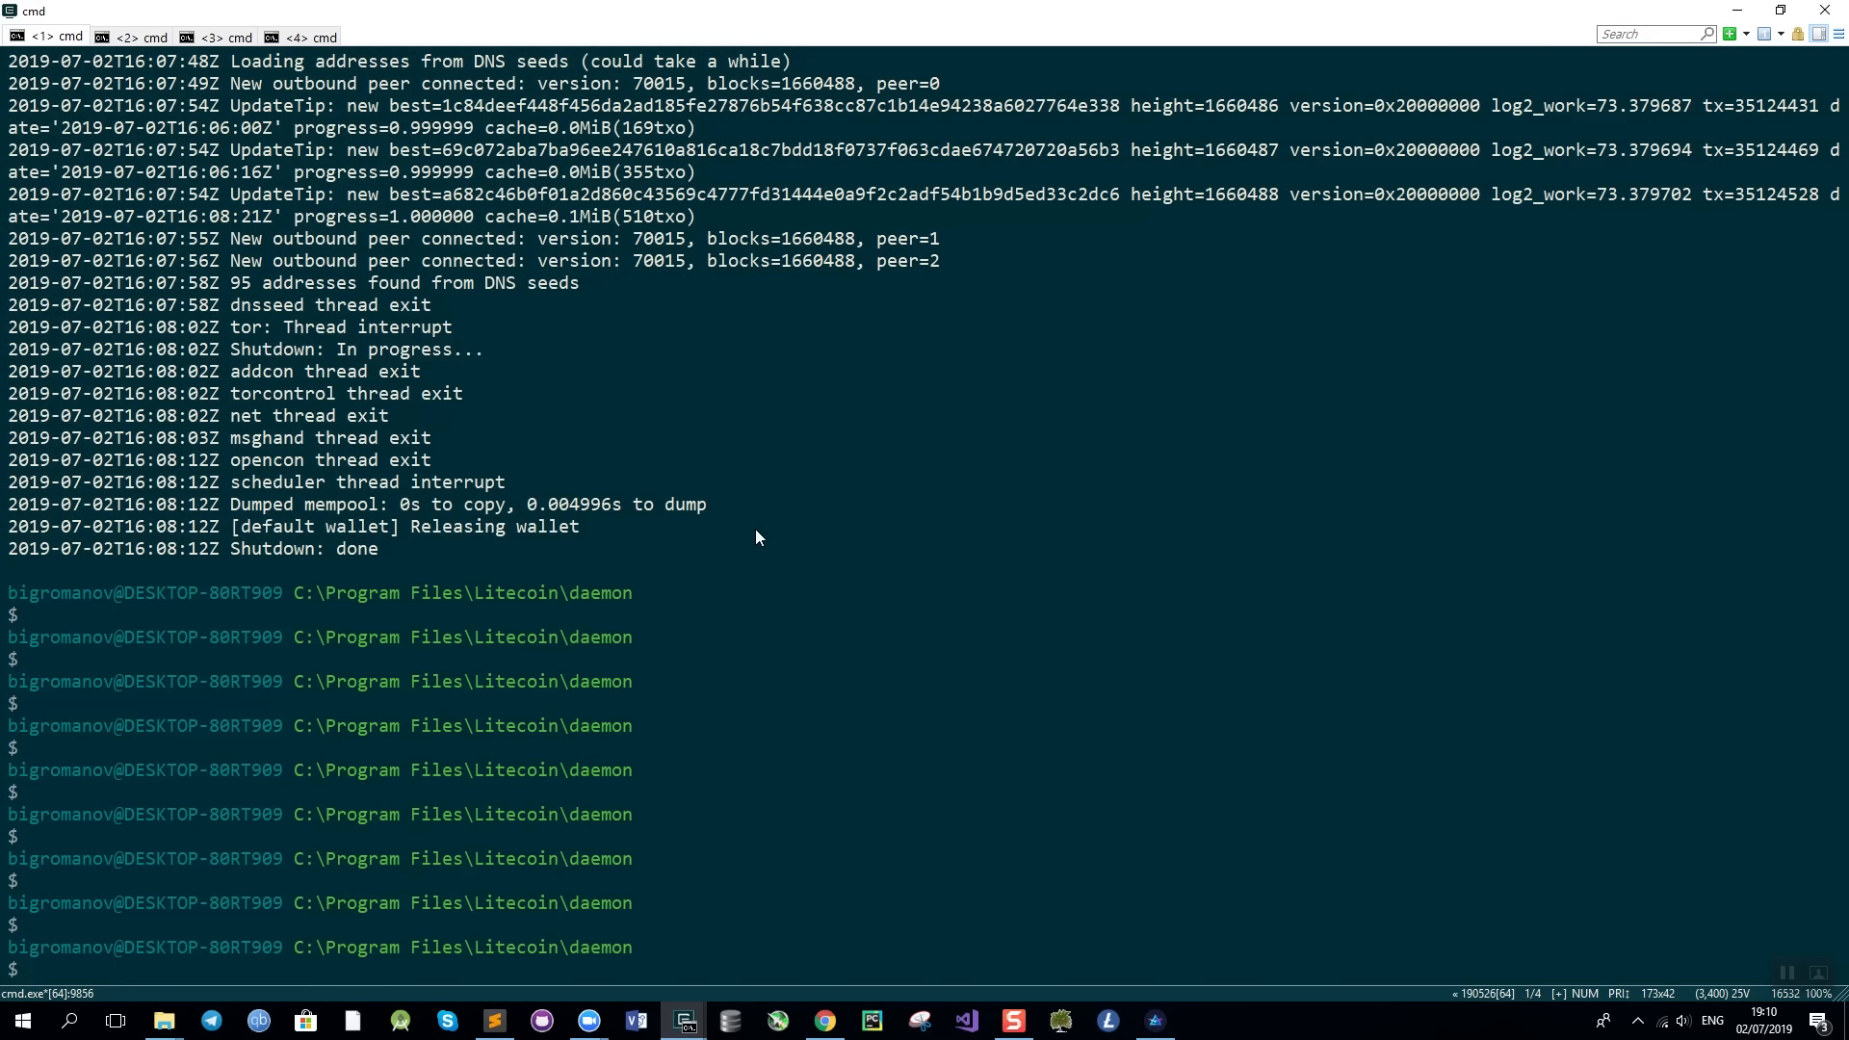
pyautogui.write('litecoind -server -datadir="C:\\Users\\bigromanov\\AppData\\Roaming\\Litecoin" -rpcuser=Alice -rpcpassword=123 -printtoconsole')
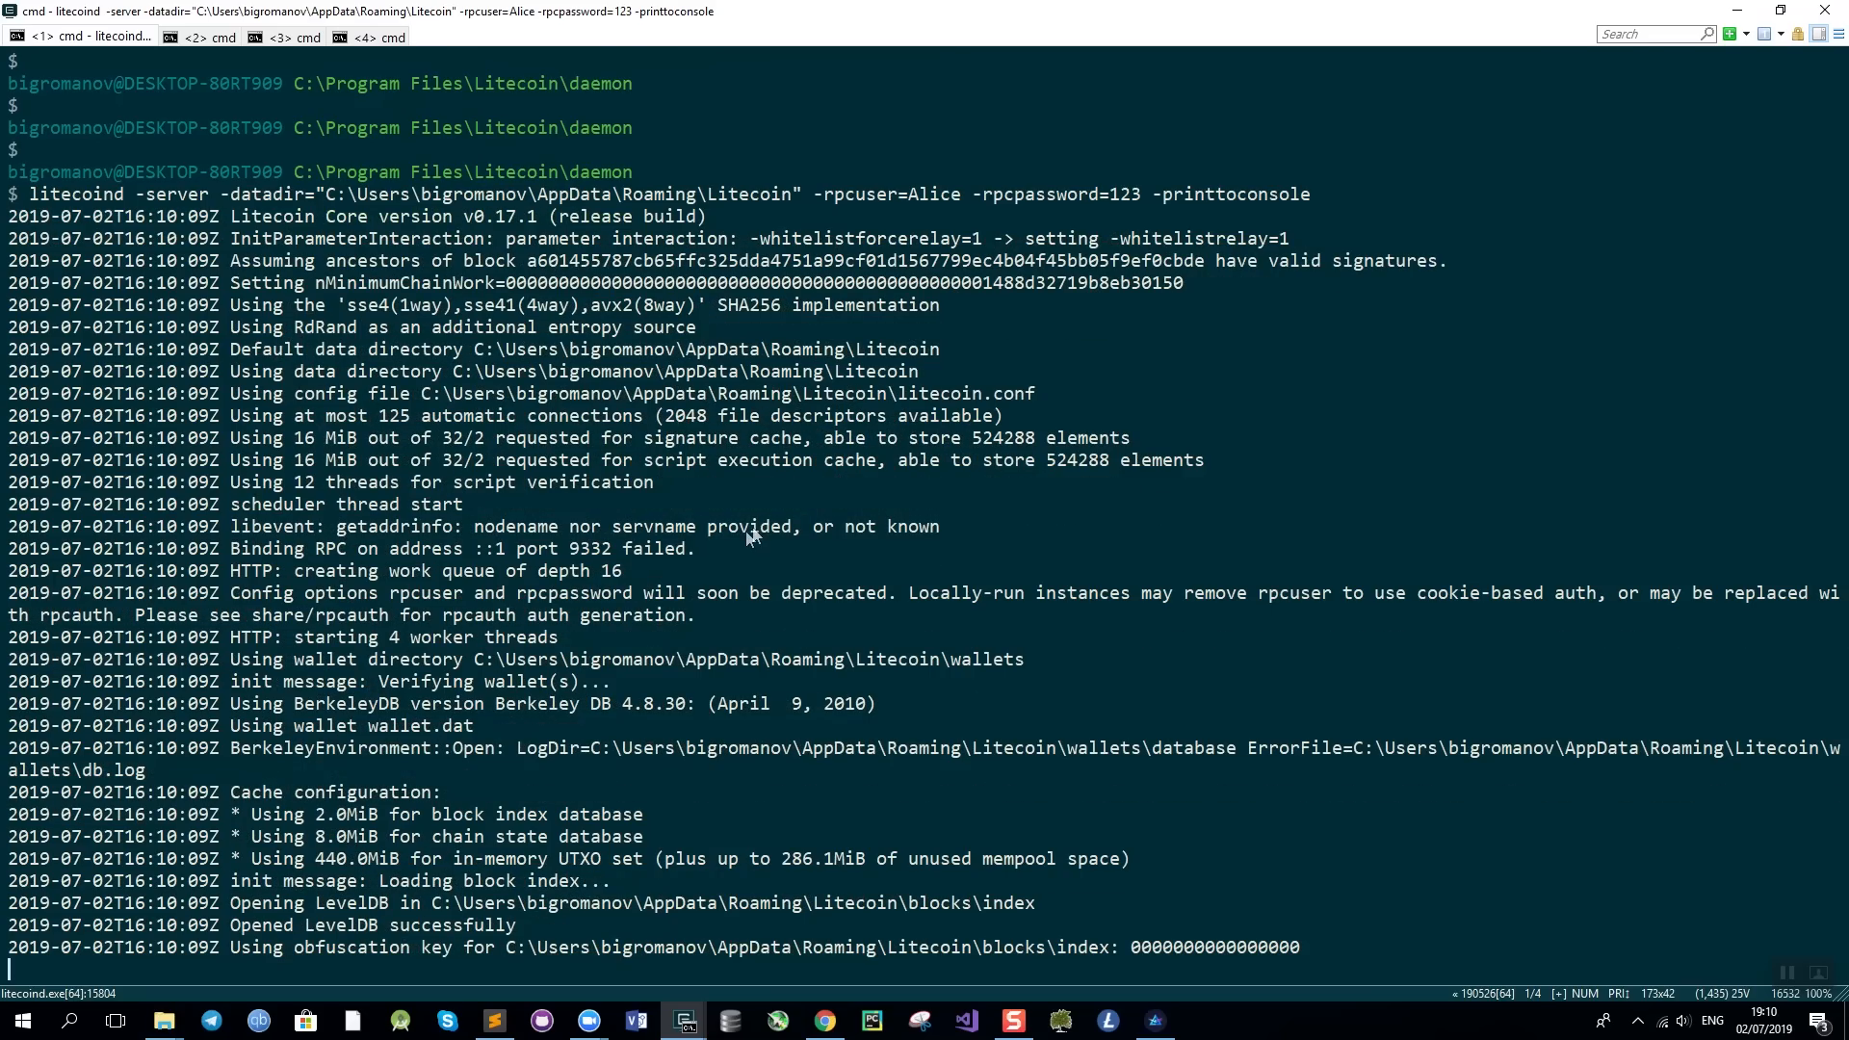
pyautogui.moveTo(784, 528)
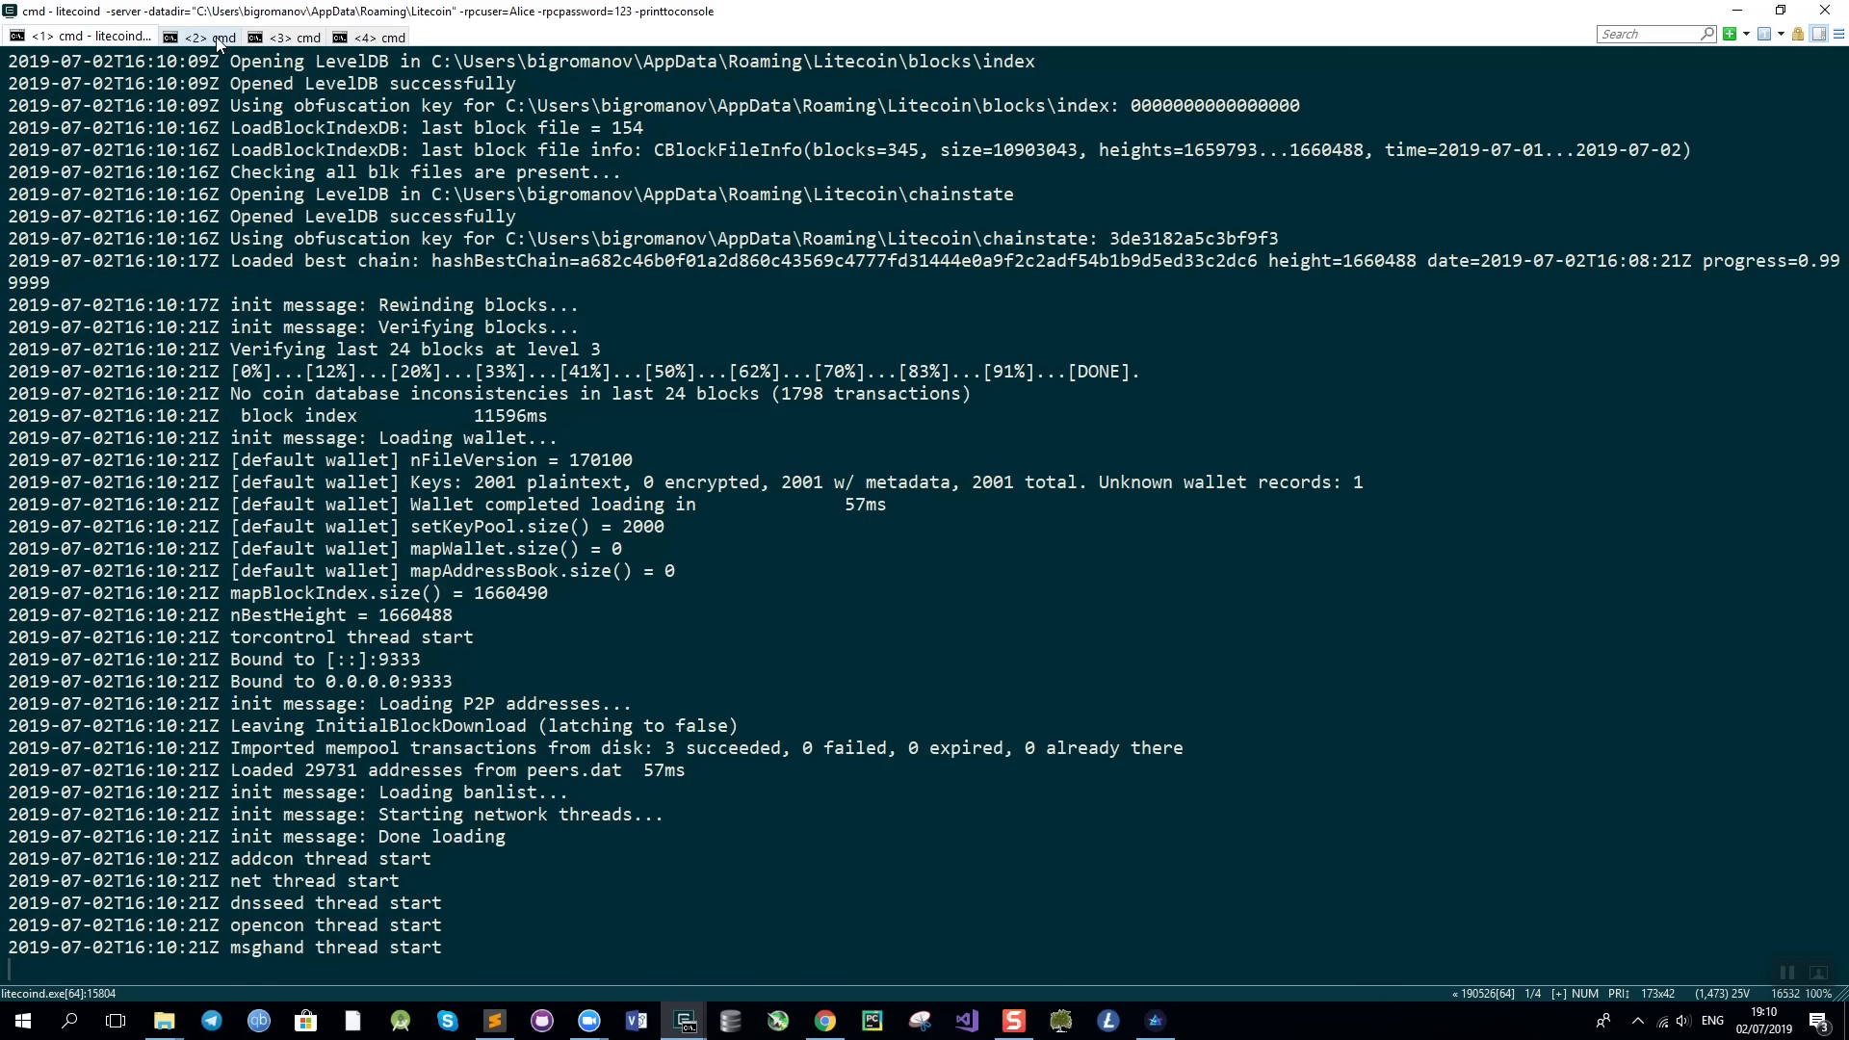
pyautogui.click(212, 37)
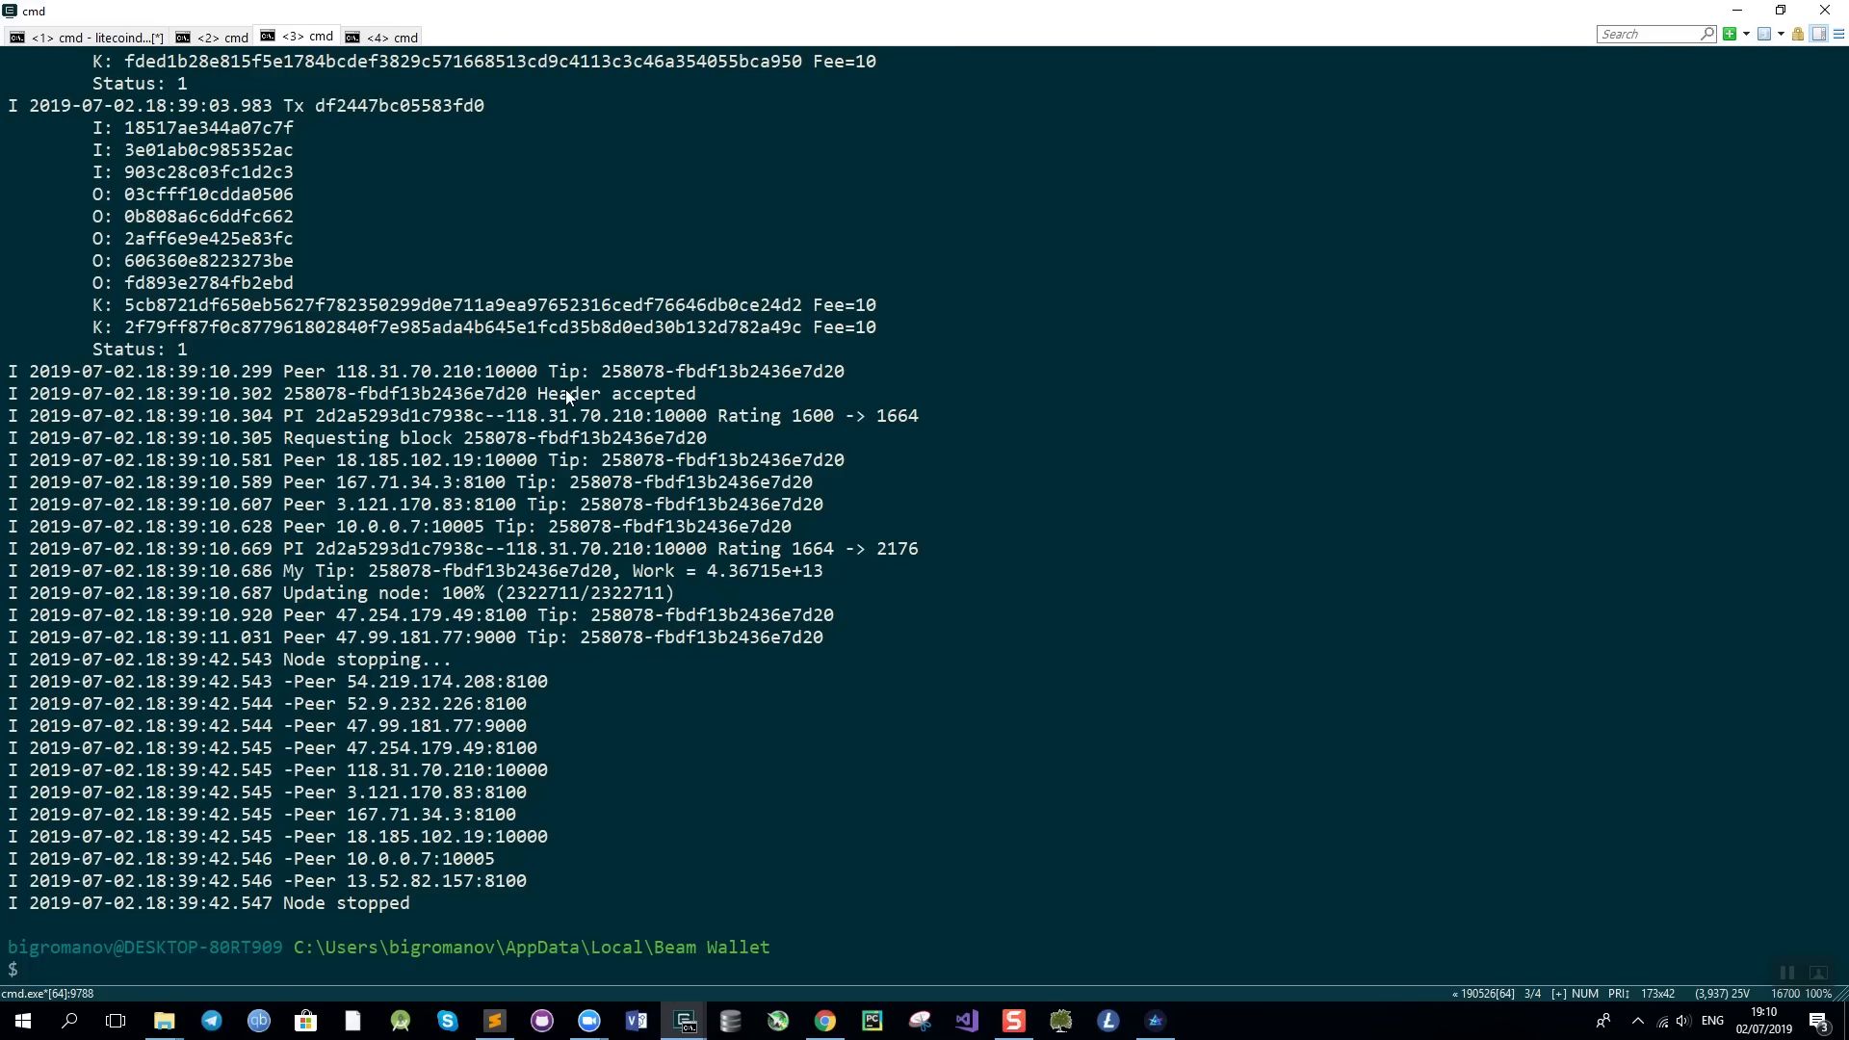
pyautogui.moveTo(546, 348)
pyautogui.write('beam-node')
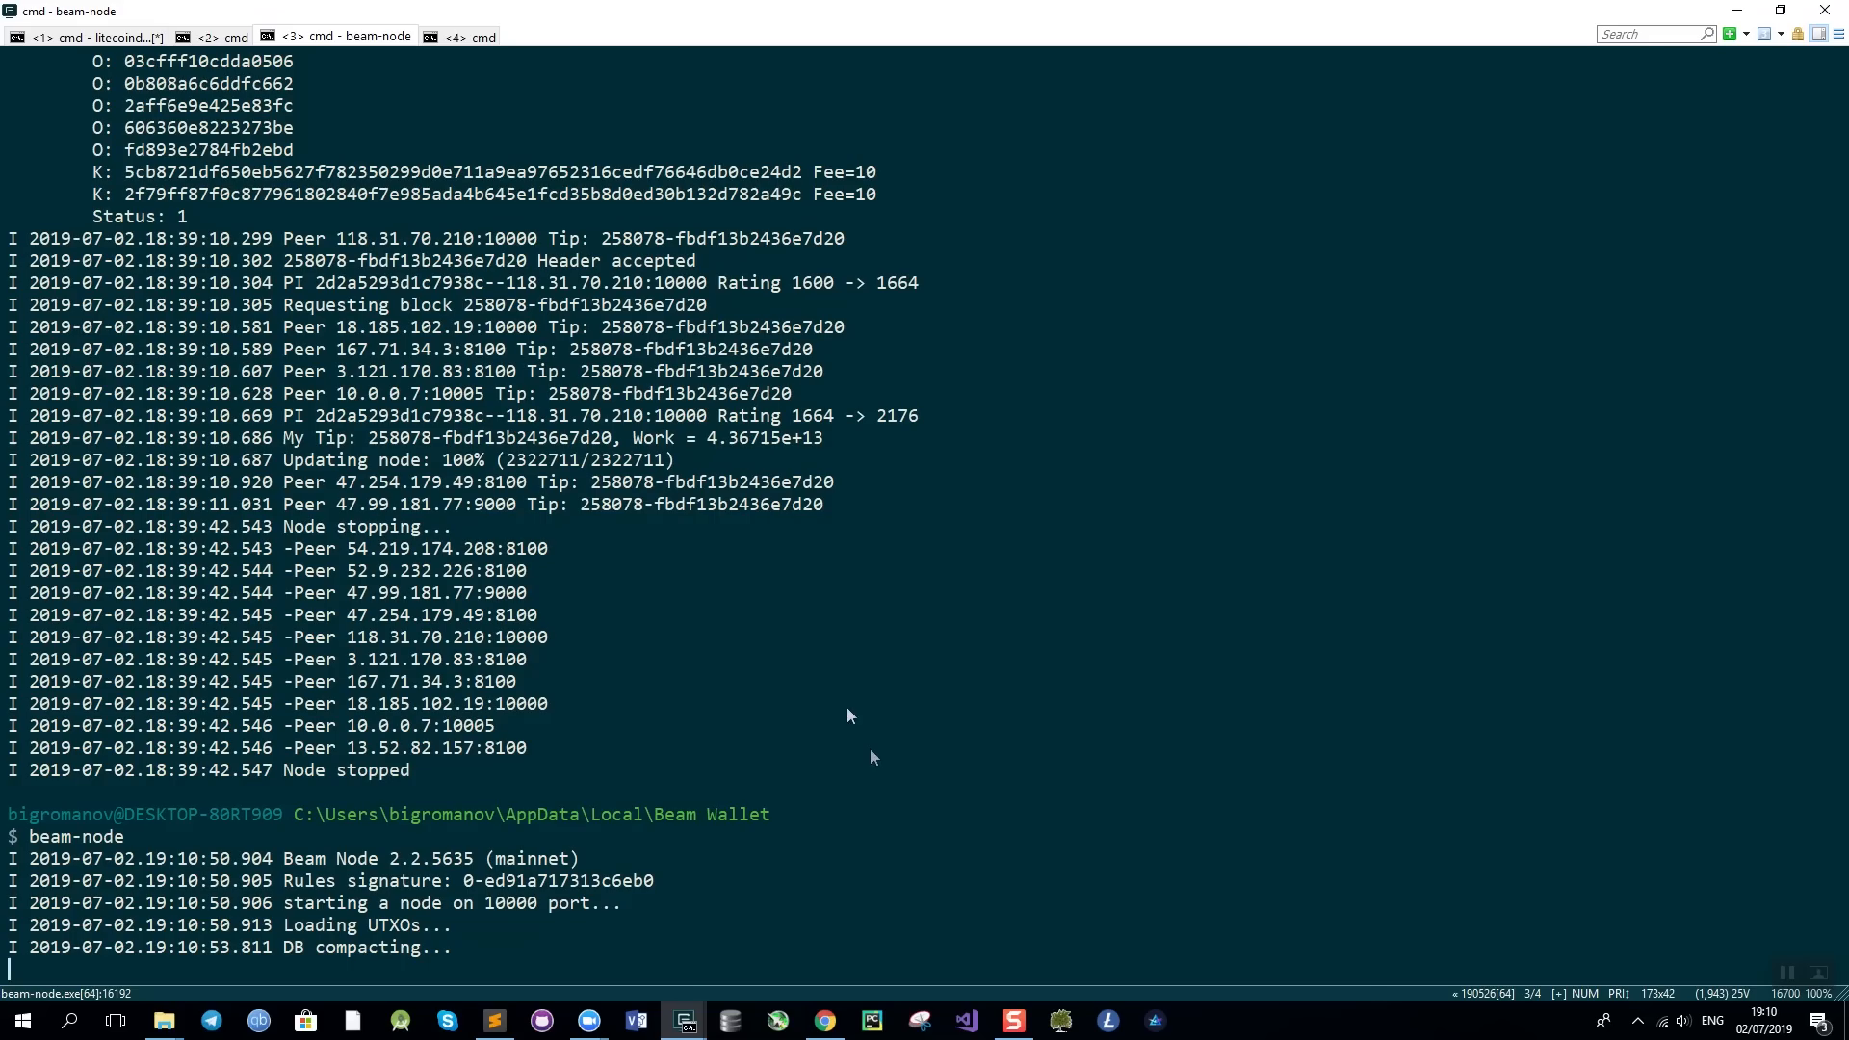
pyautogui.moveTo(726, 629)
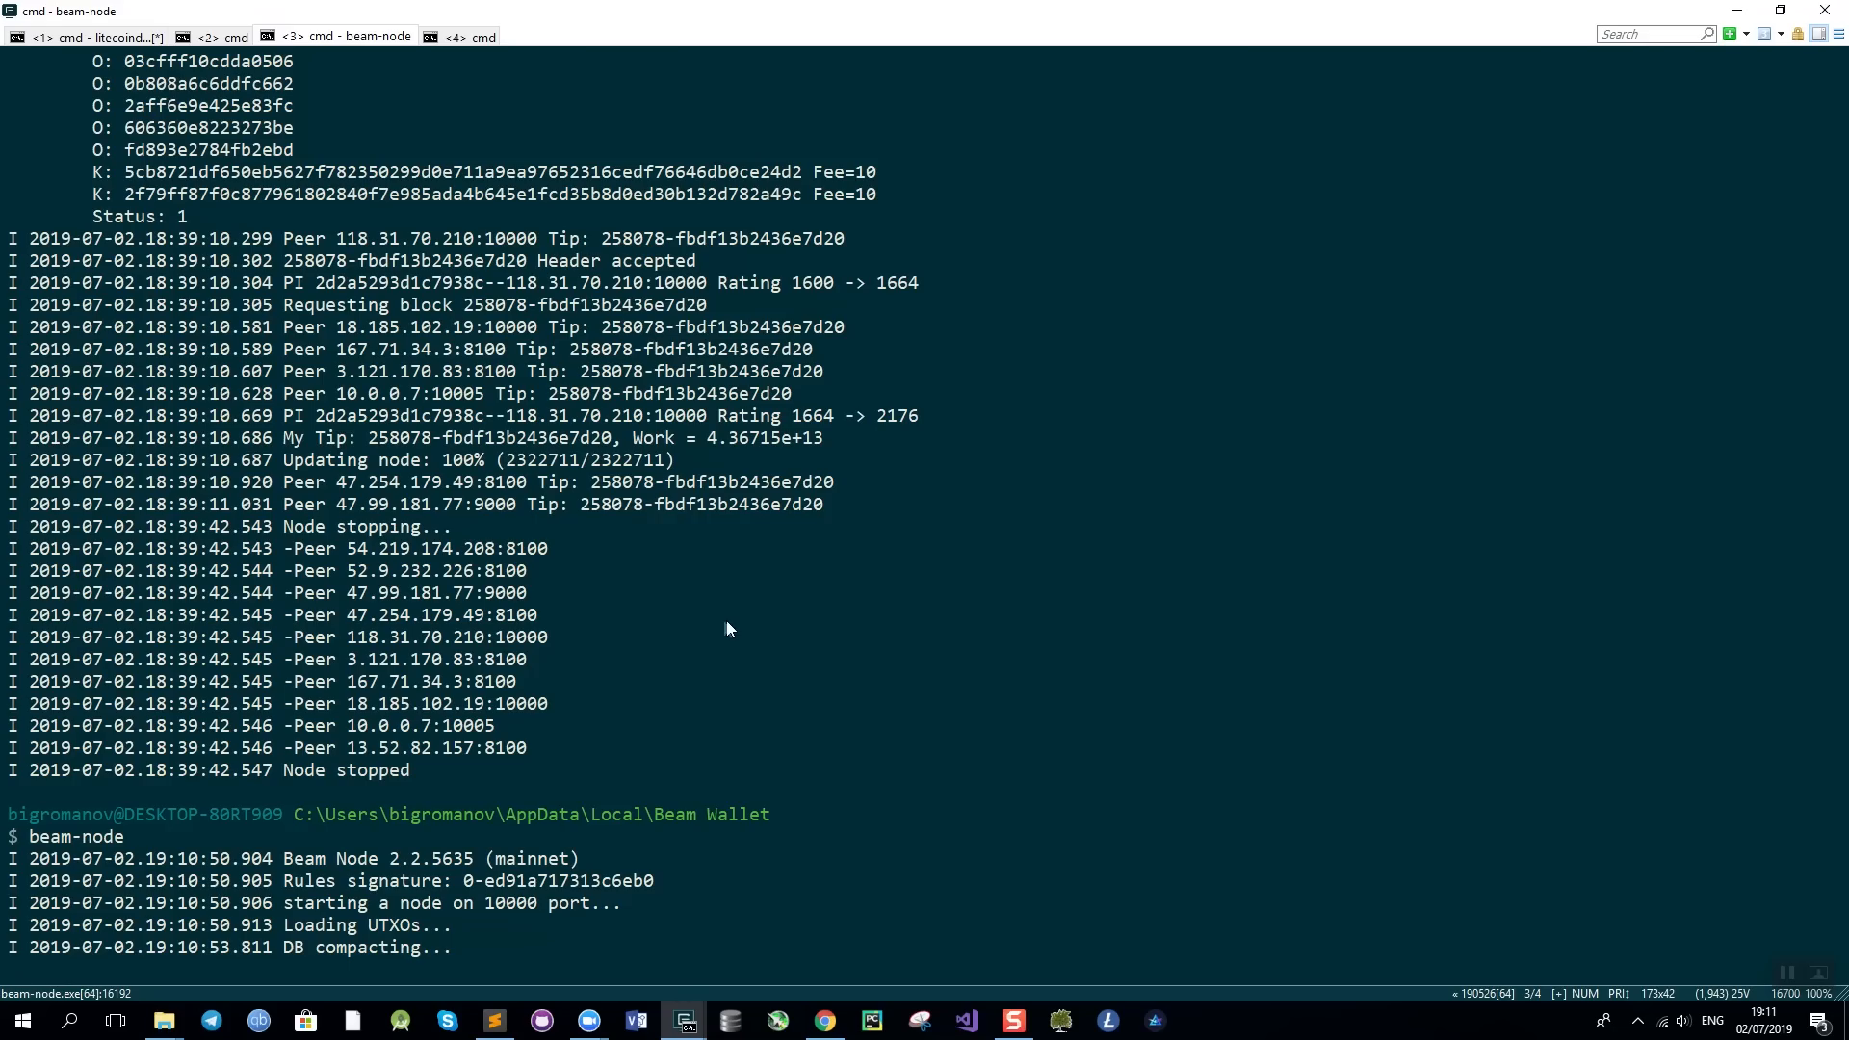
pyautogui.moveTo(634, 663)
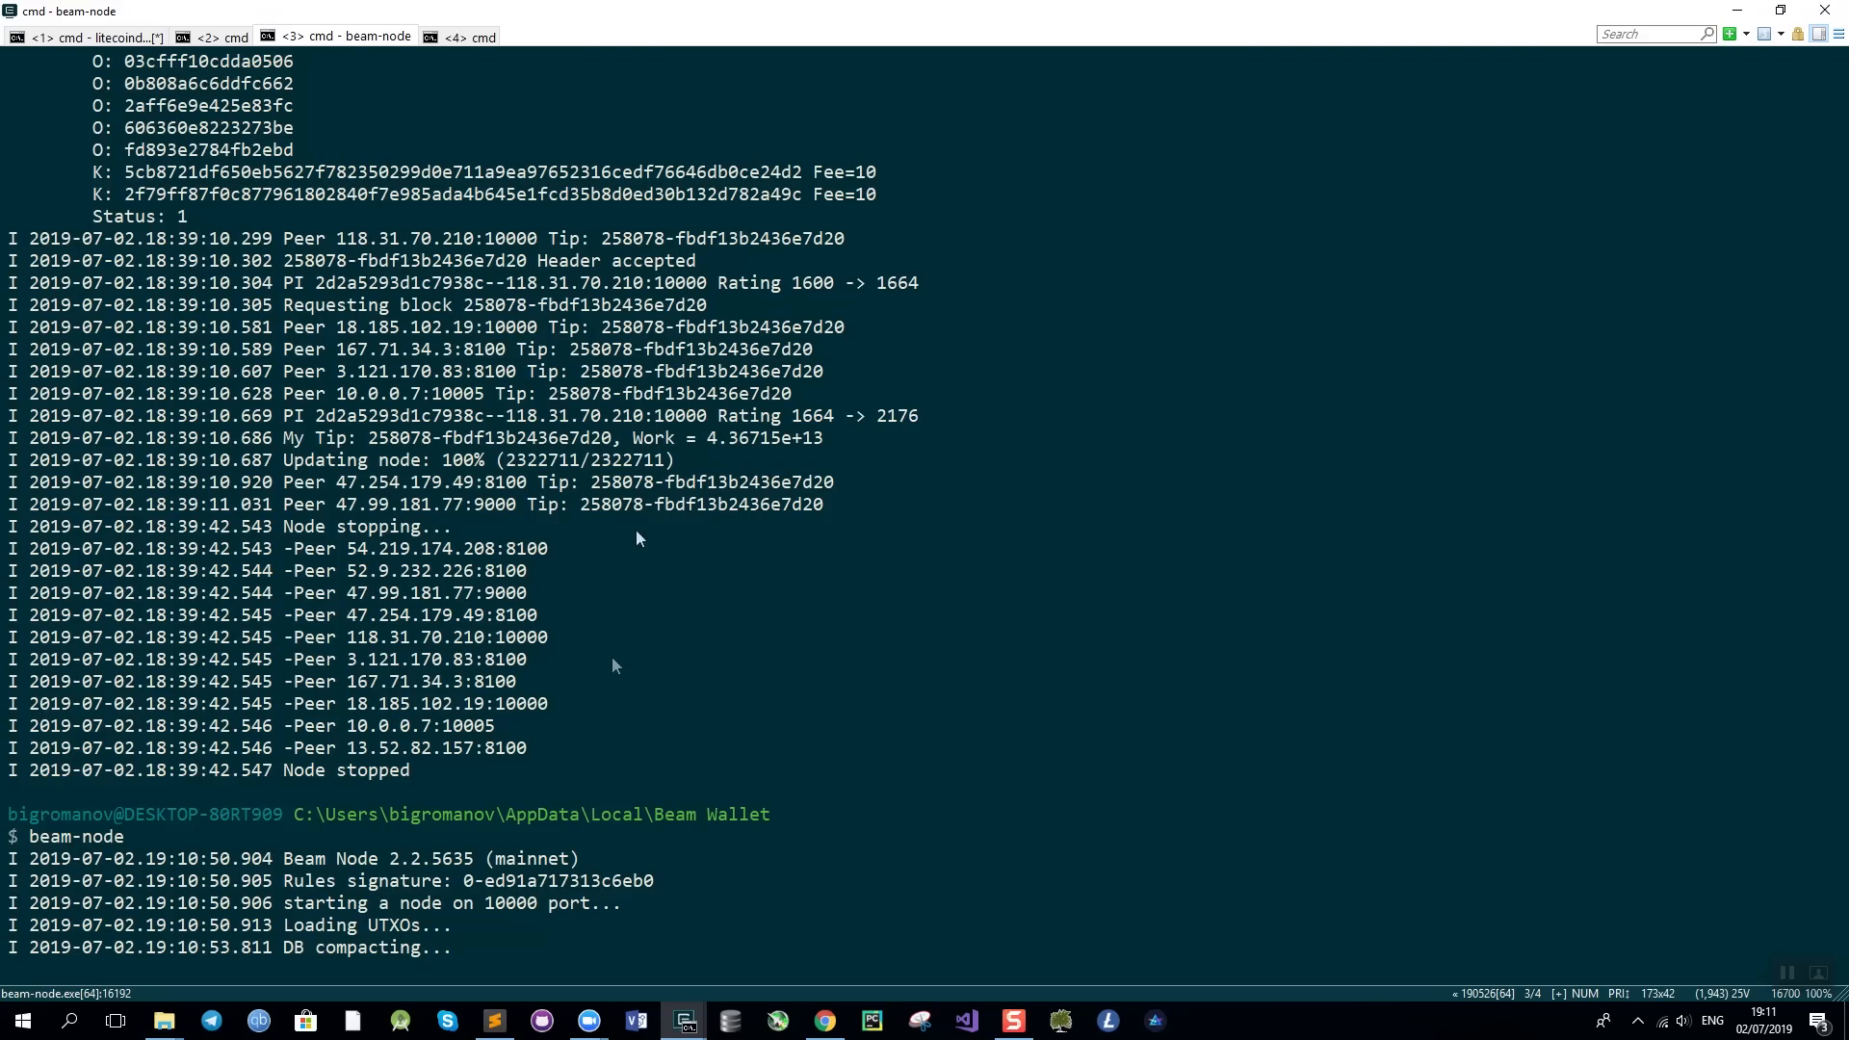
pyautogui.moveTo(786, 990)
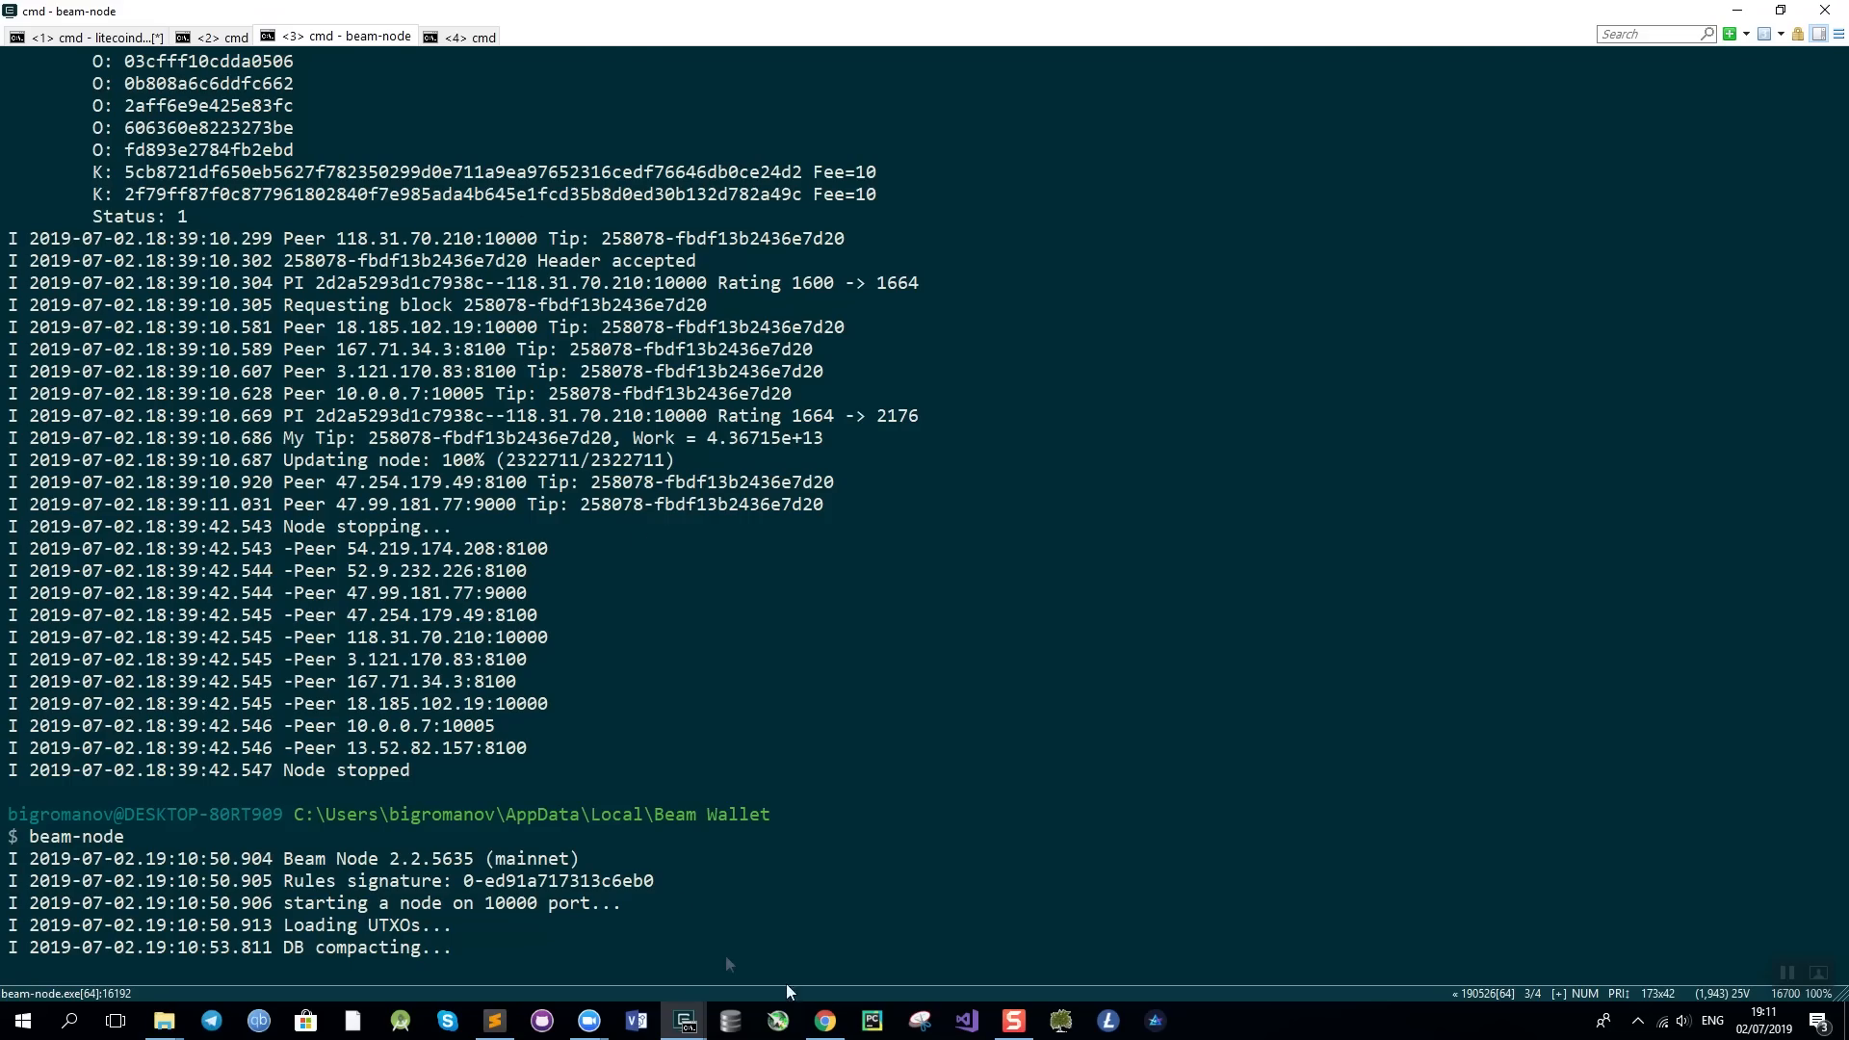
# Read through the atomic swap guide's Litecoin and Bitcoin node setup instructions.
pyautogui.click(823, 1021)
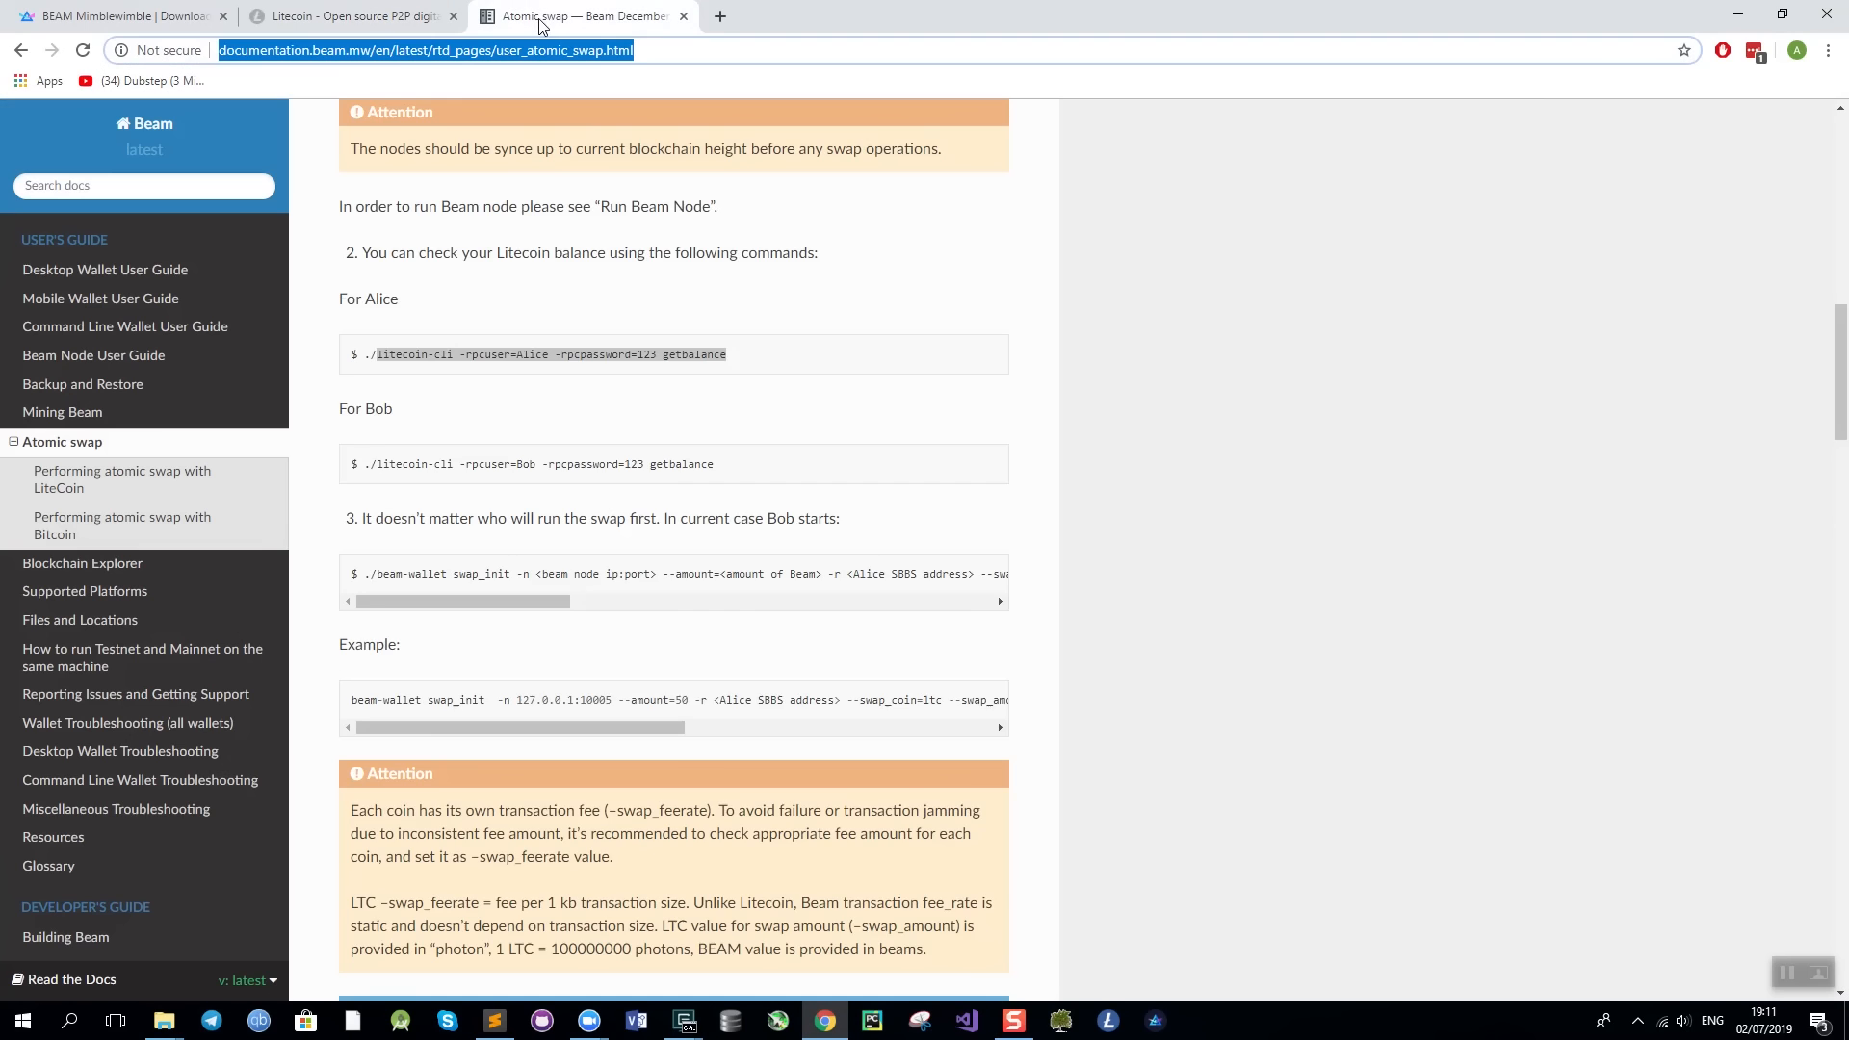
pyautogui.scroll(3)
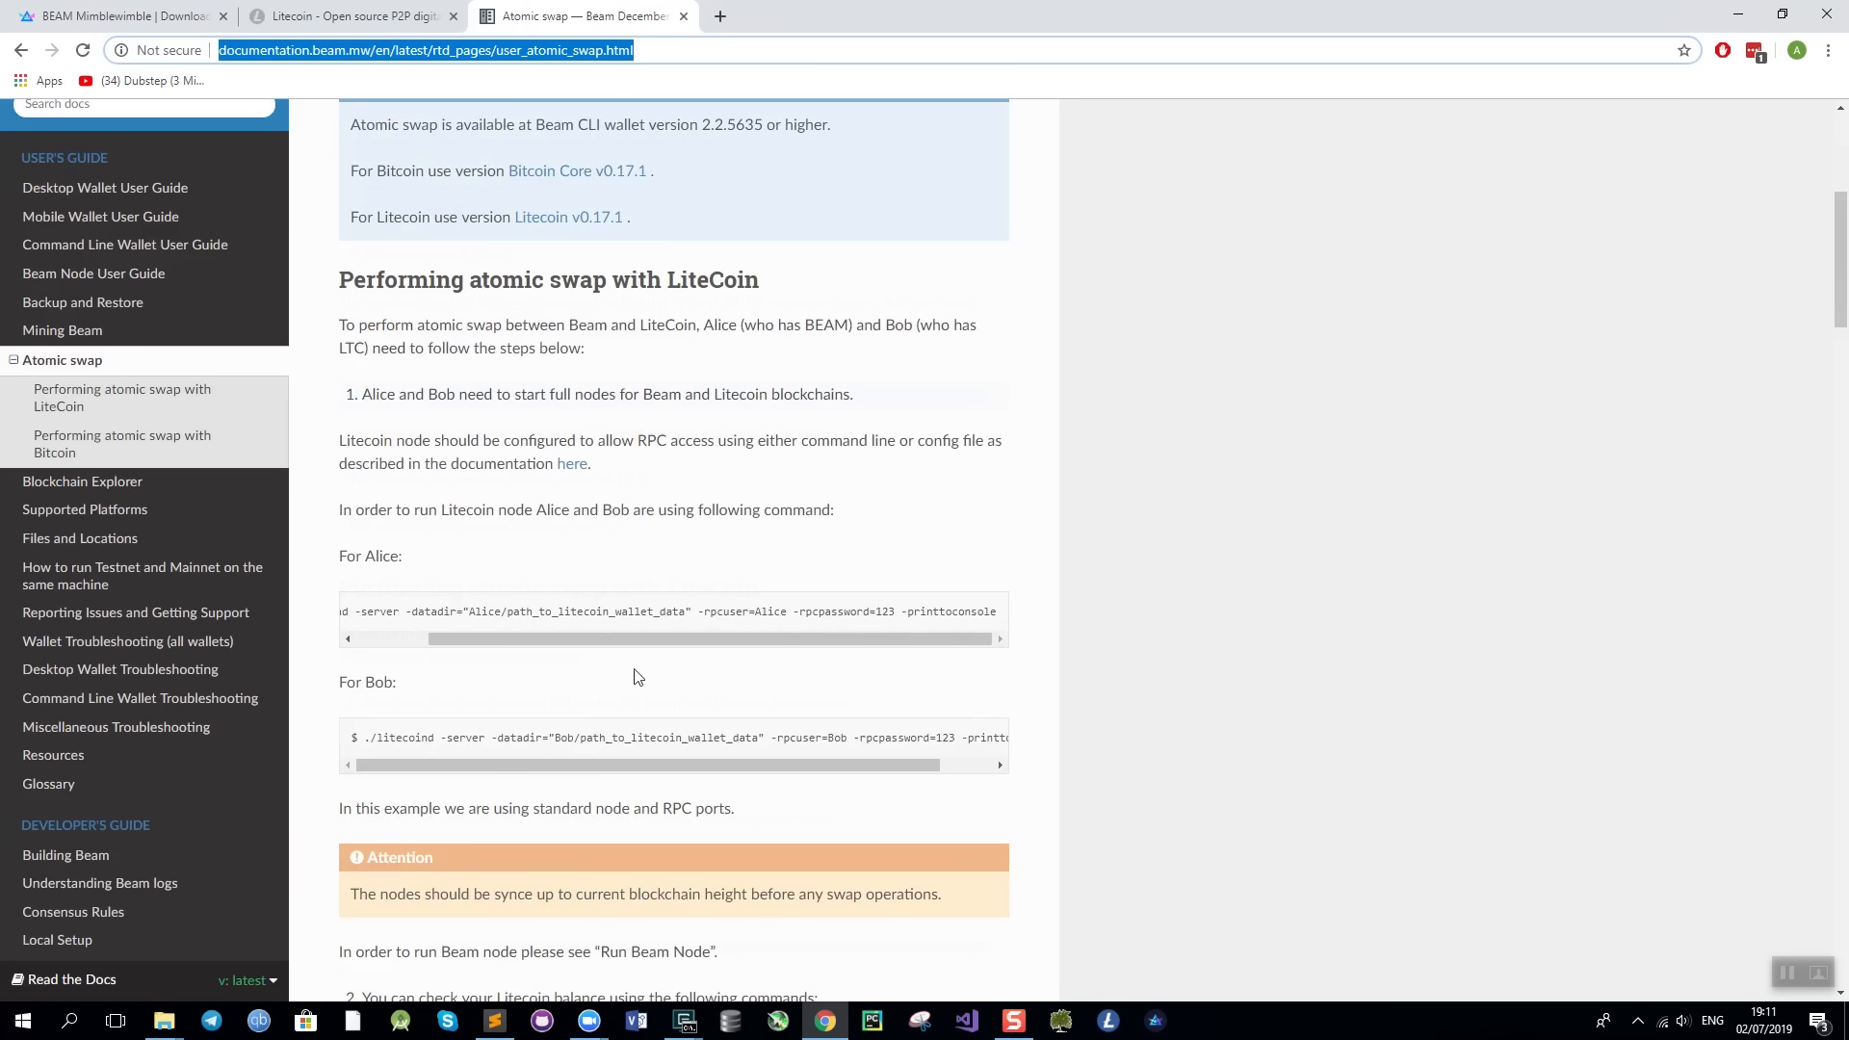
pyautogui.scroll(-3)
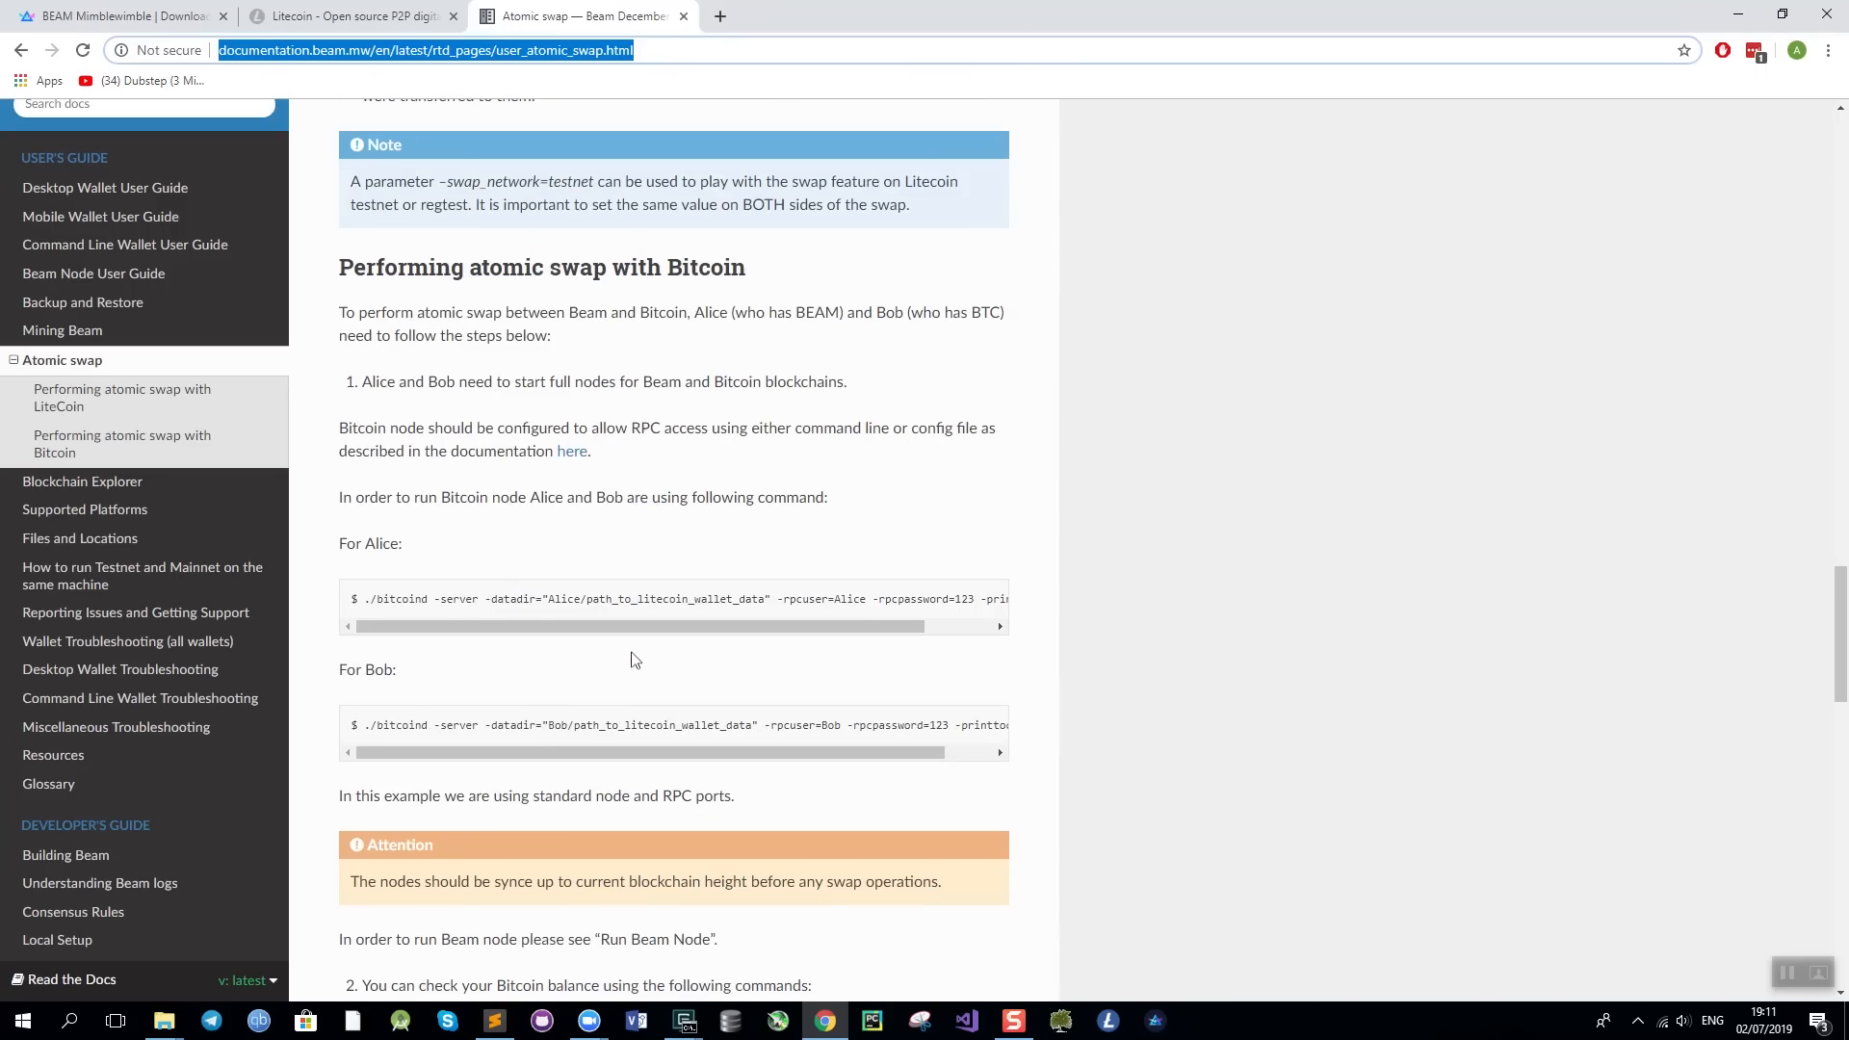
pyautogui.scroll(-3)
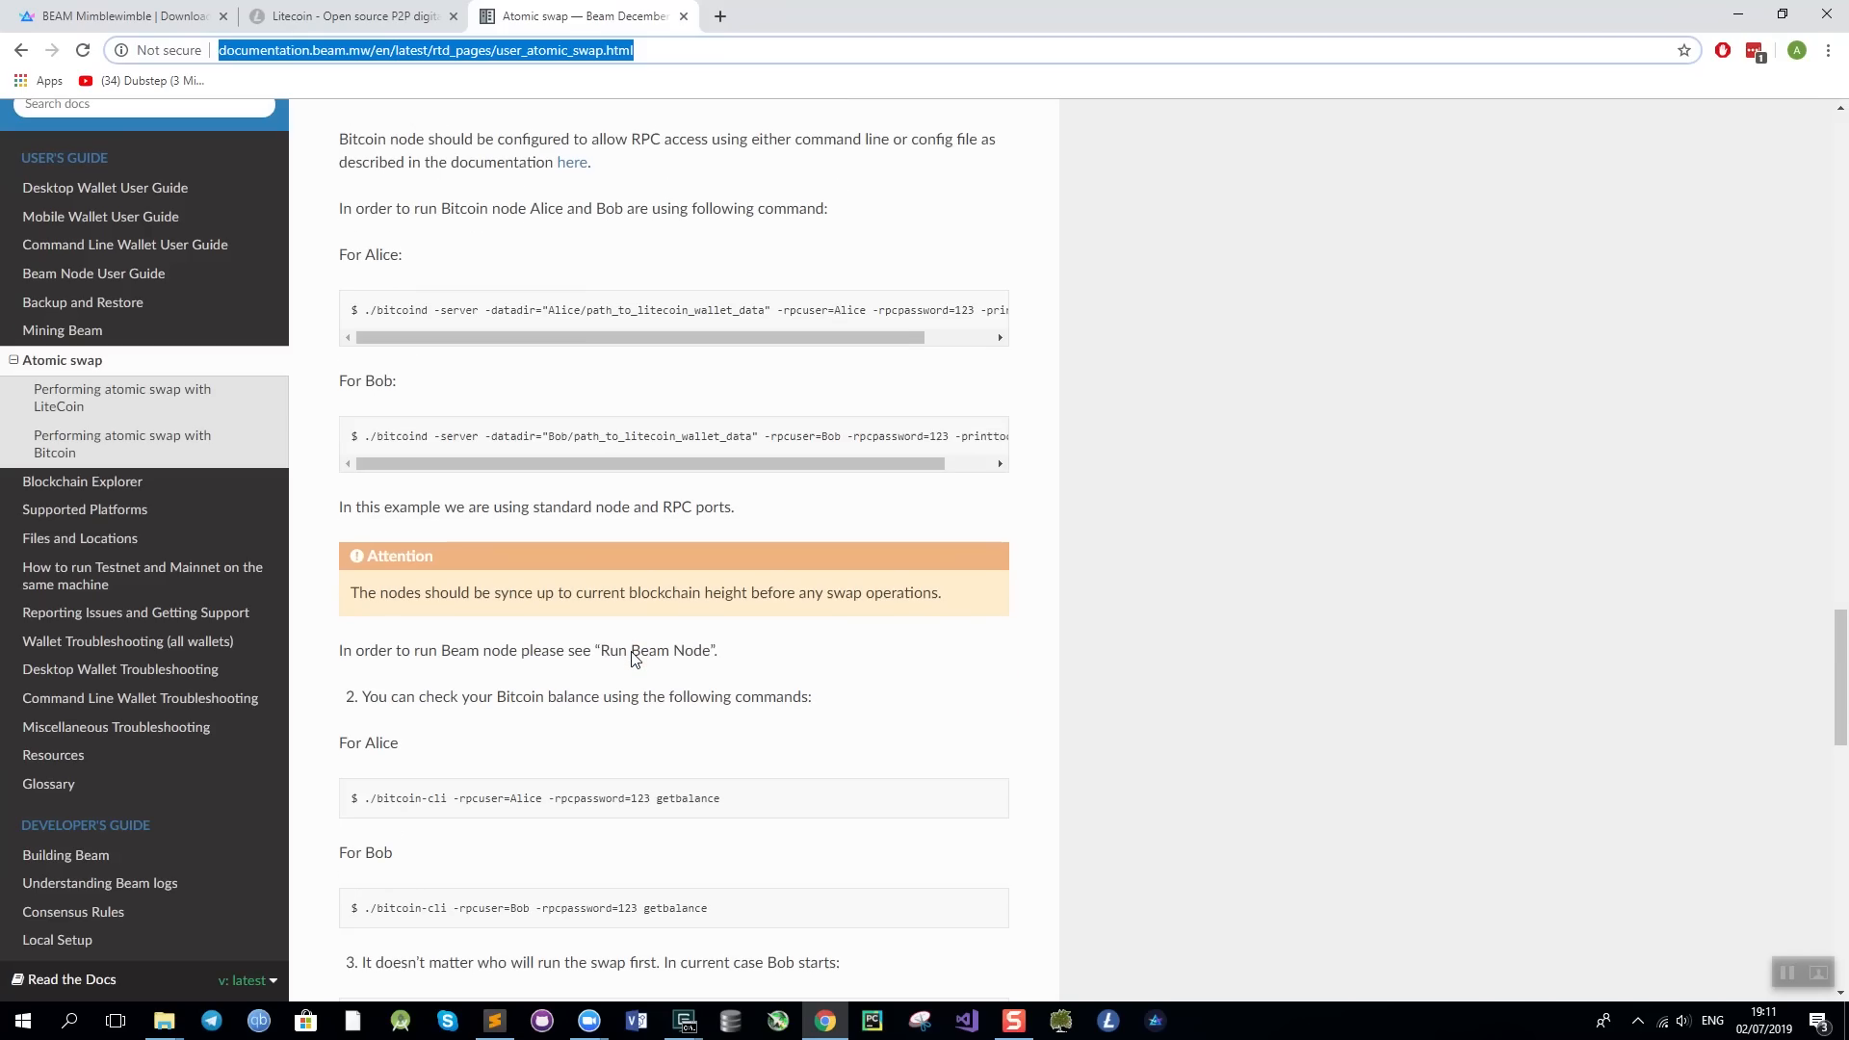
pyautogui.moveTo(631, 655)
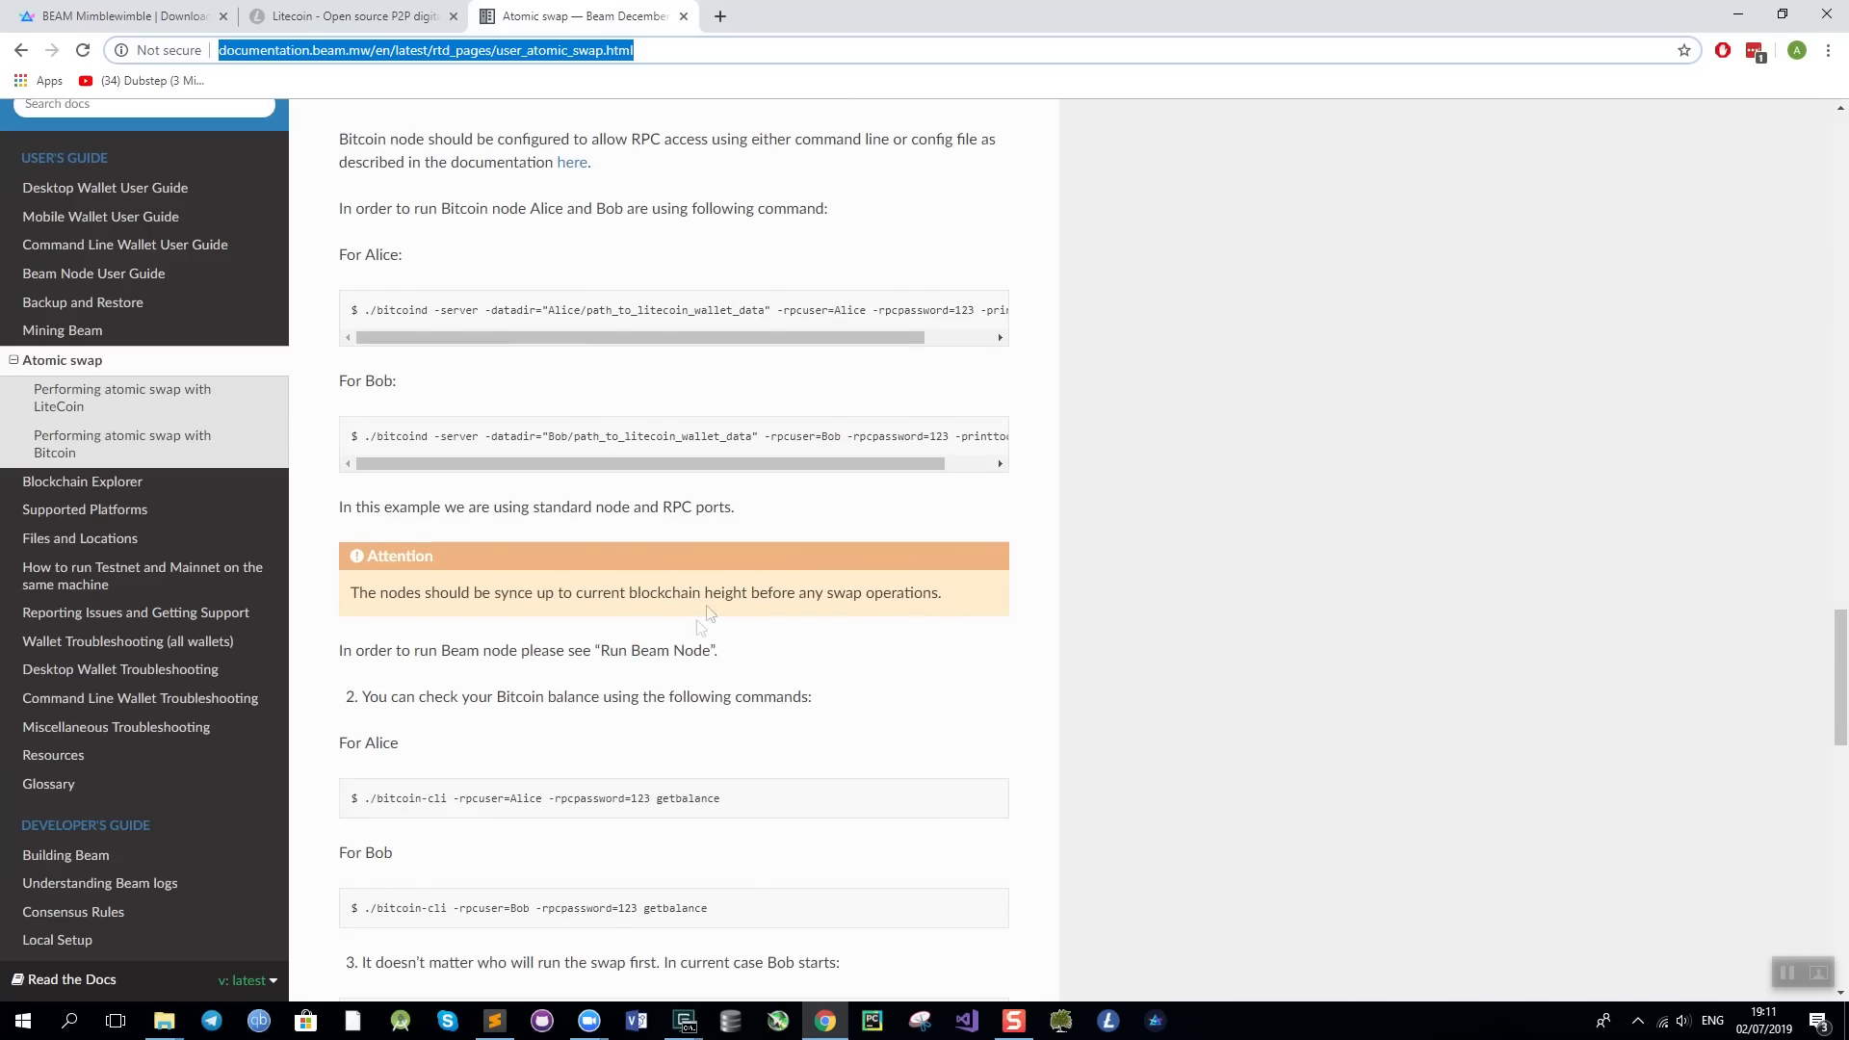
pyautogui.scroll(-3)
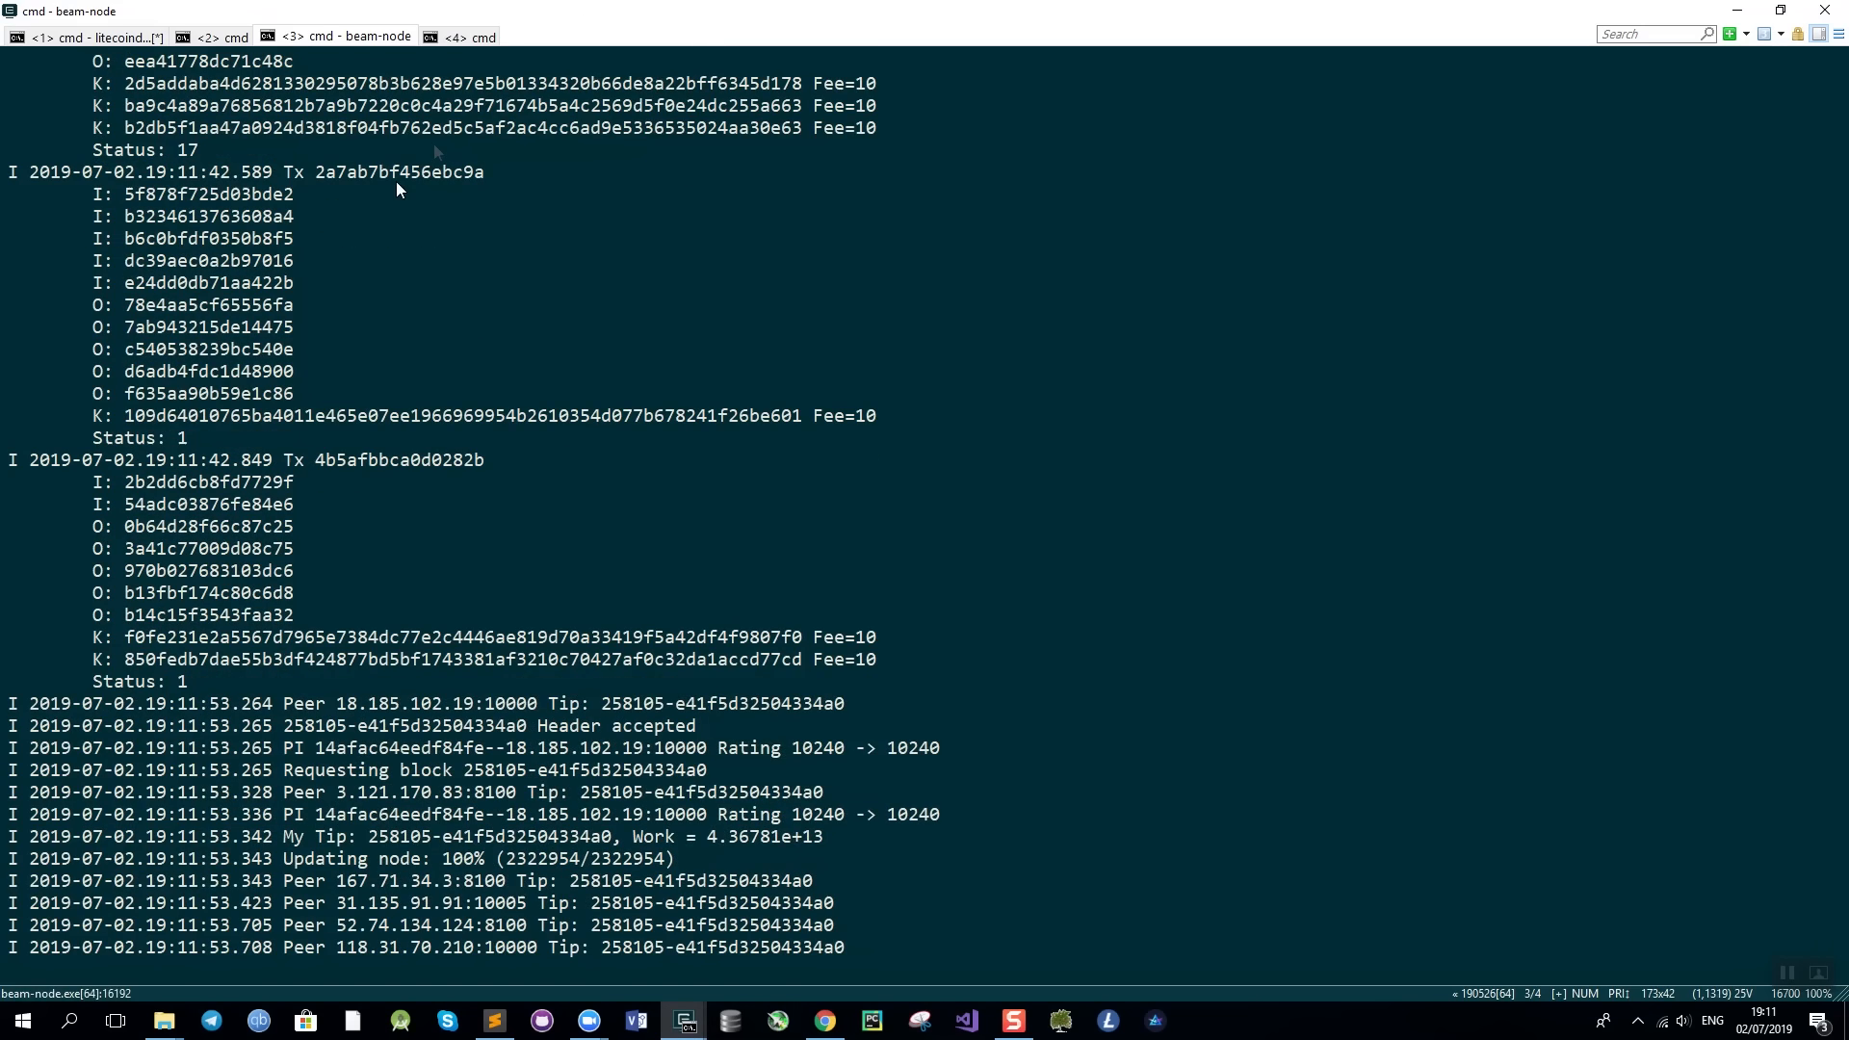
# Run beam-wallet info in console tab 4 with the wallet password, showing 10 beams.
pyautogui.click(467, 36)
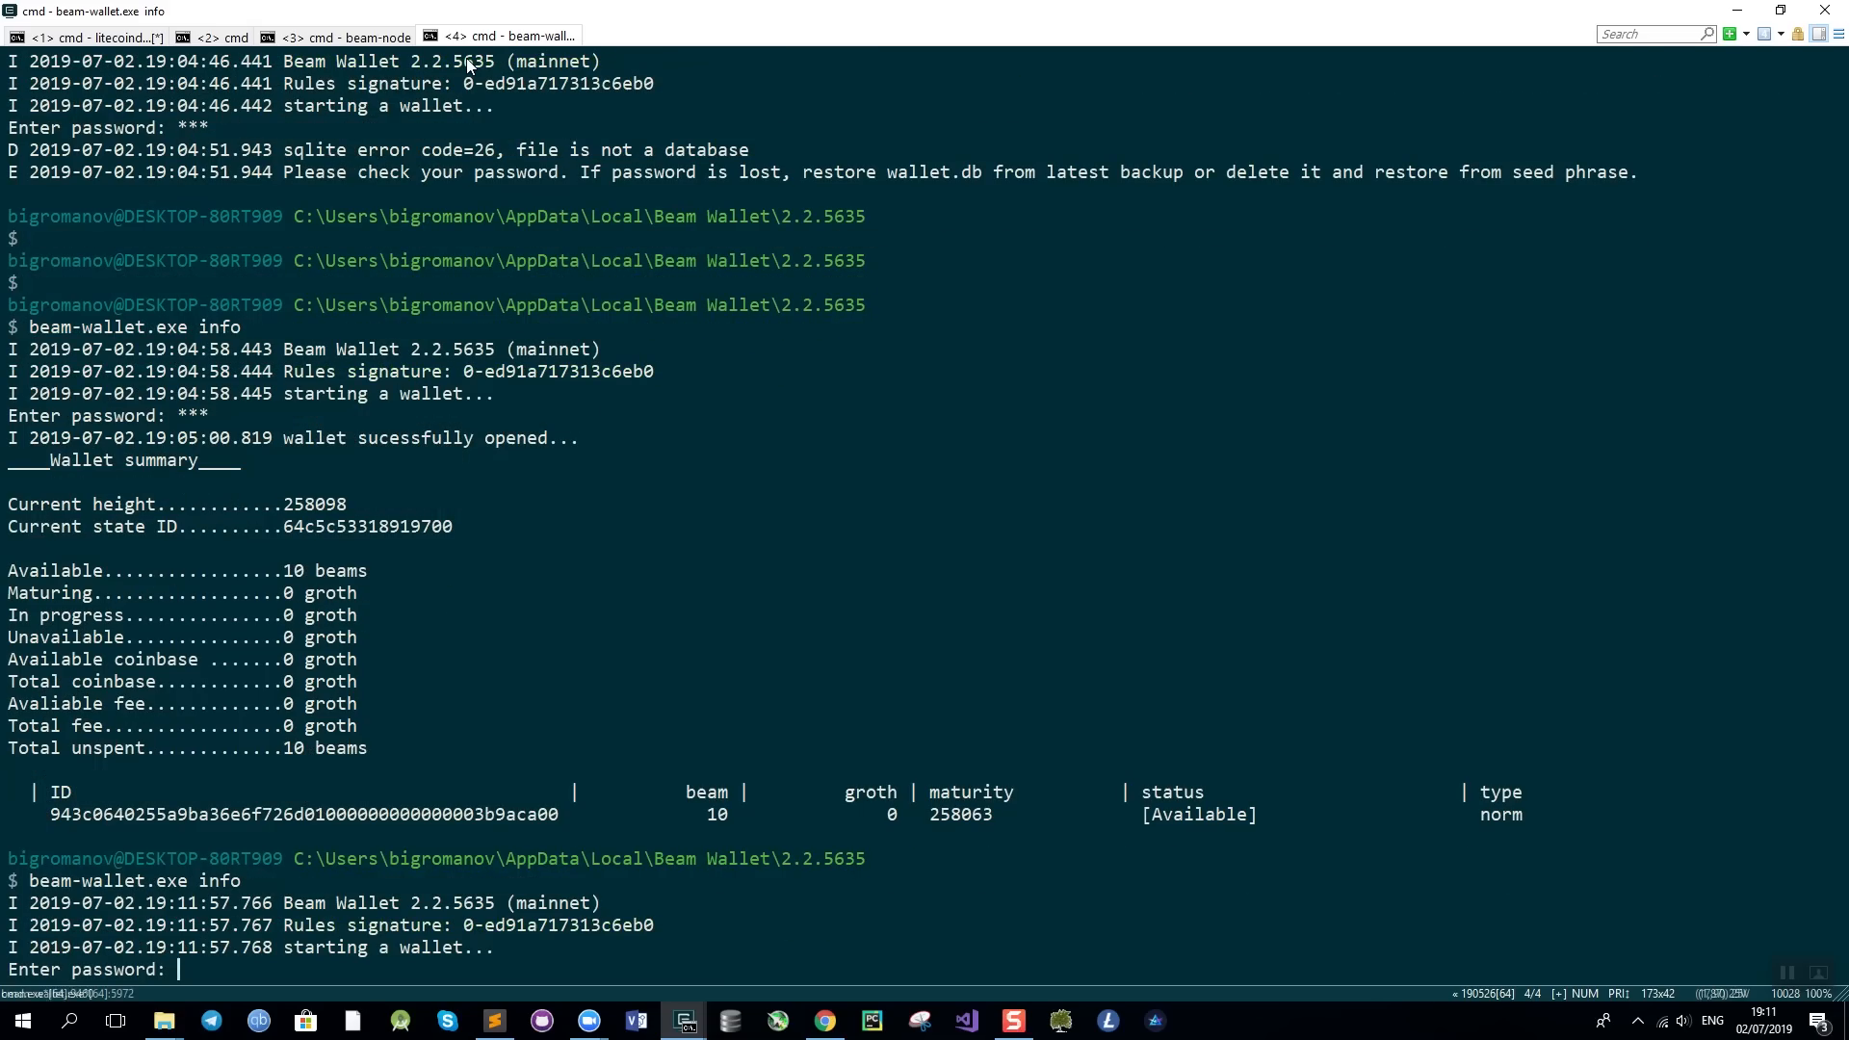
pyautogui.write('***')
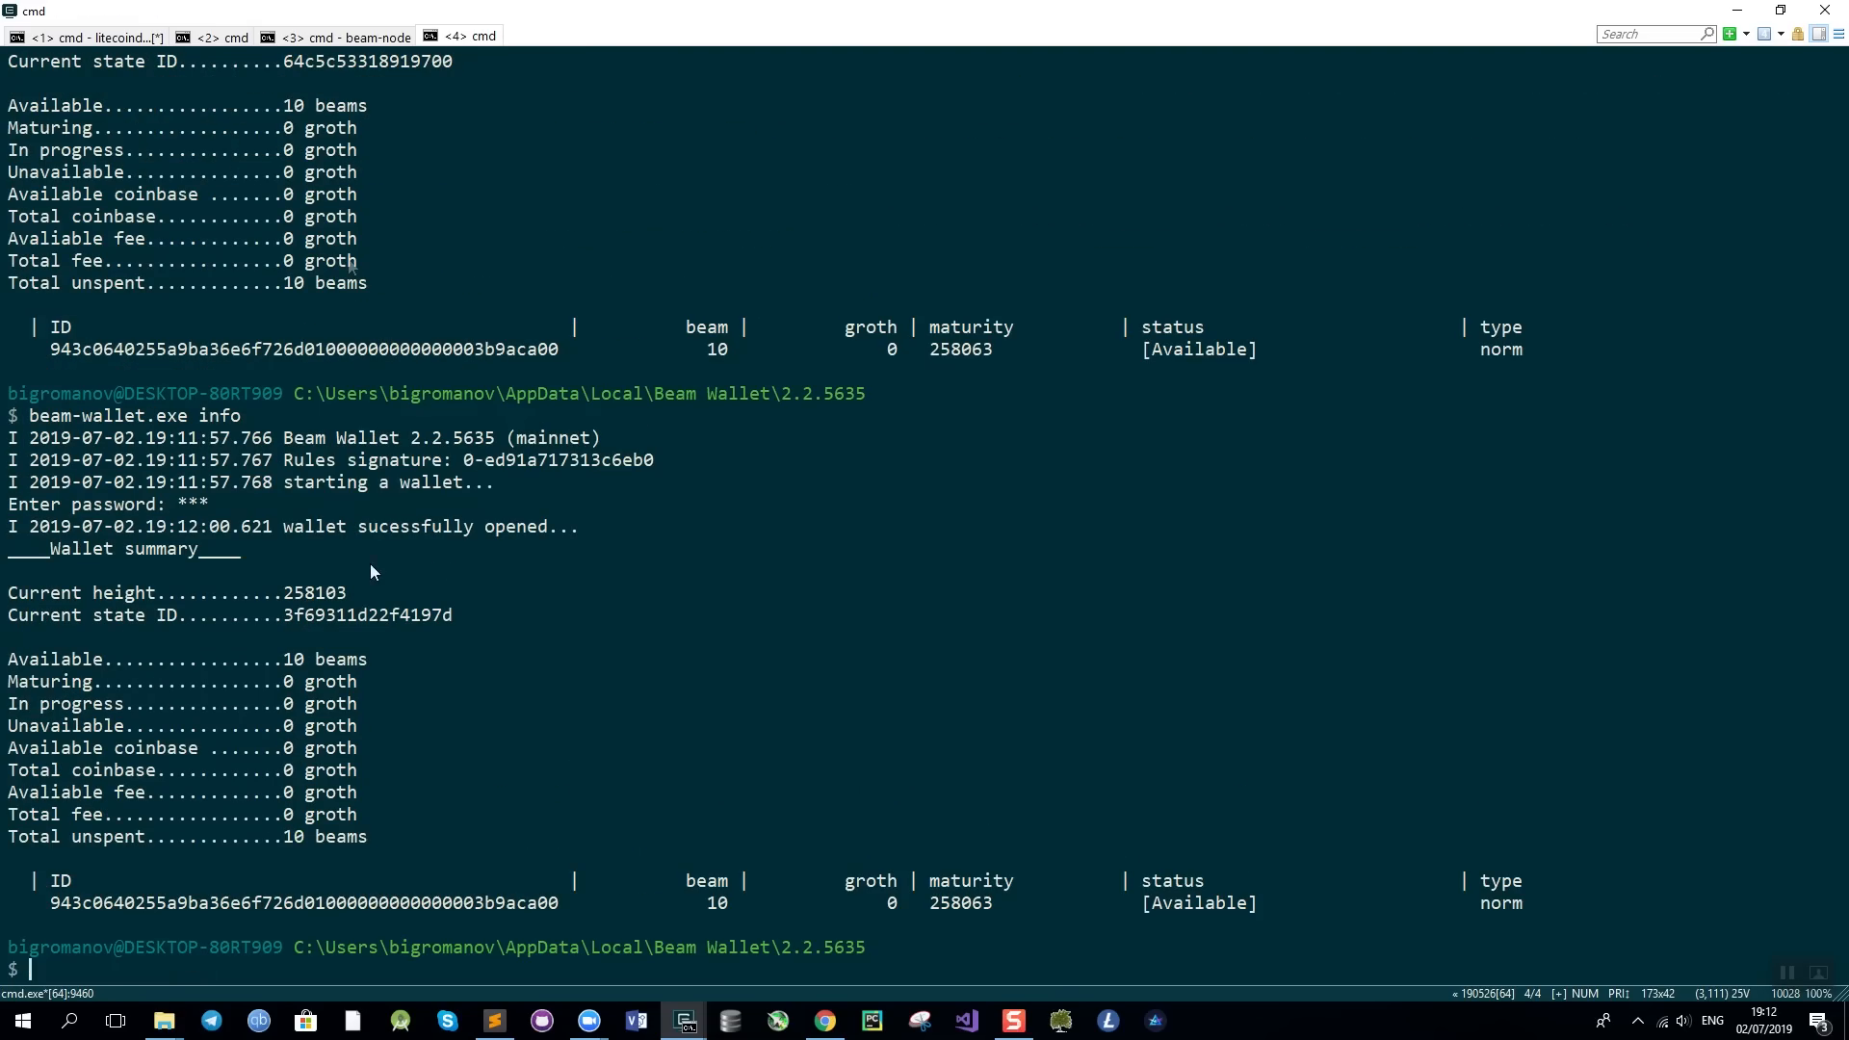
pyautogui.moveTo(391, 636)
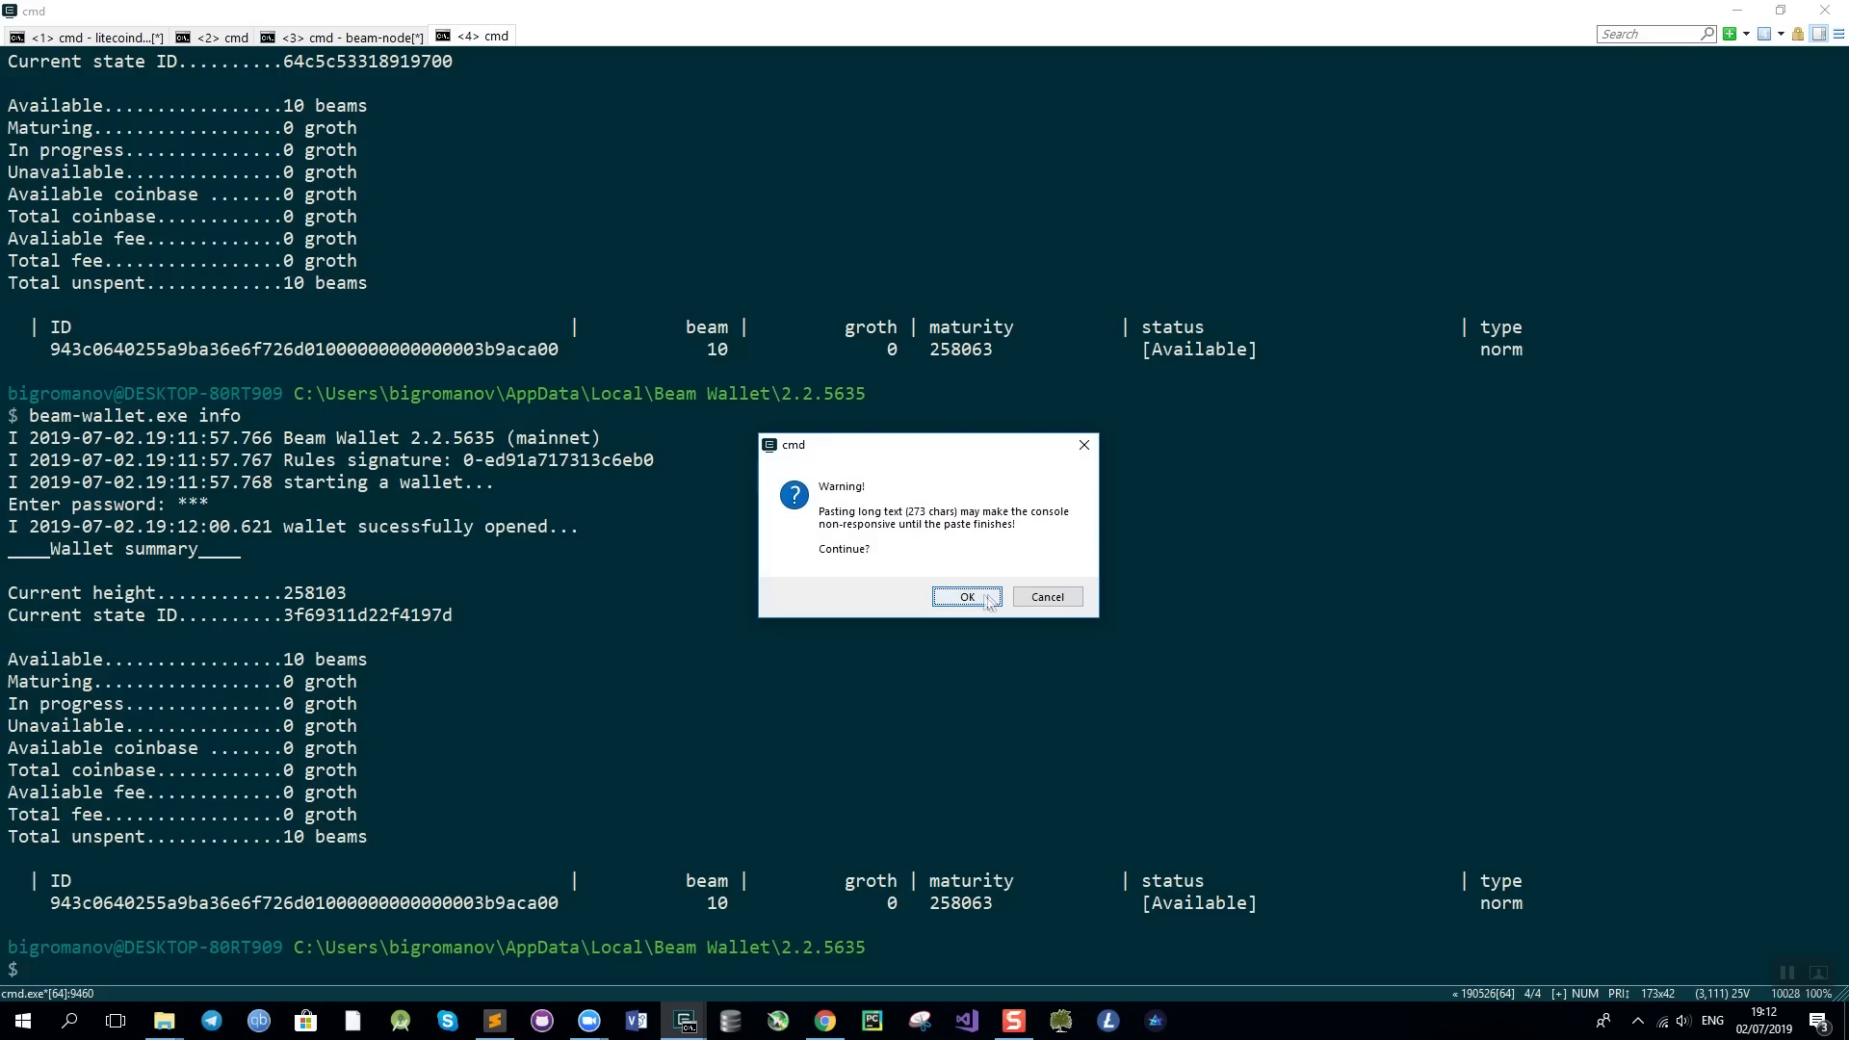
# Paste the swap_init command offering 2 BEAM for 2600000 LTC units with Alice's node settings.
pyautogui.click(966, 597)
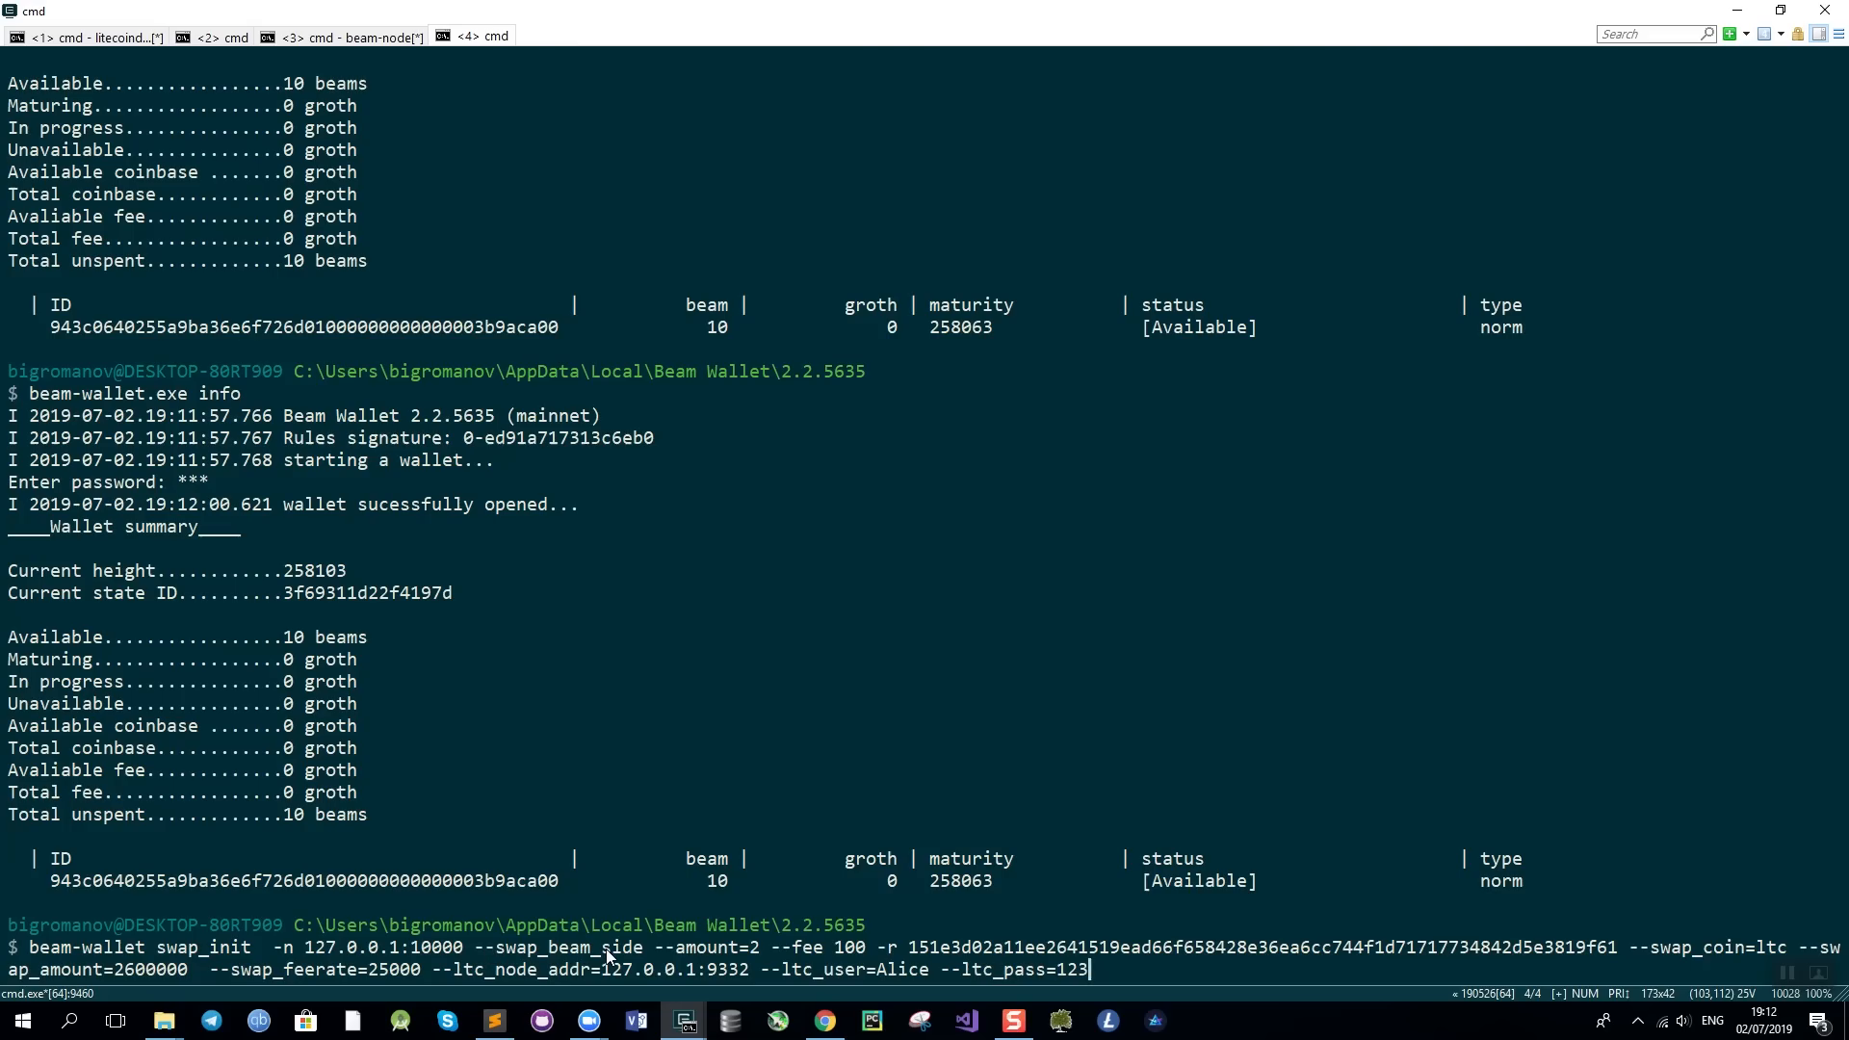
pyautogui.moveTo(751, 966)
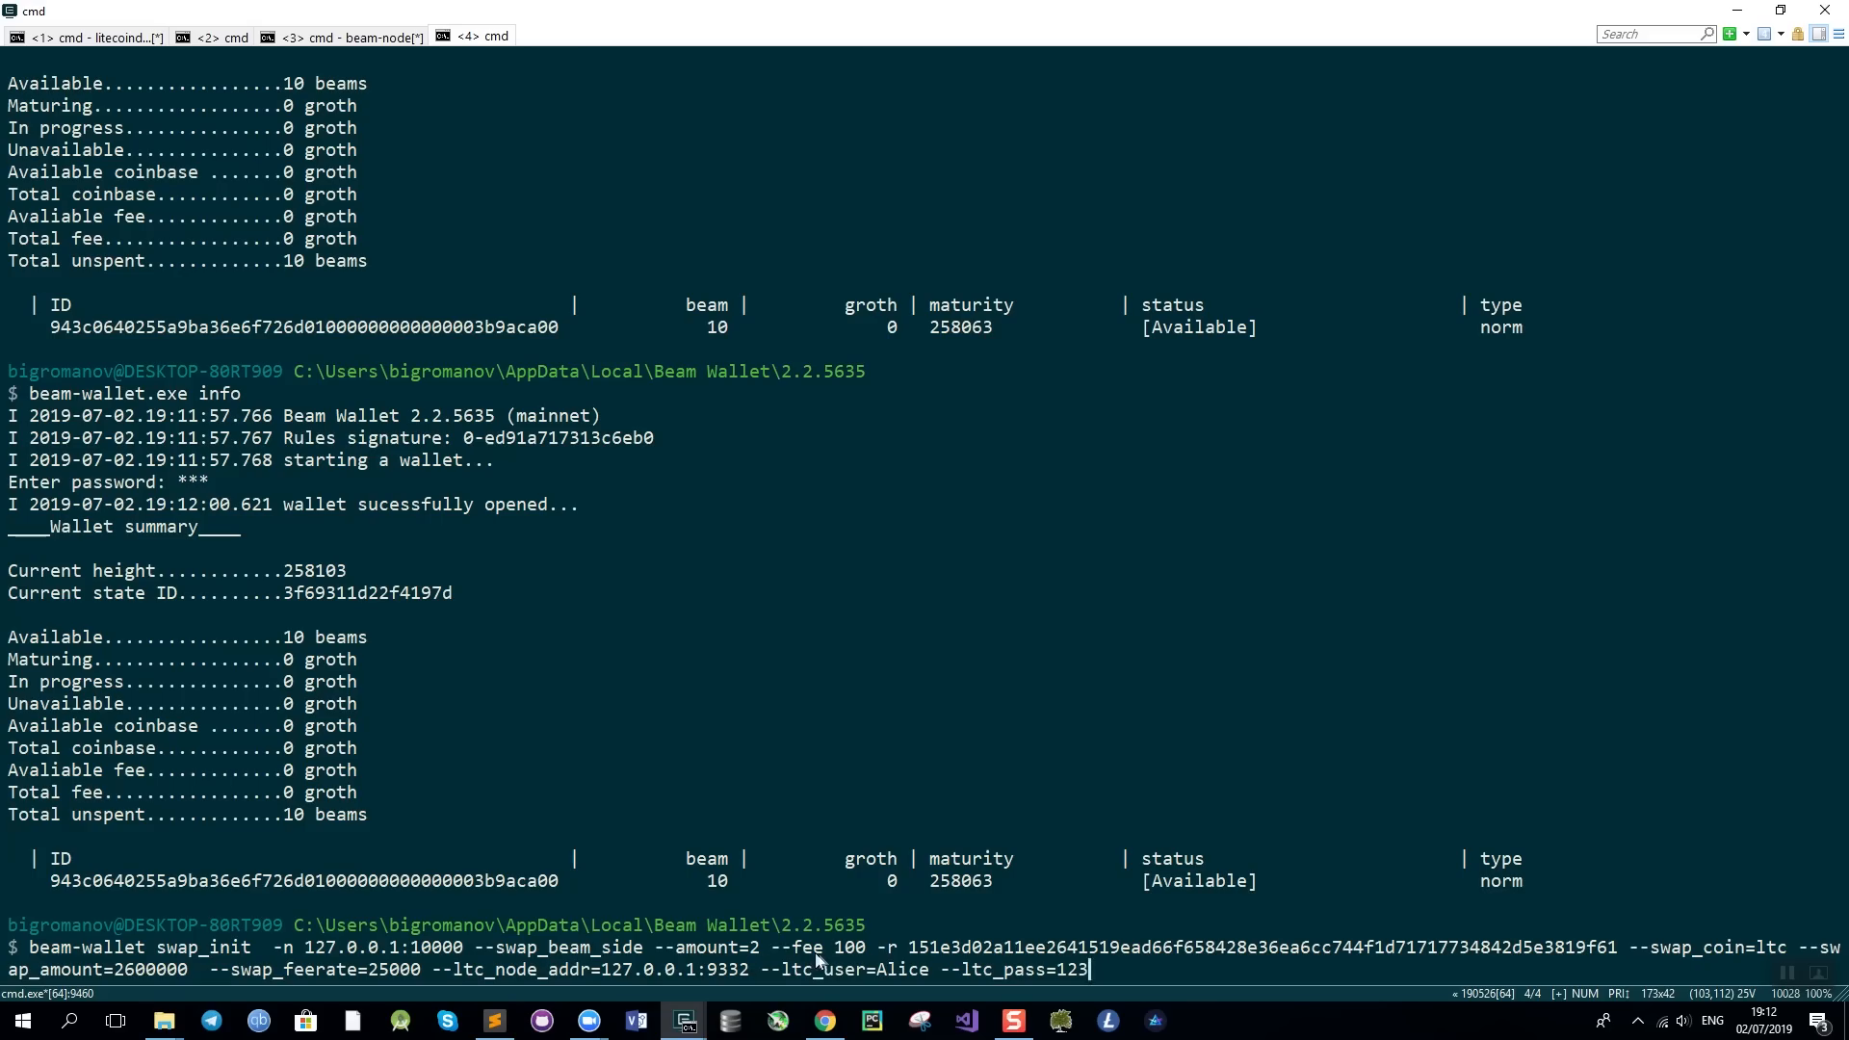
pyautogui.moveTo(933, 956)
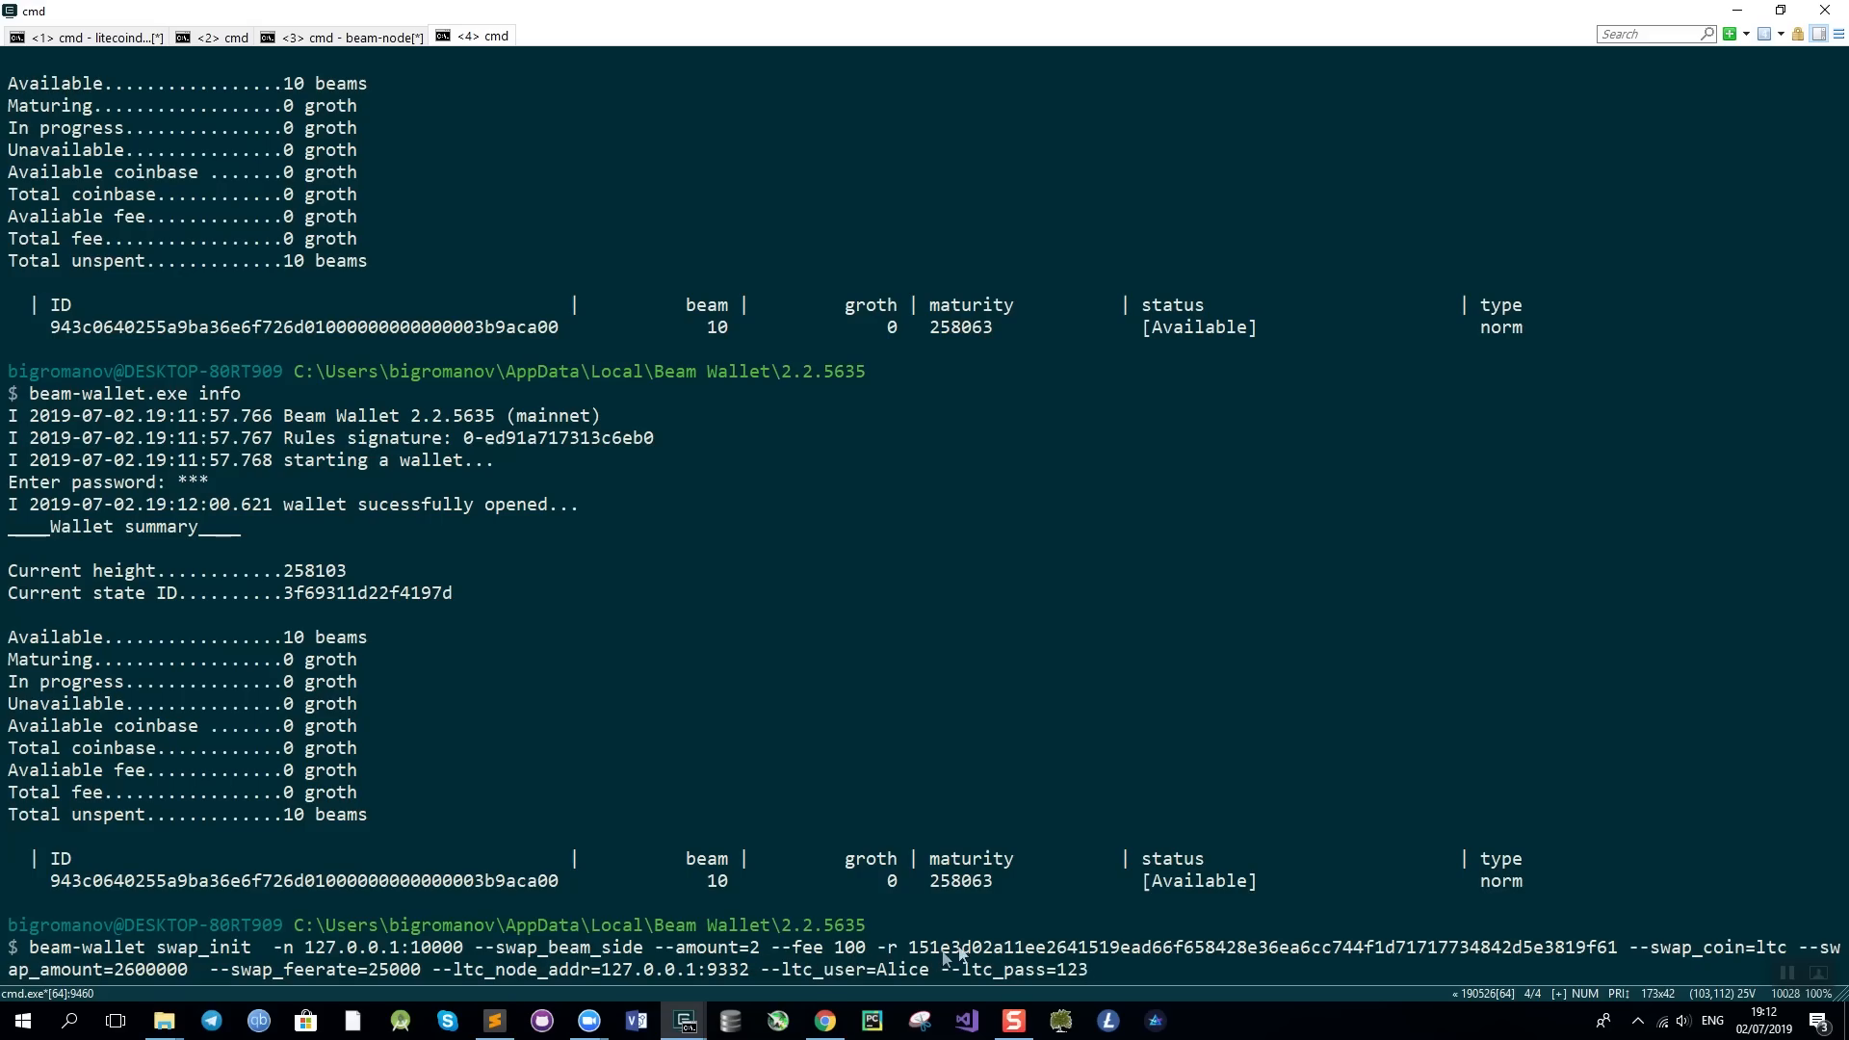
pyautogui.moveTo(1319, 832)
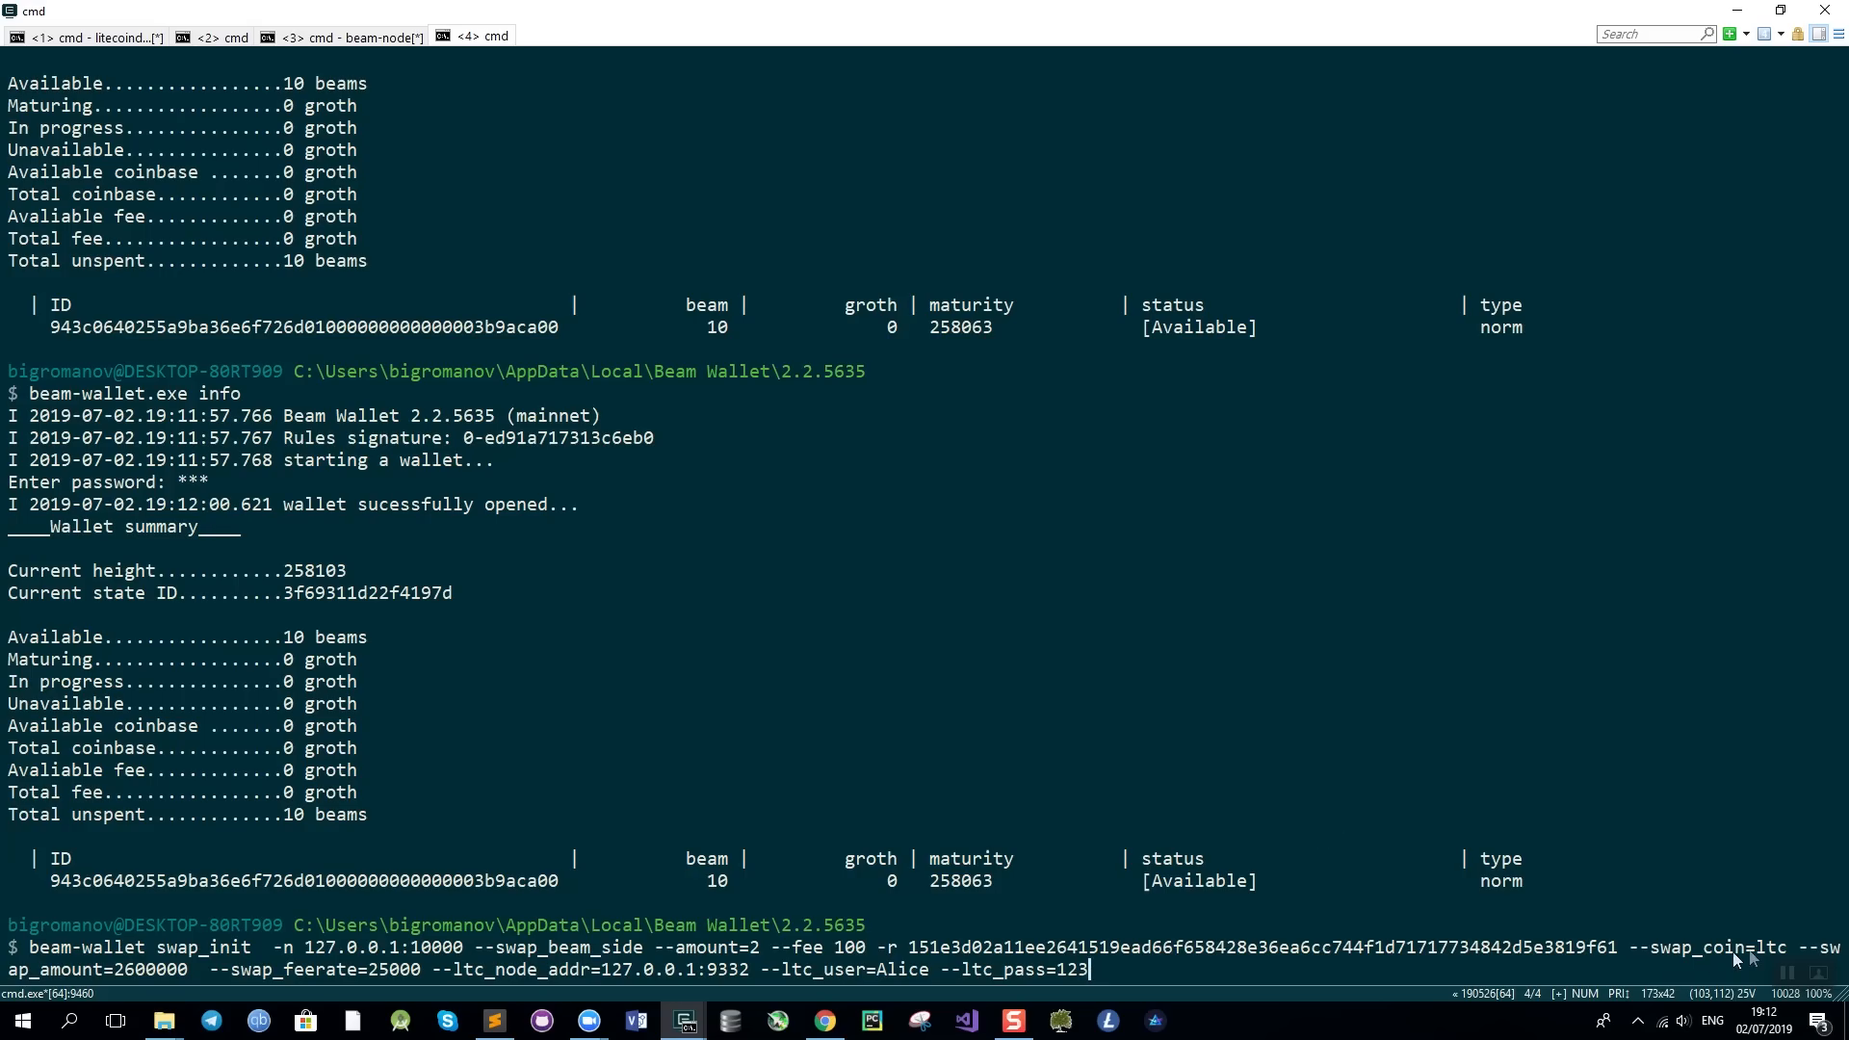
pyautogui.moveTo(1050, 981)
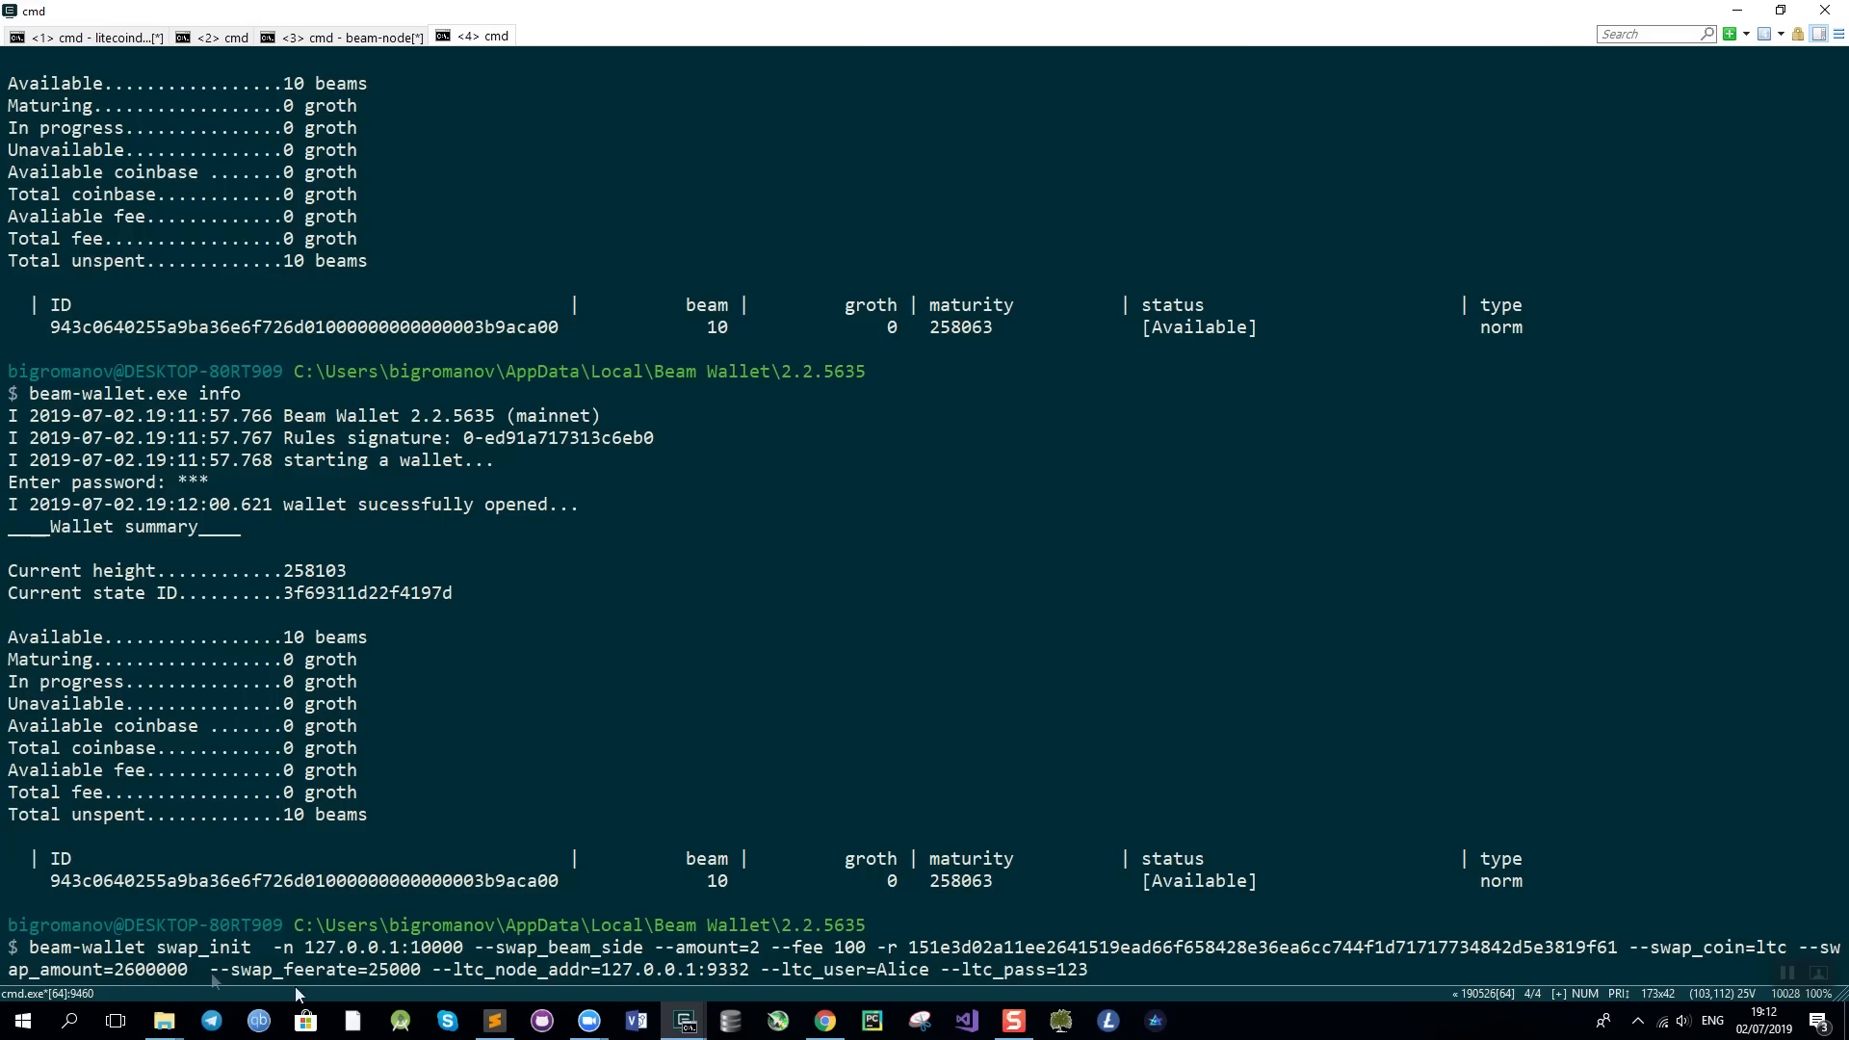
pyautogui.moveTo(374, 979)
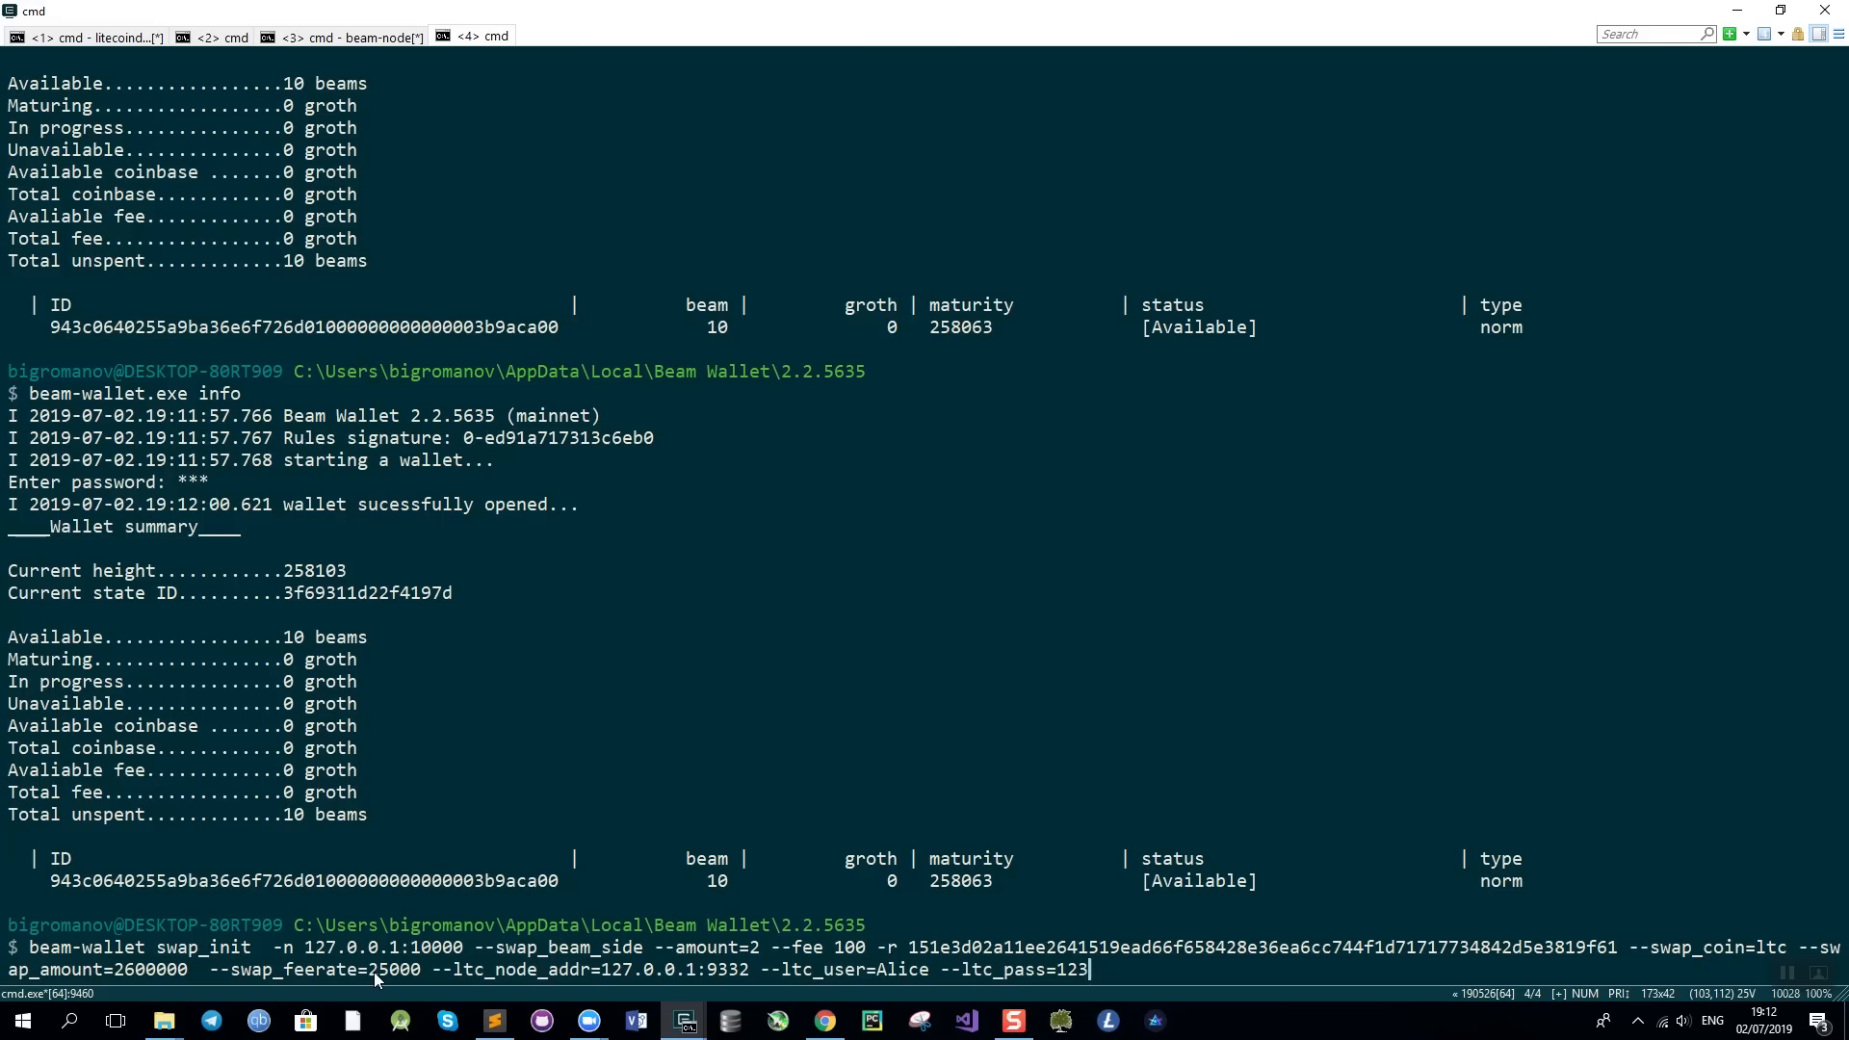
pyautogui.moveTo(448, 959)
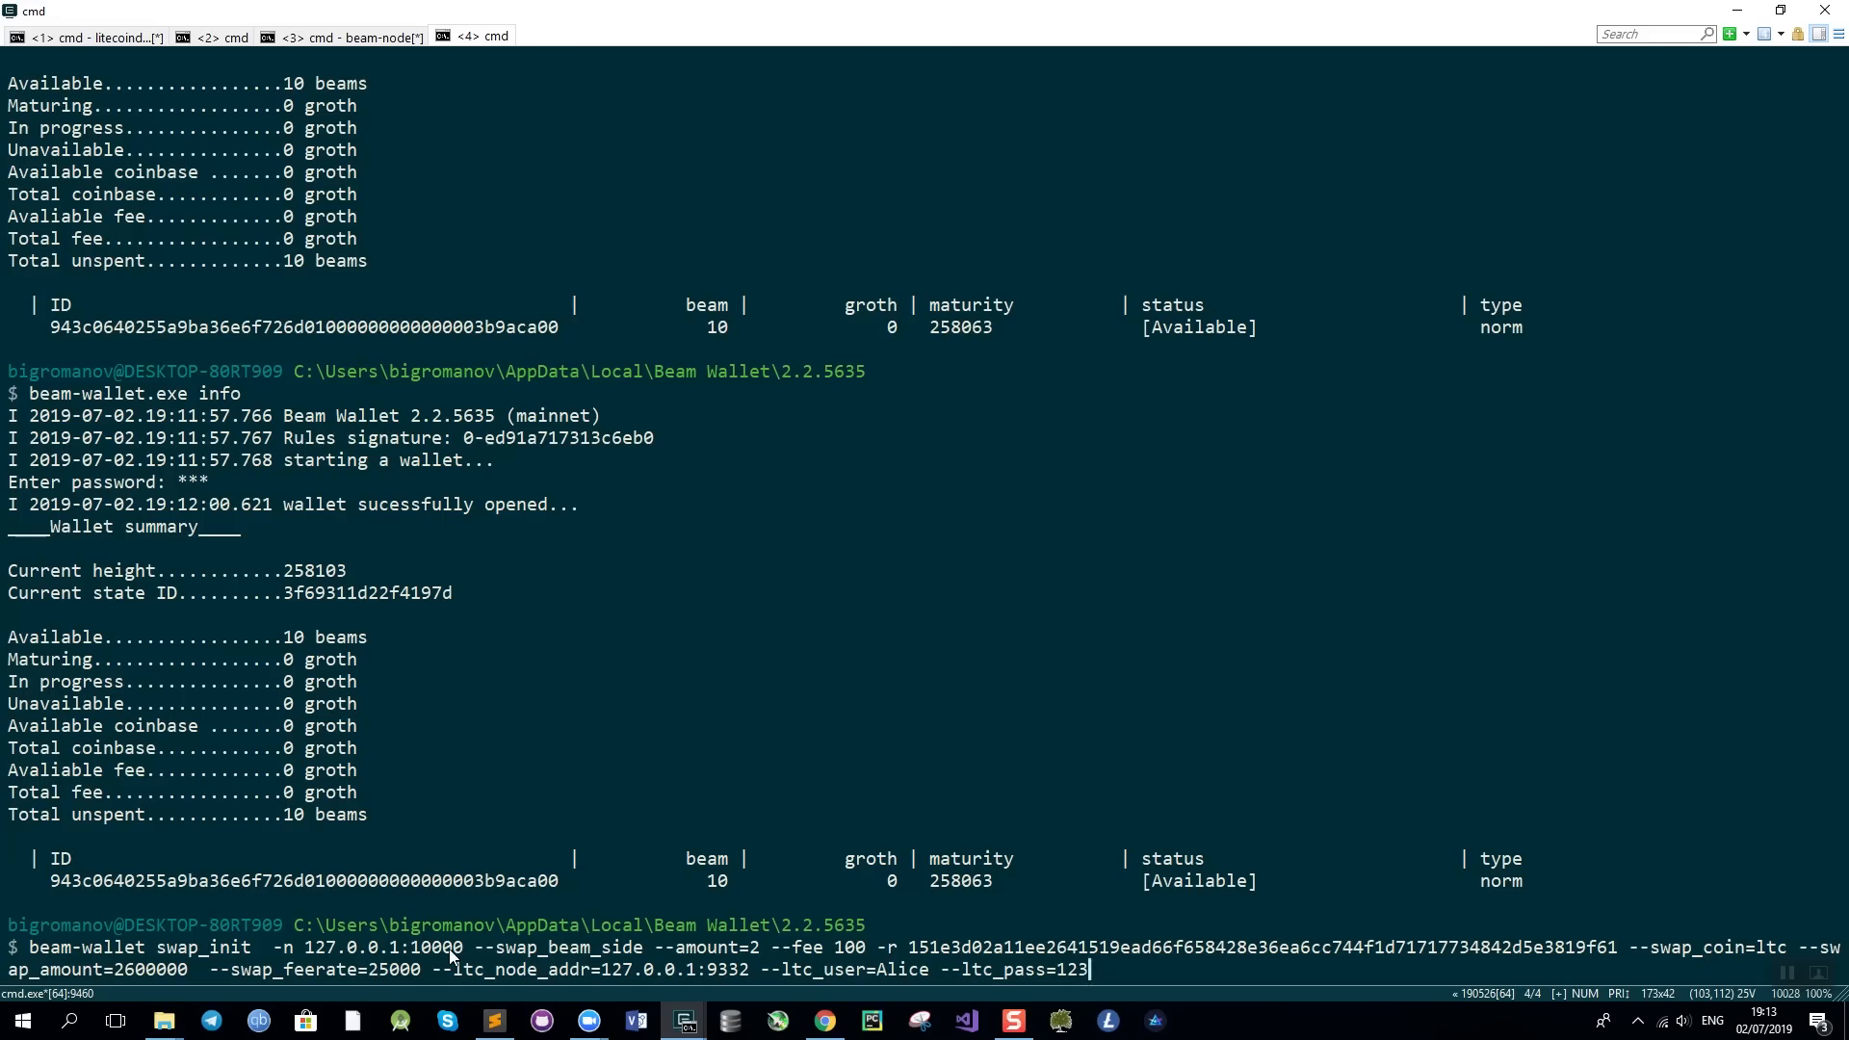
pyautogui.moveTo(545, 929)
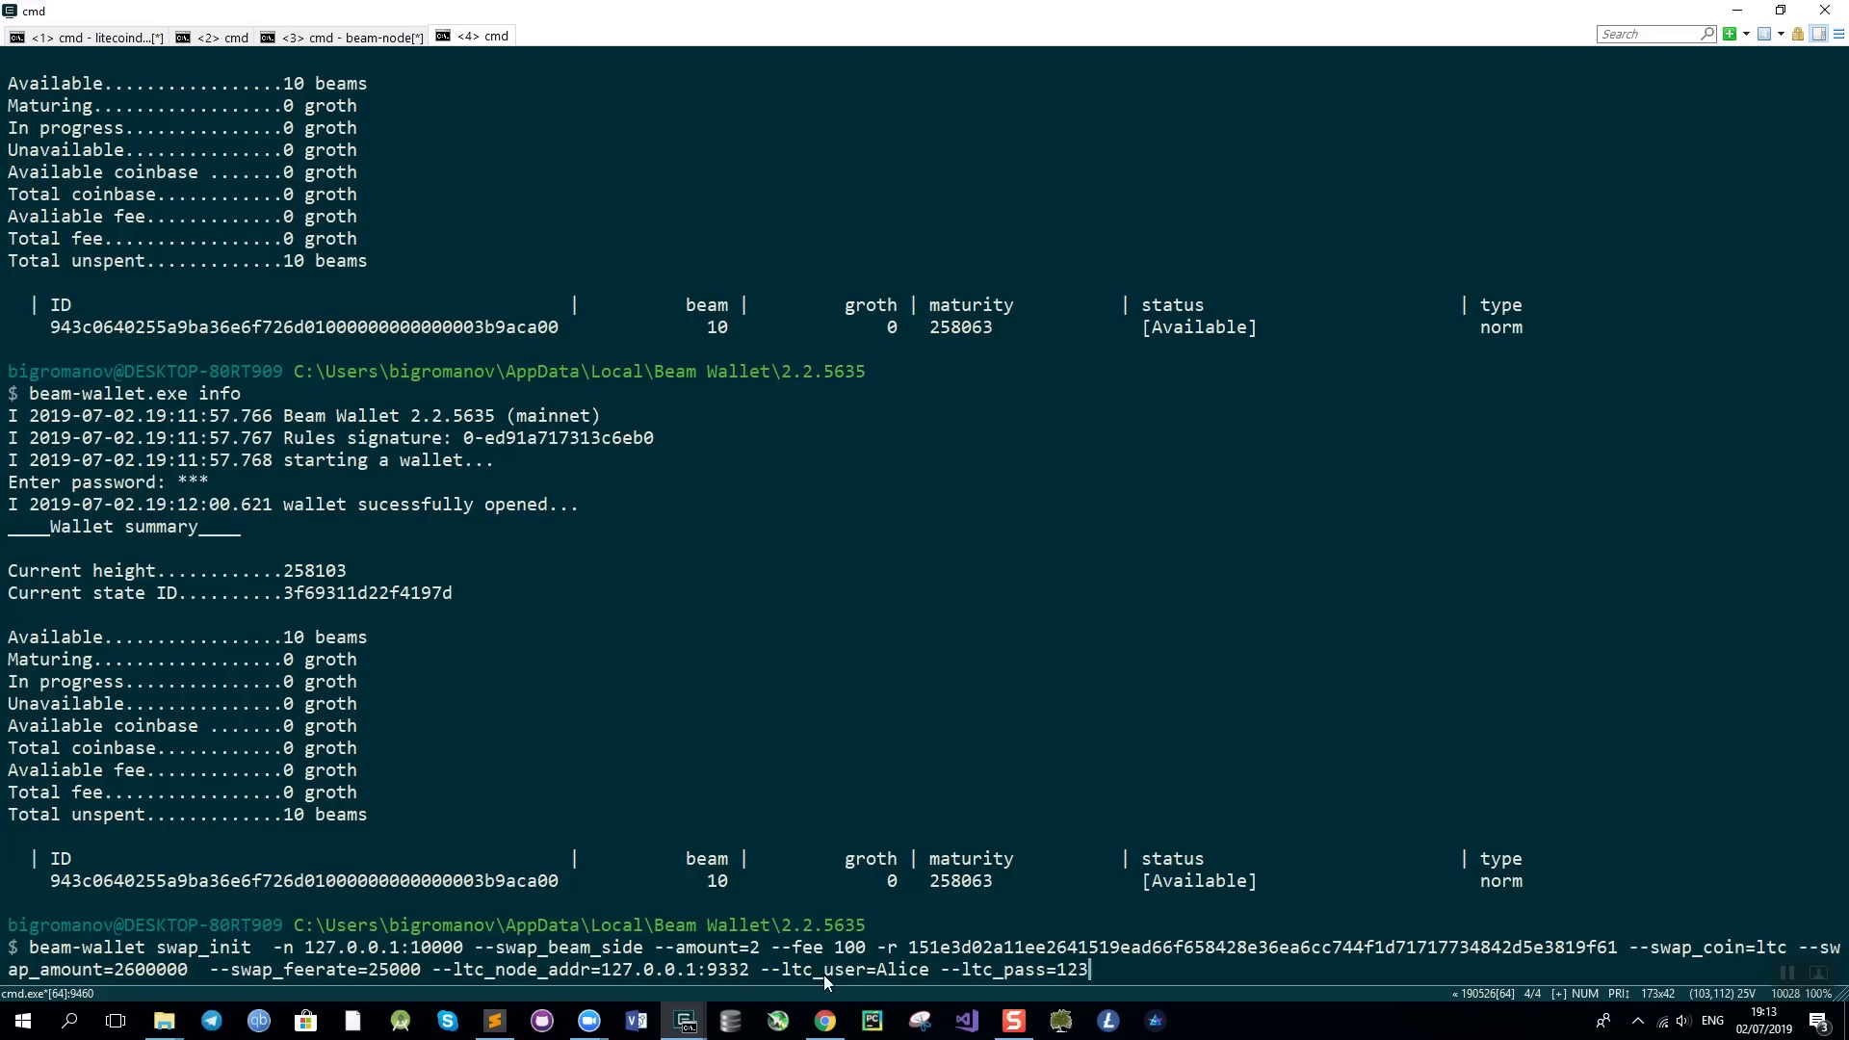
pyautogui.moveTo(879, 980)
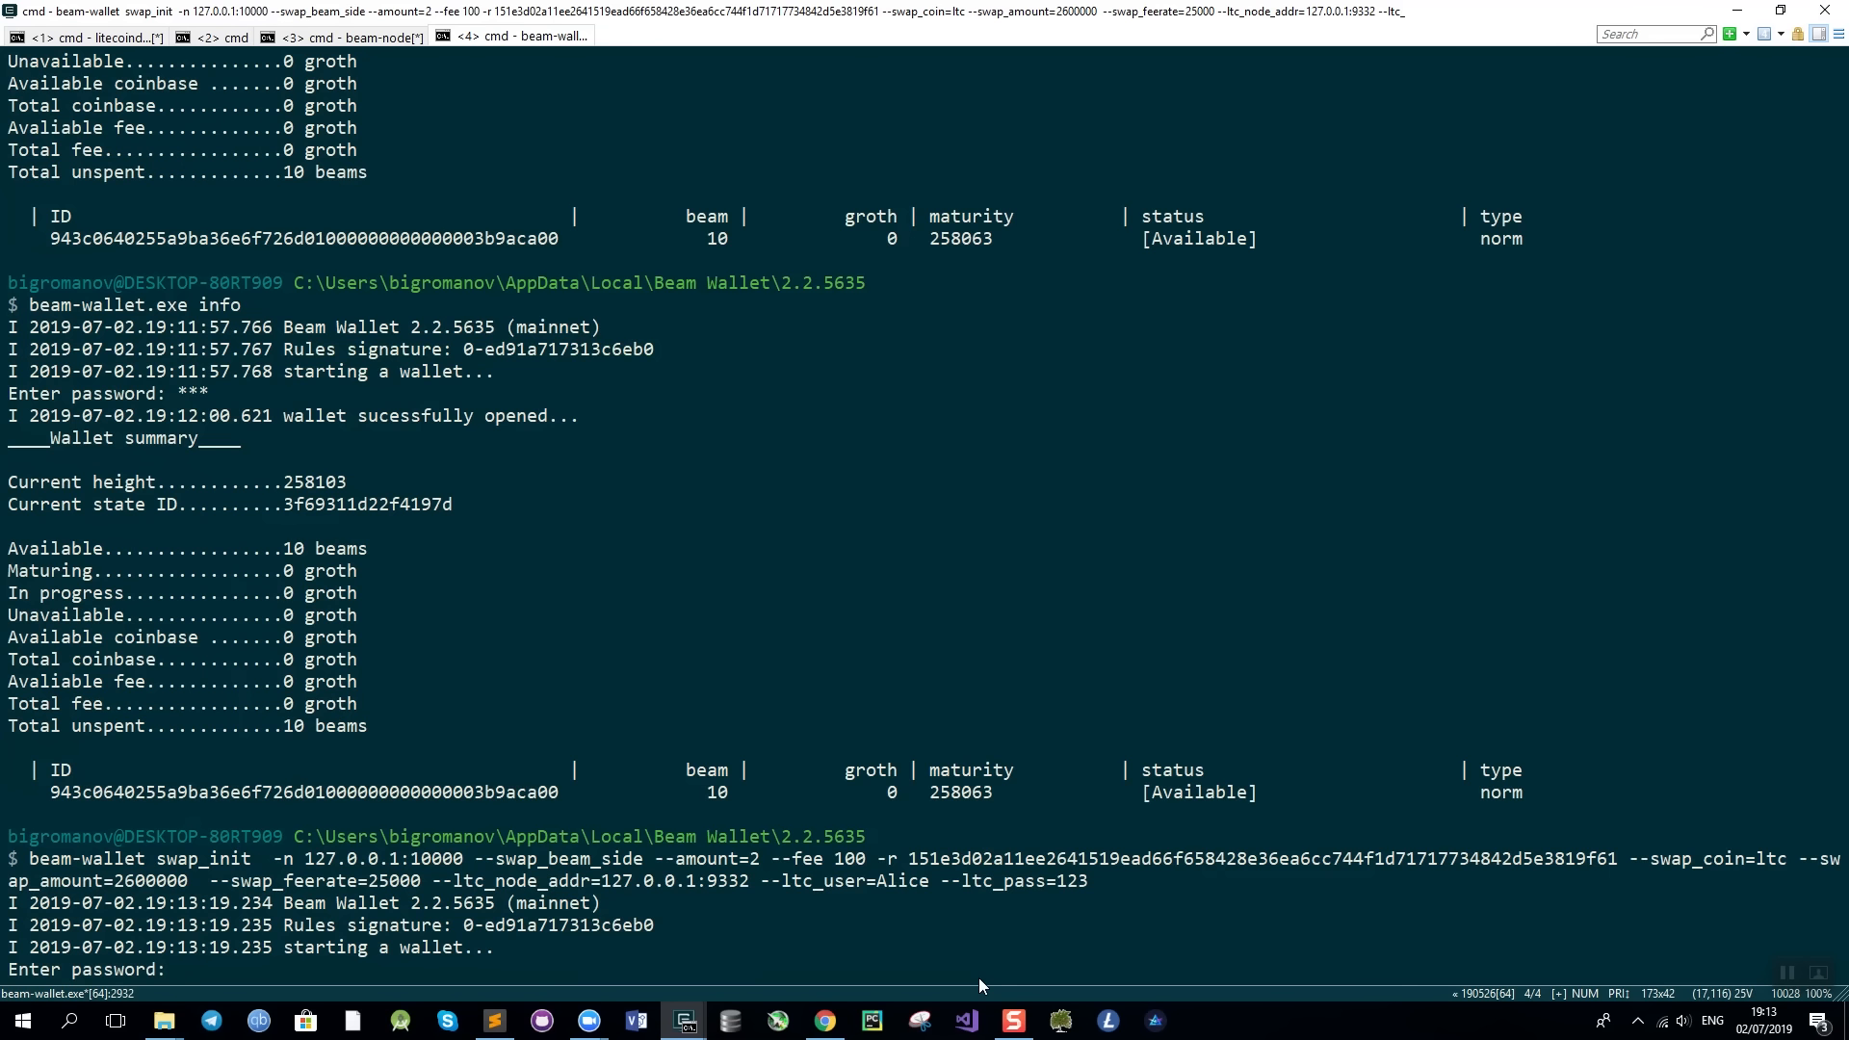
# Run swap_init with the wallet password, building the LockTX, RefundTX and RedeemTX.
pyautogui.write('***')
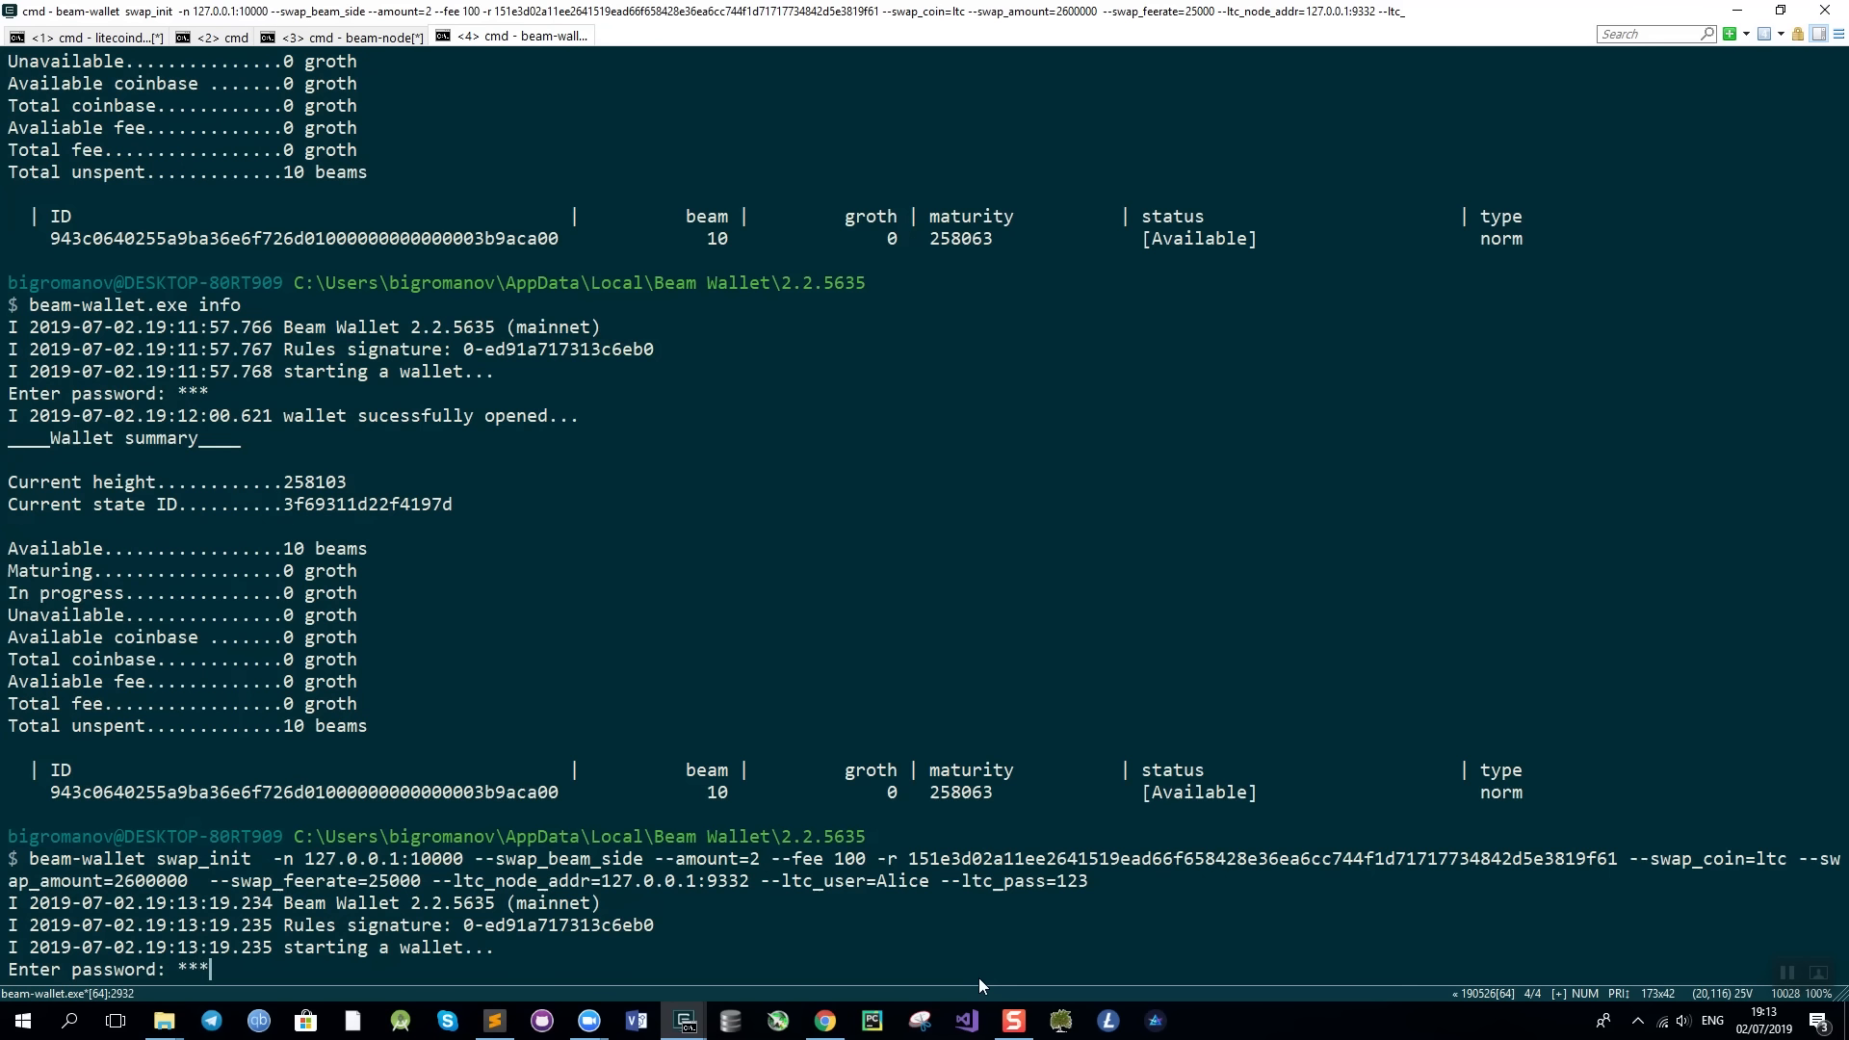
pyautogui.press('enter')
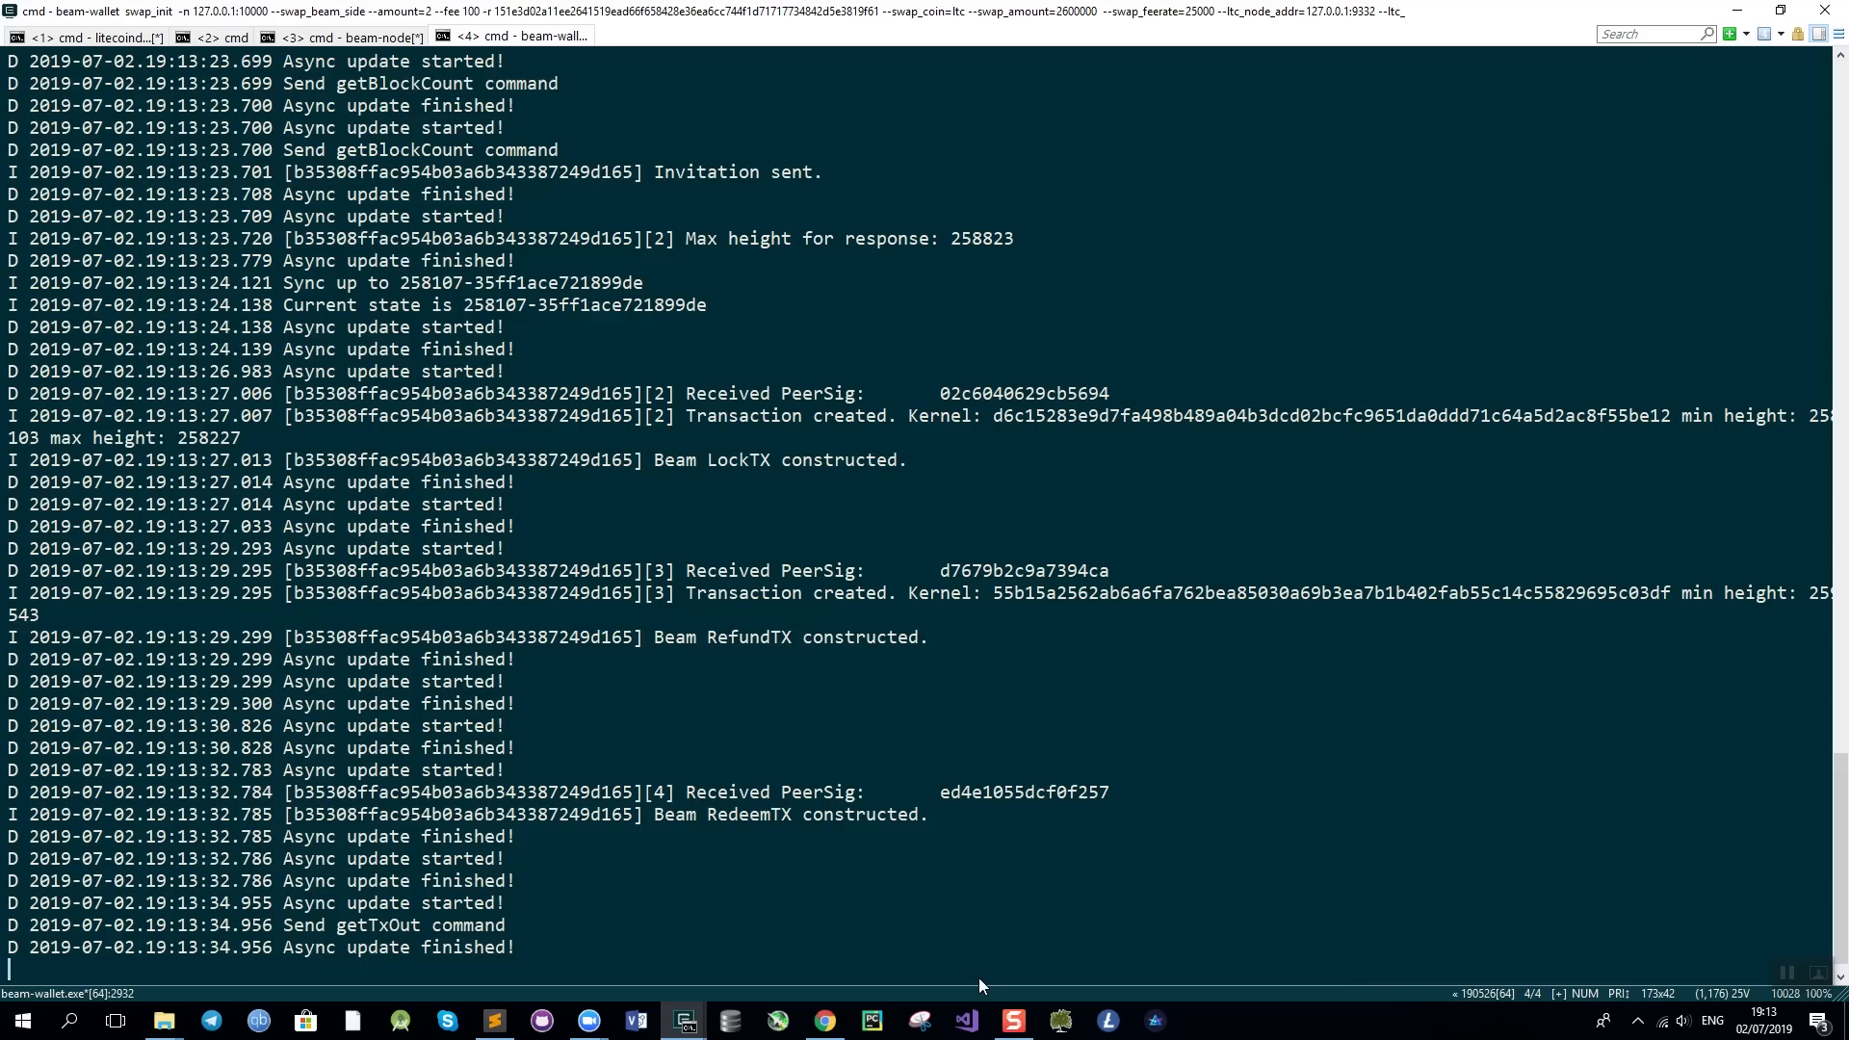
pyautogui.moveTo(737, 691)
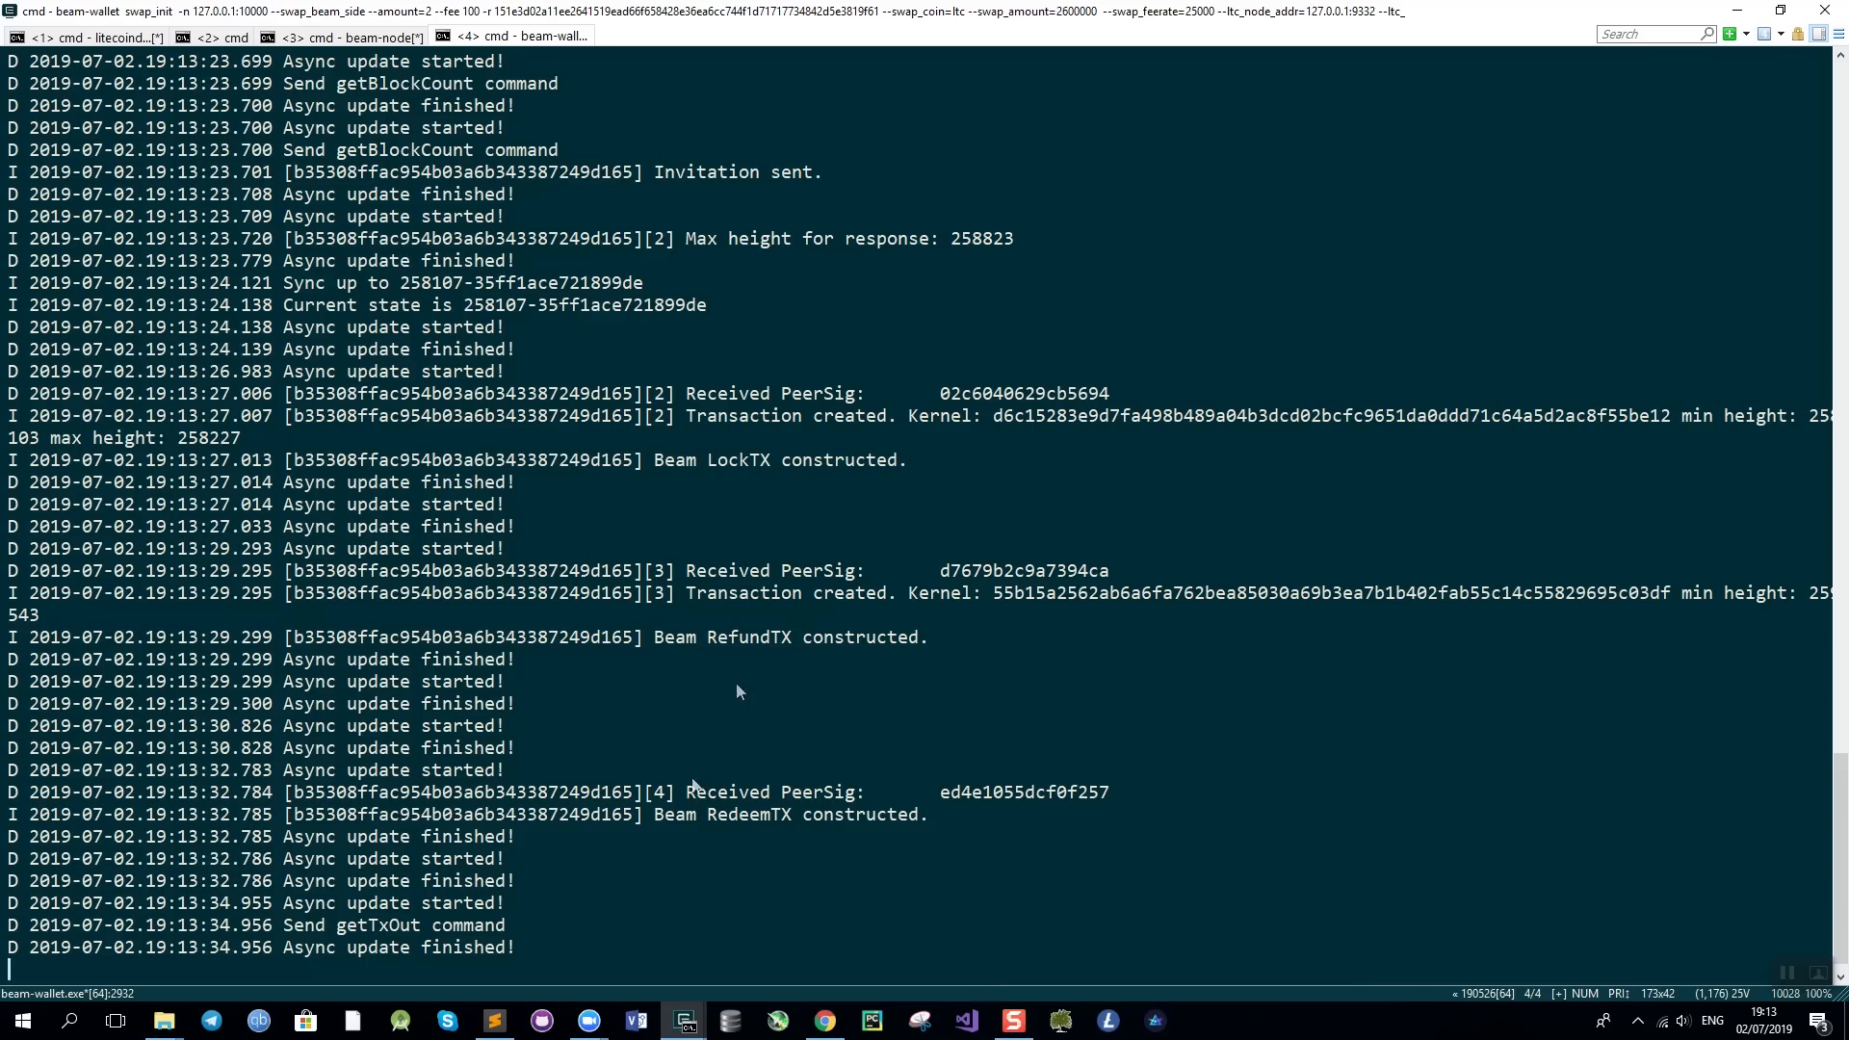
pyautogui.moveTo(672, 508)
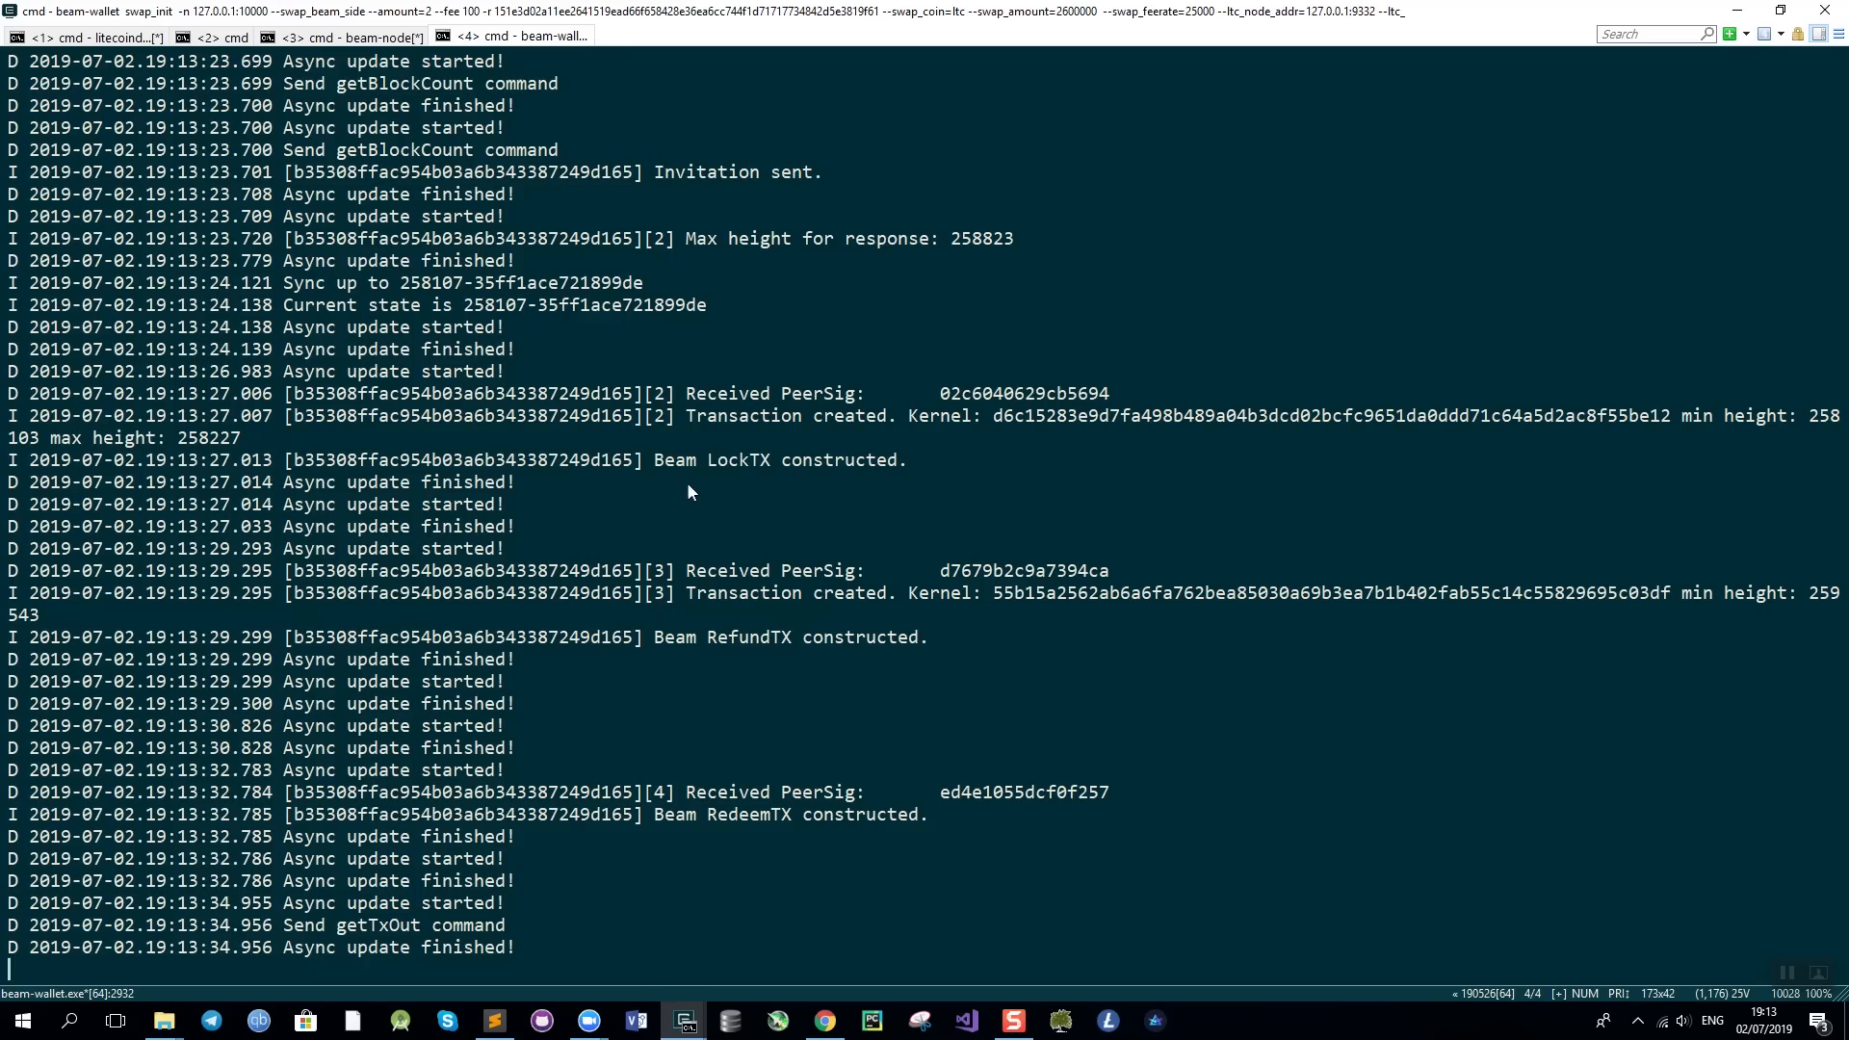
pyautogui.moveTo(784, 485)
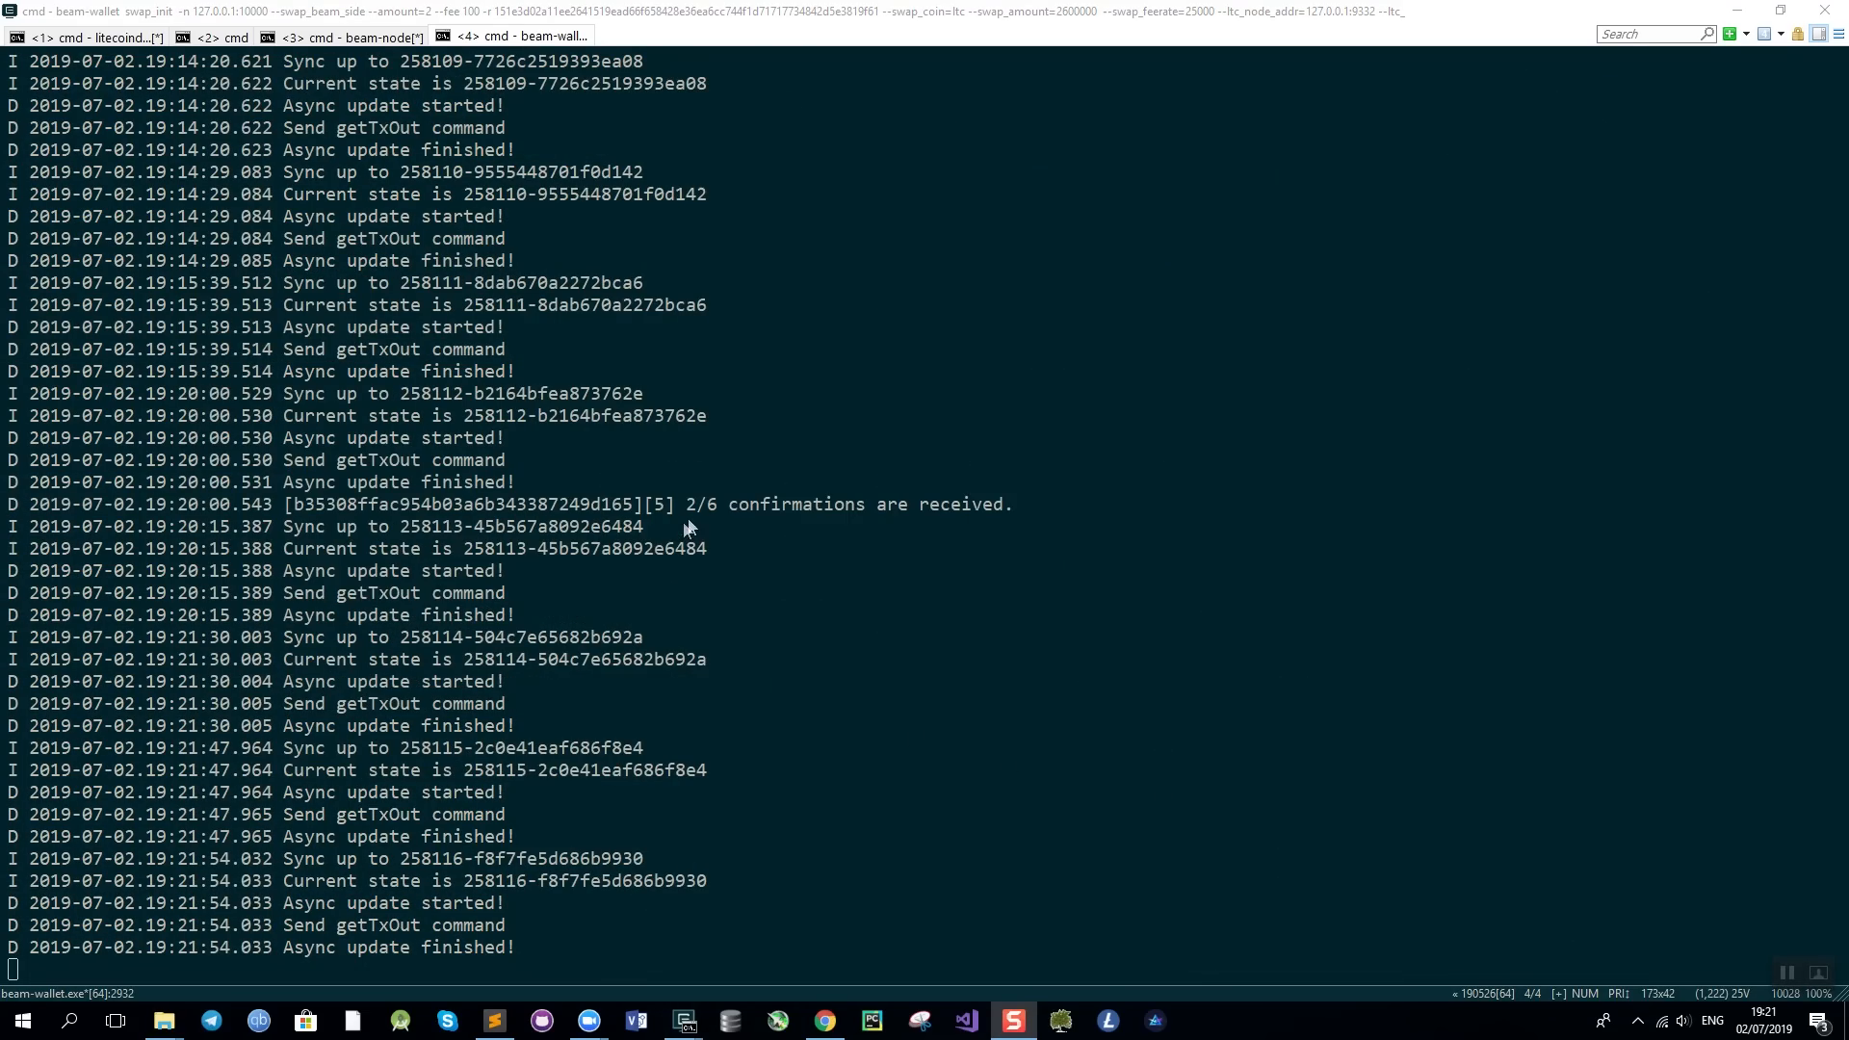
pyautogui.moveTo(840, 535)
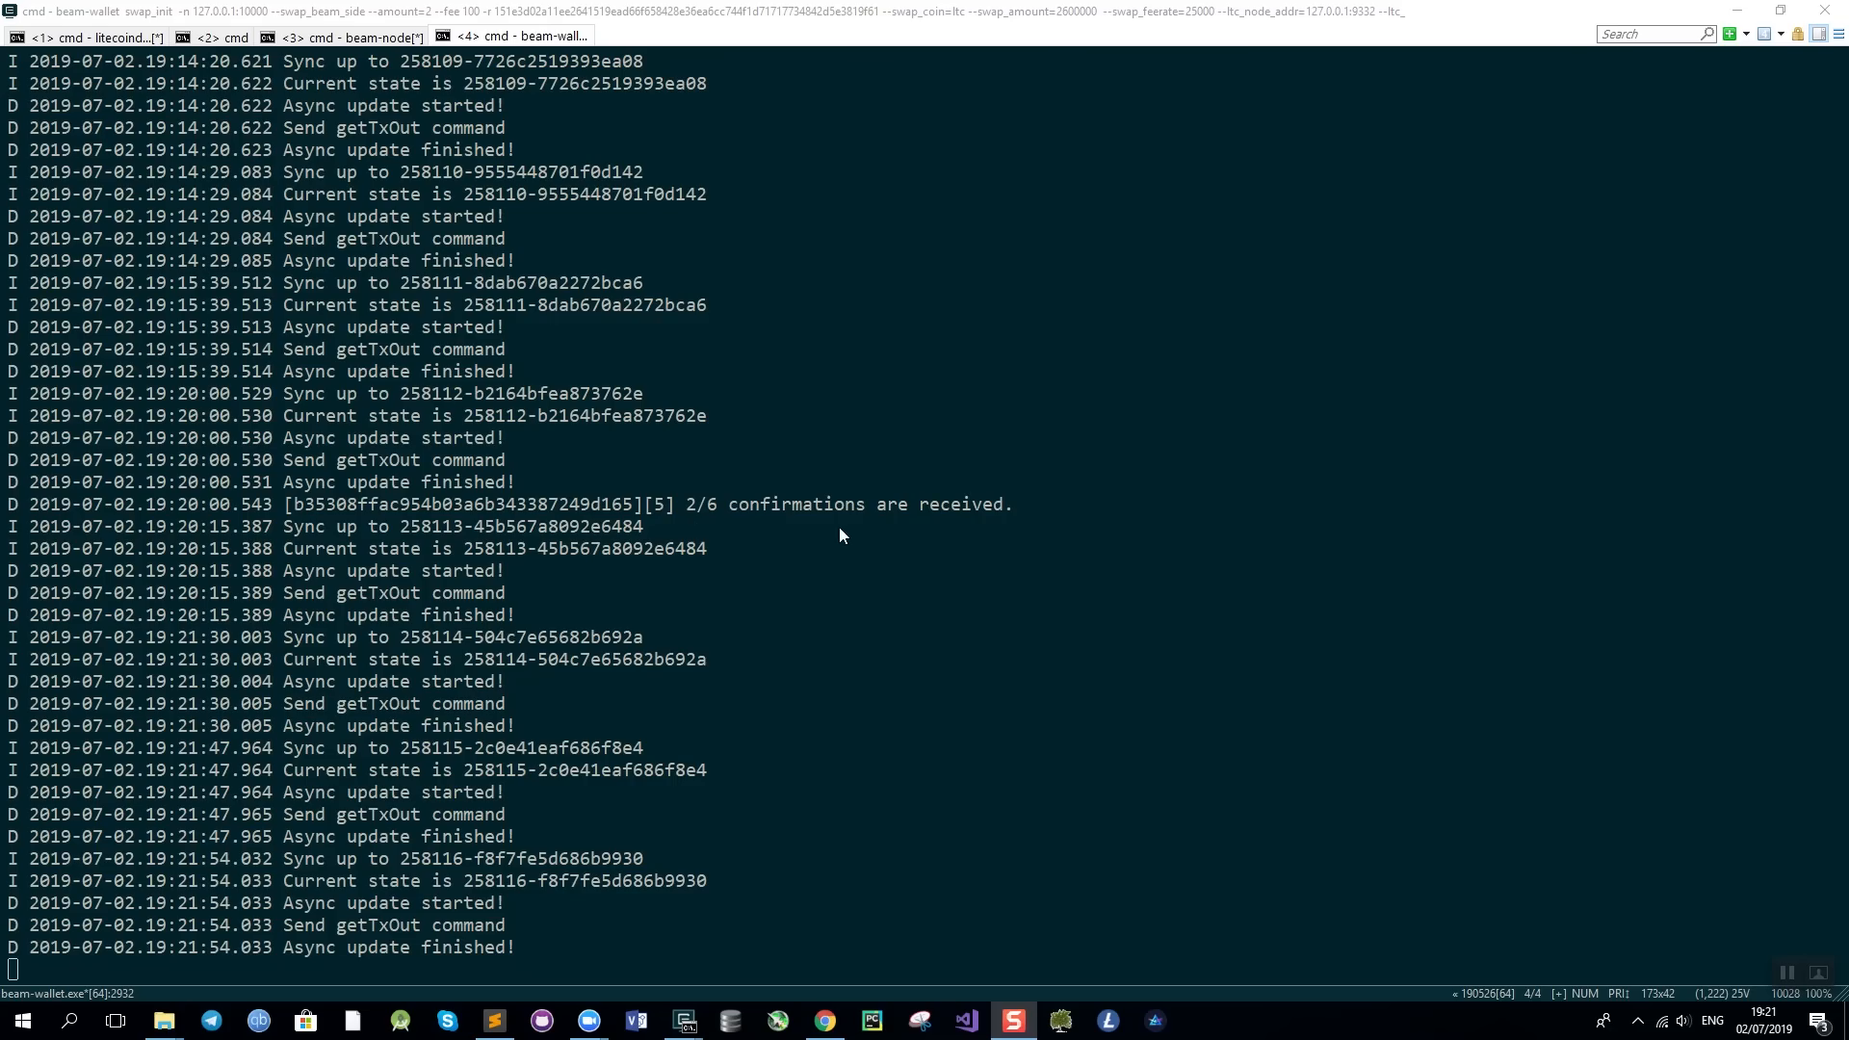
pyautogui.moveTo(846, 536)
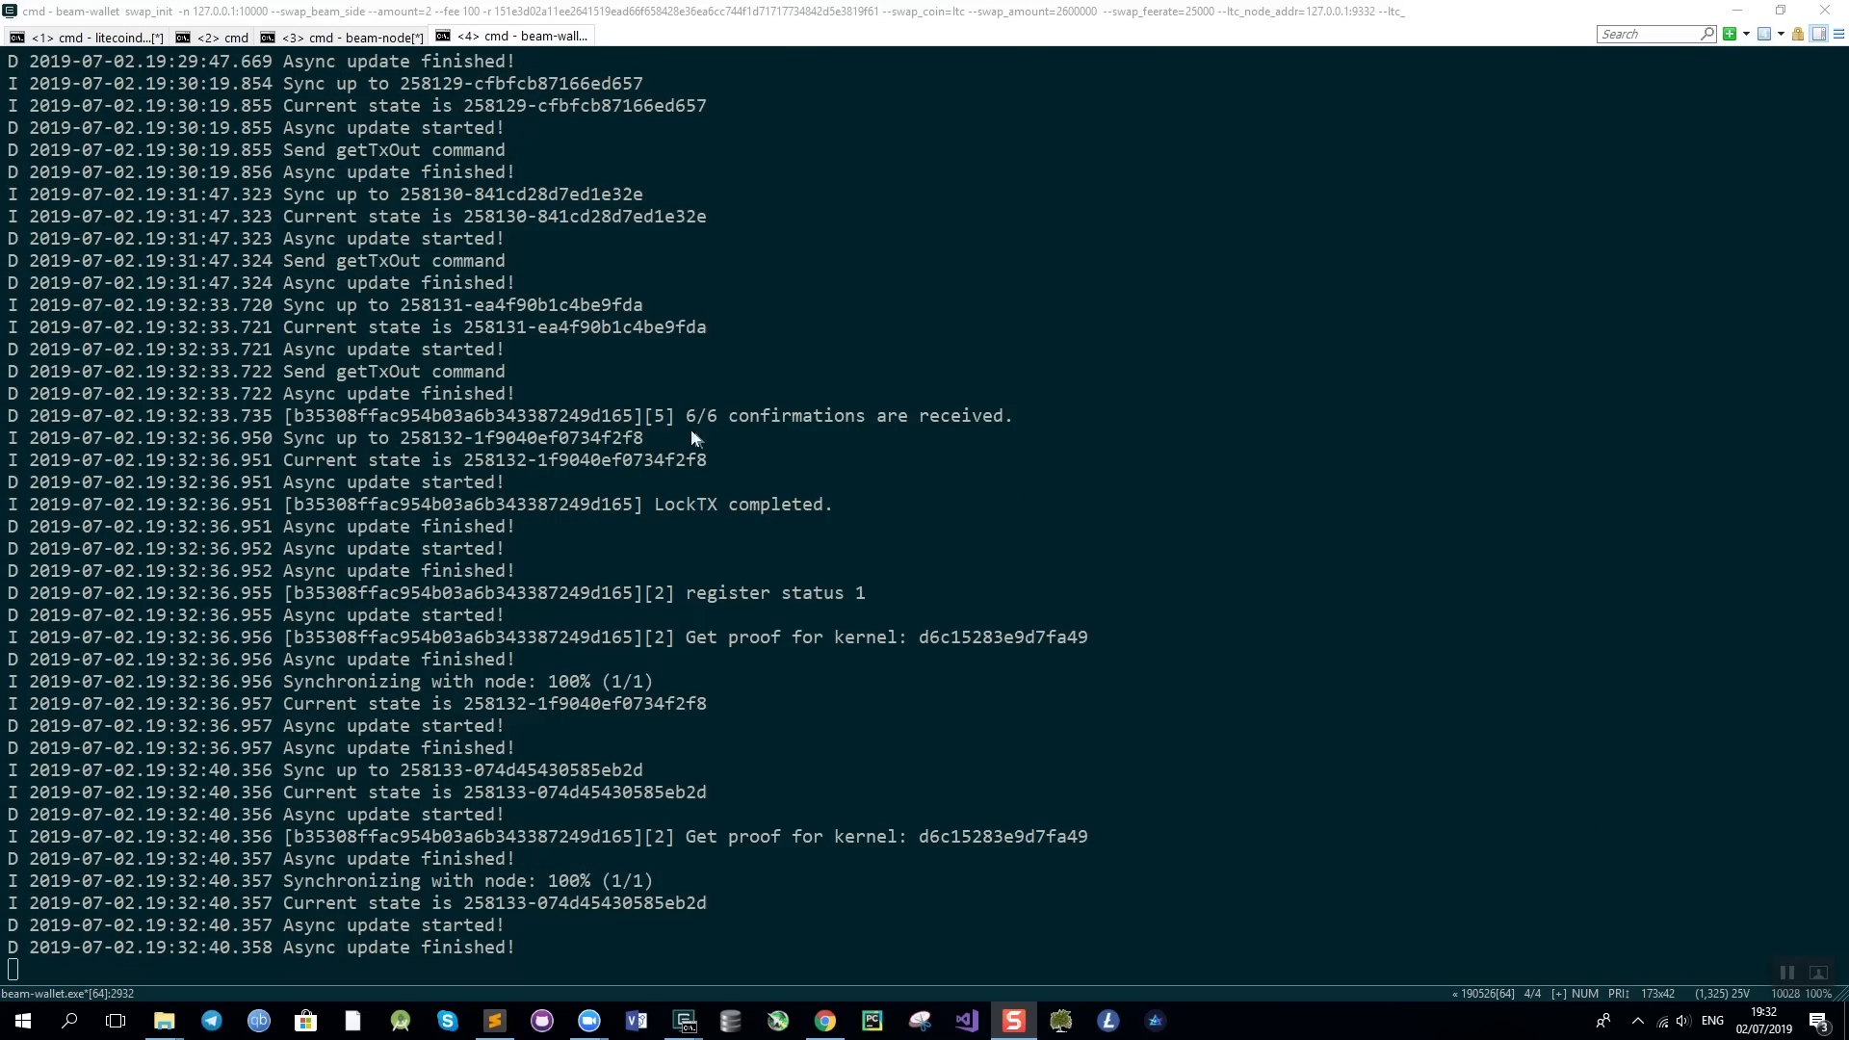
pyautogui.moveTo(789, 441)
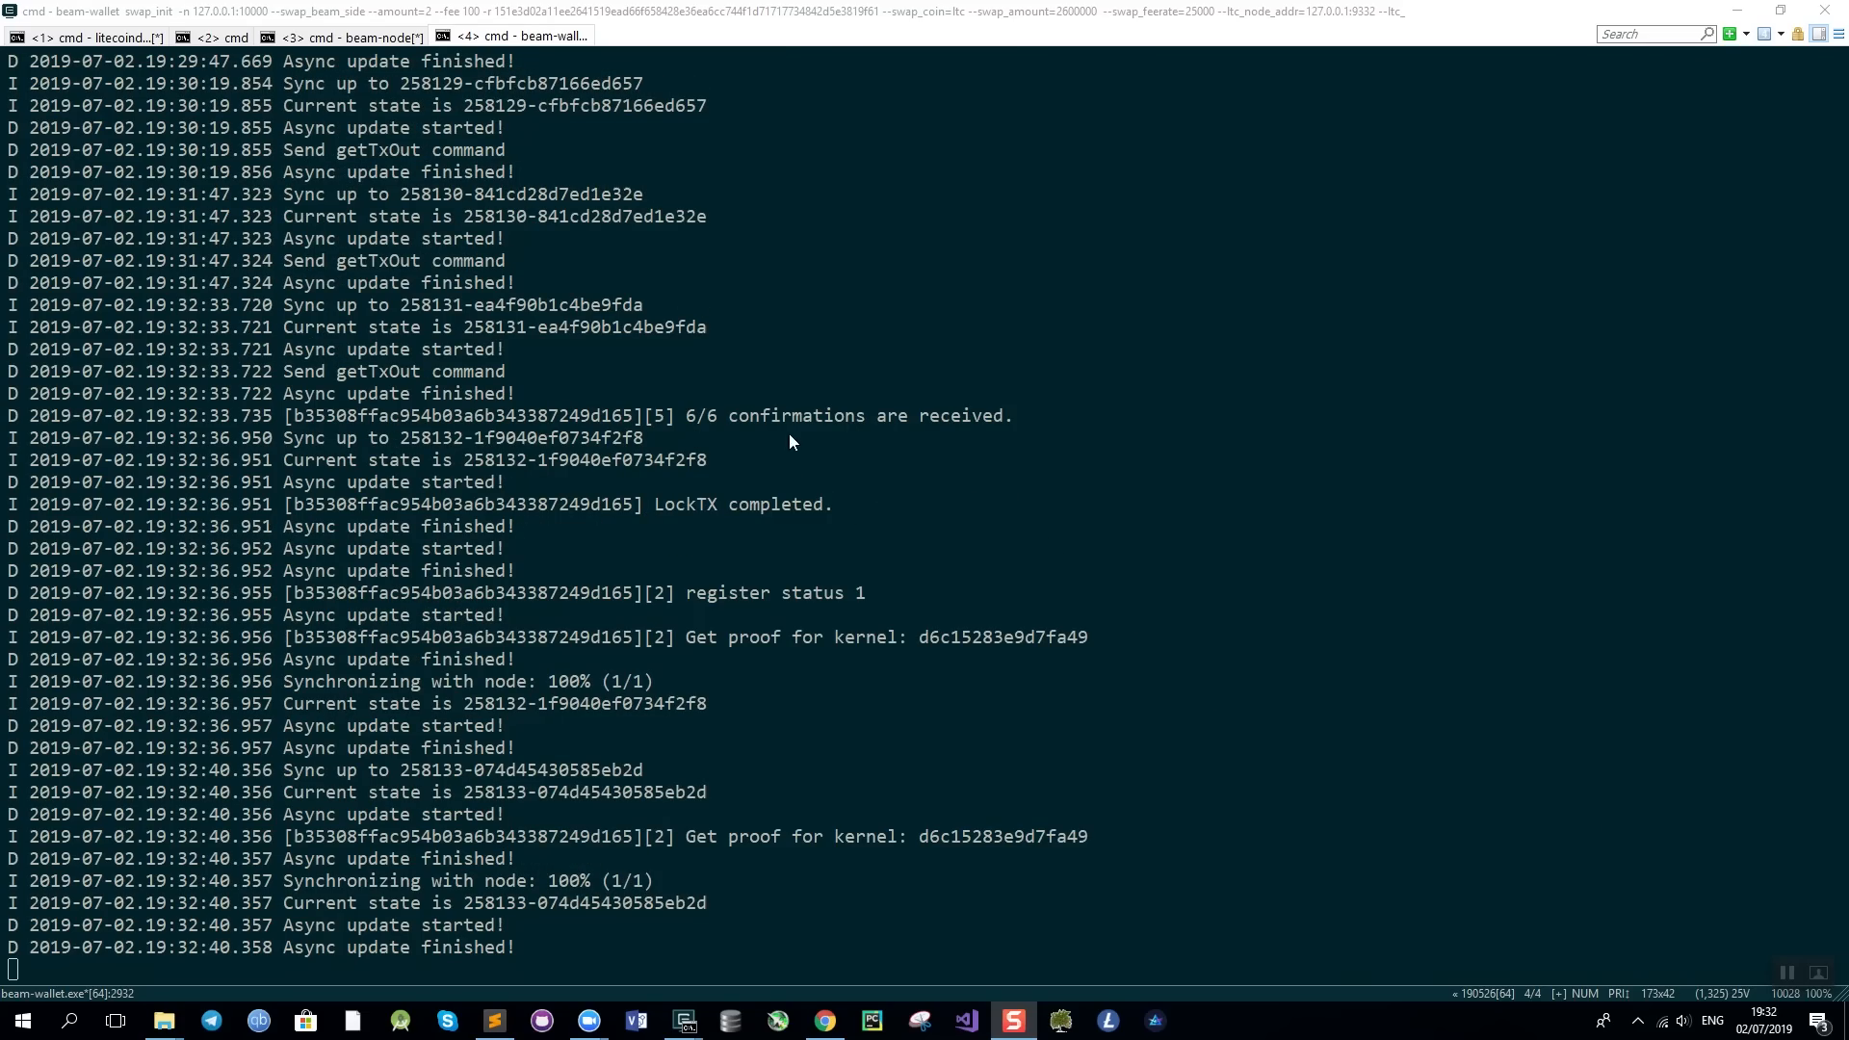
pyautogui.moveTo(798, 461)
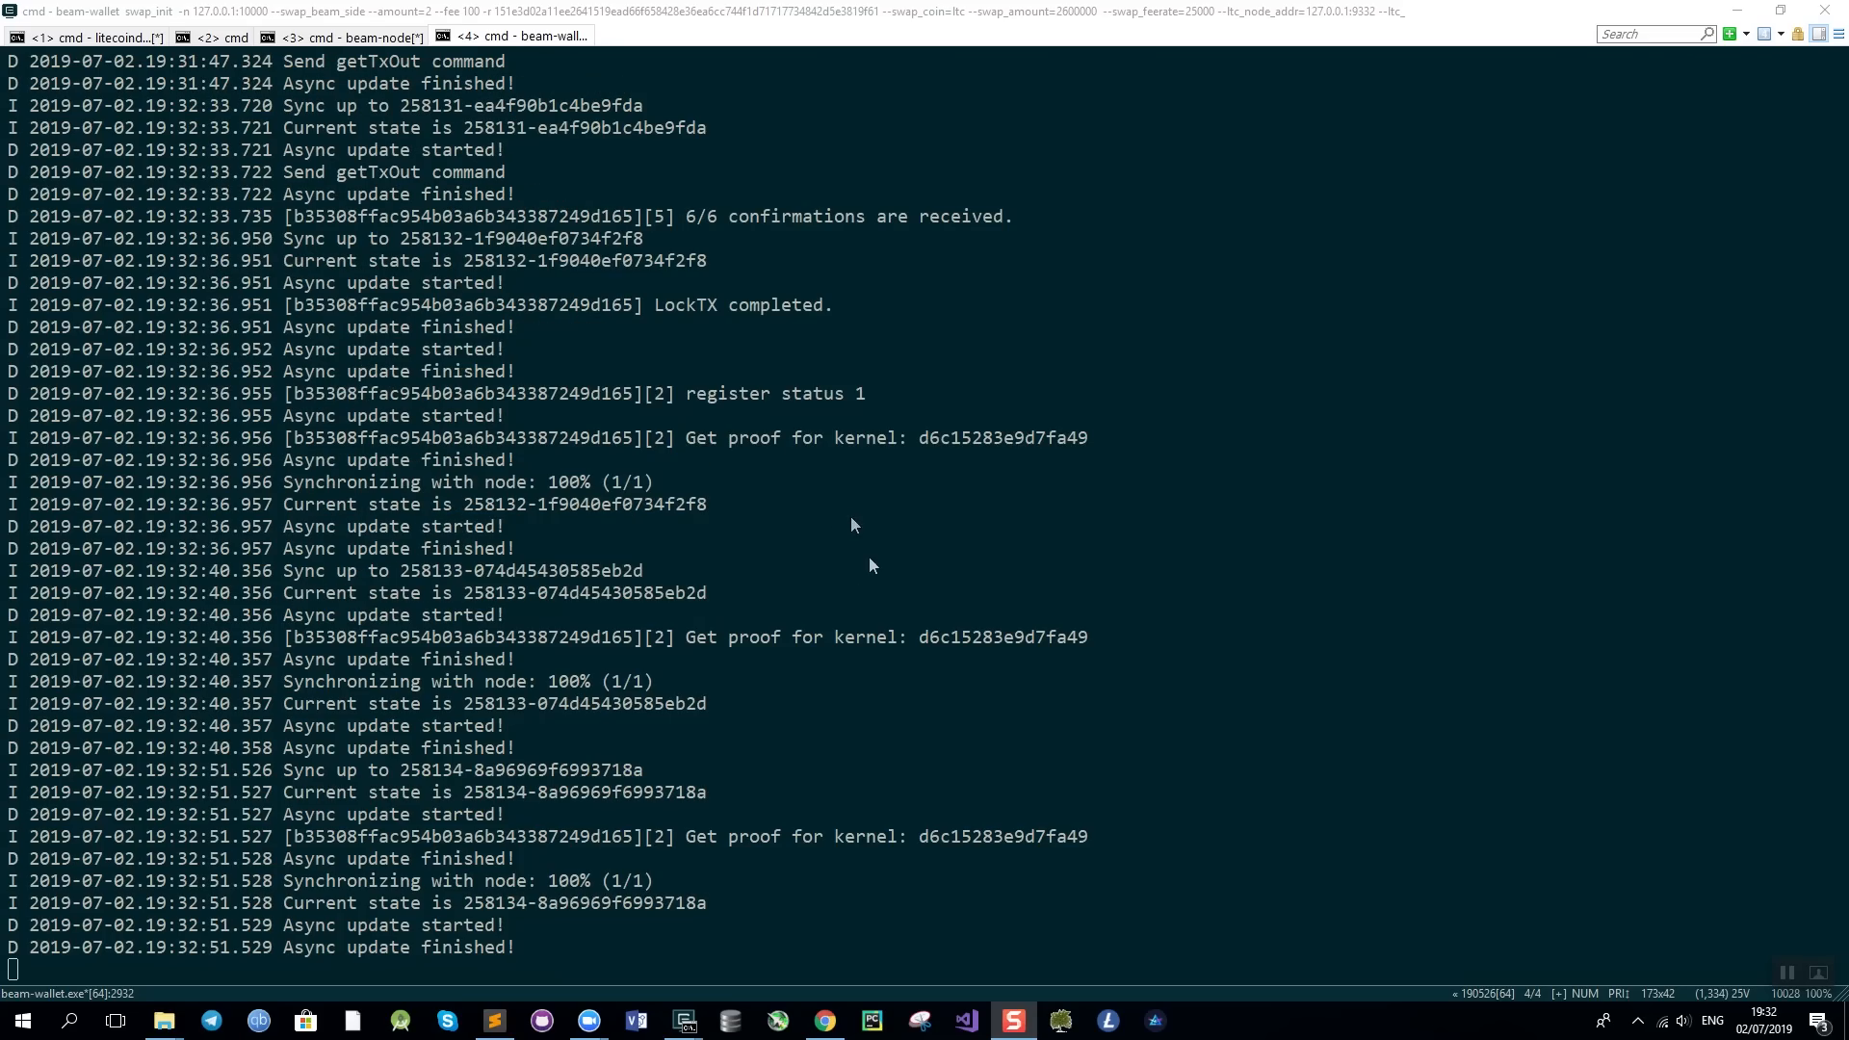
pyautogui.moveTo(871, 567)
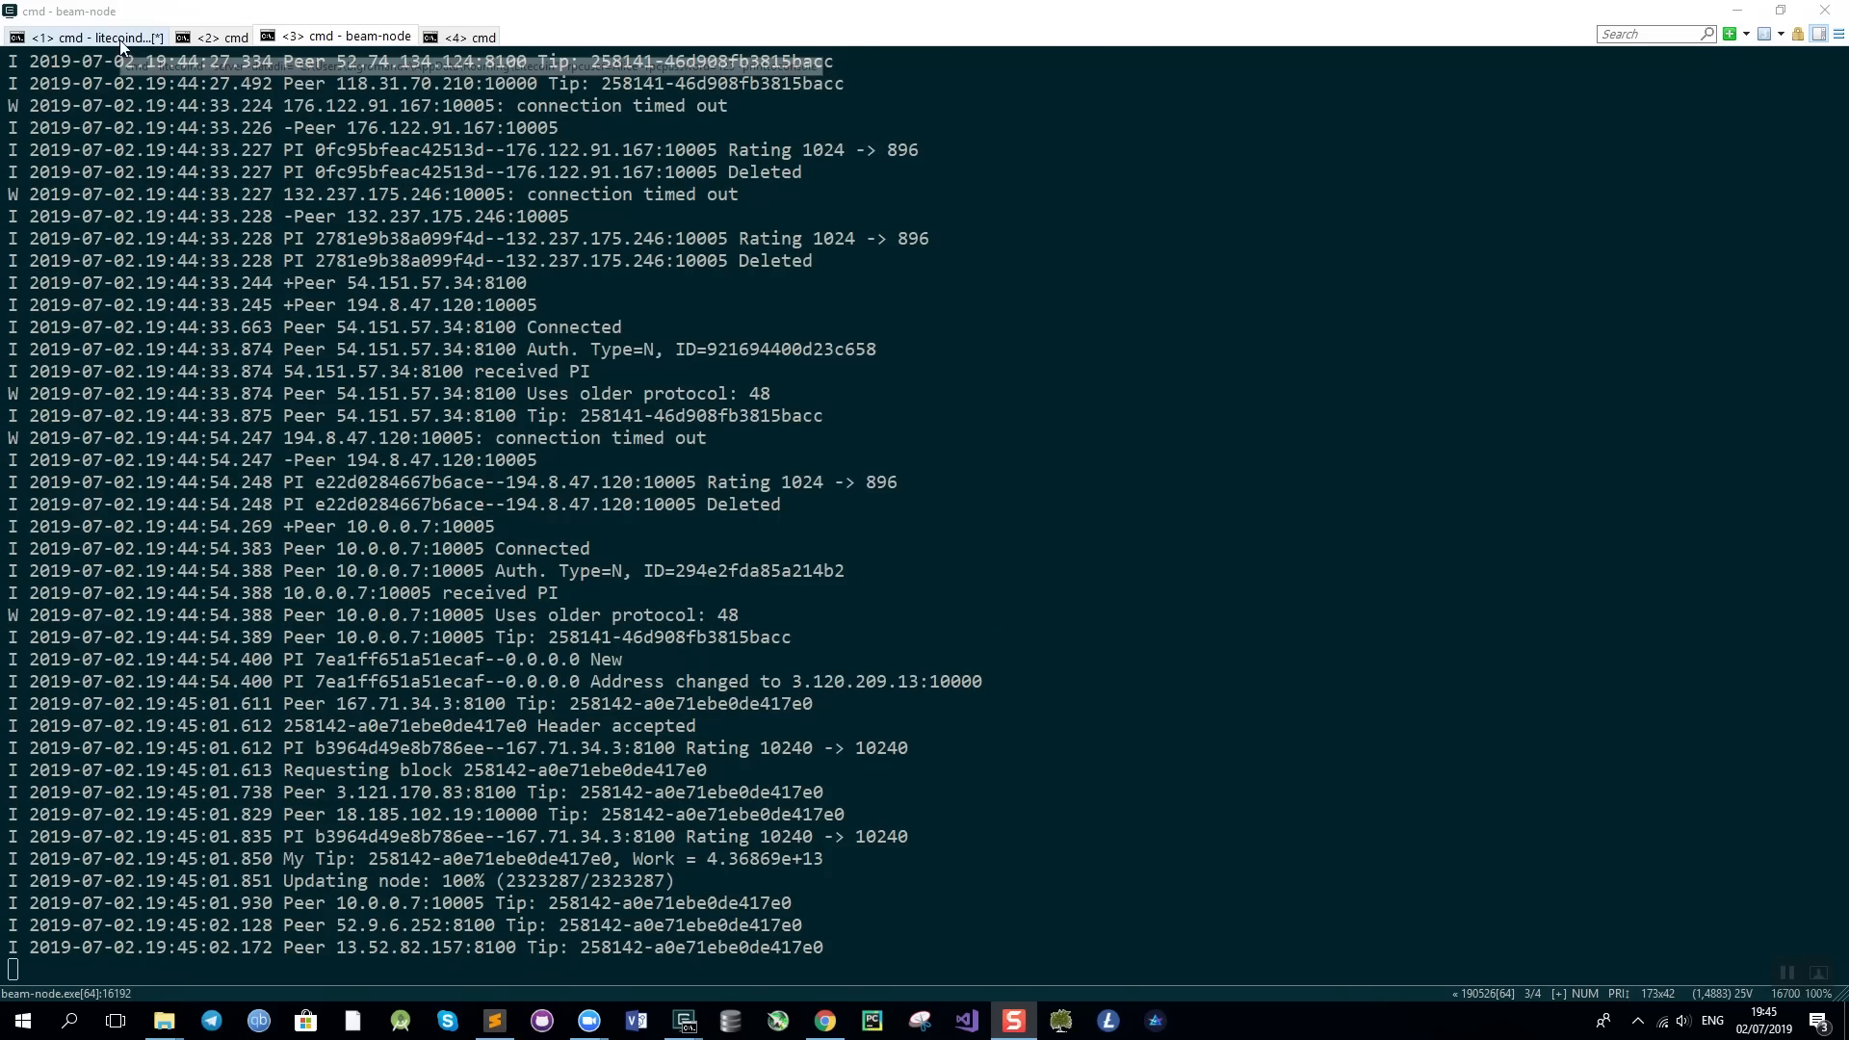
# Switch to console tab 2, where litecoin-cli getbalance returns 0.02591000 LTC.
pyautogui.click(218, 37)
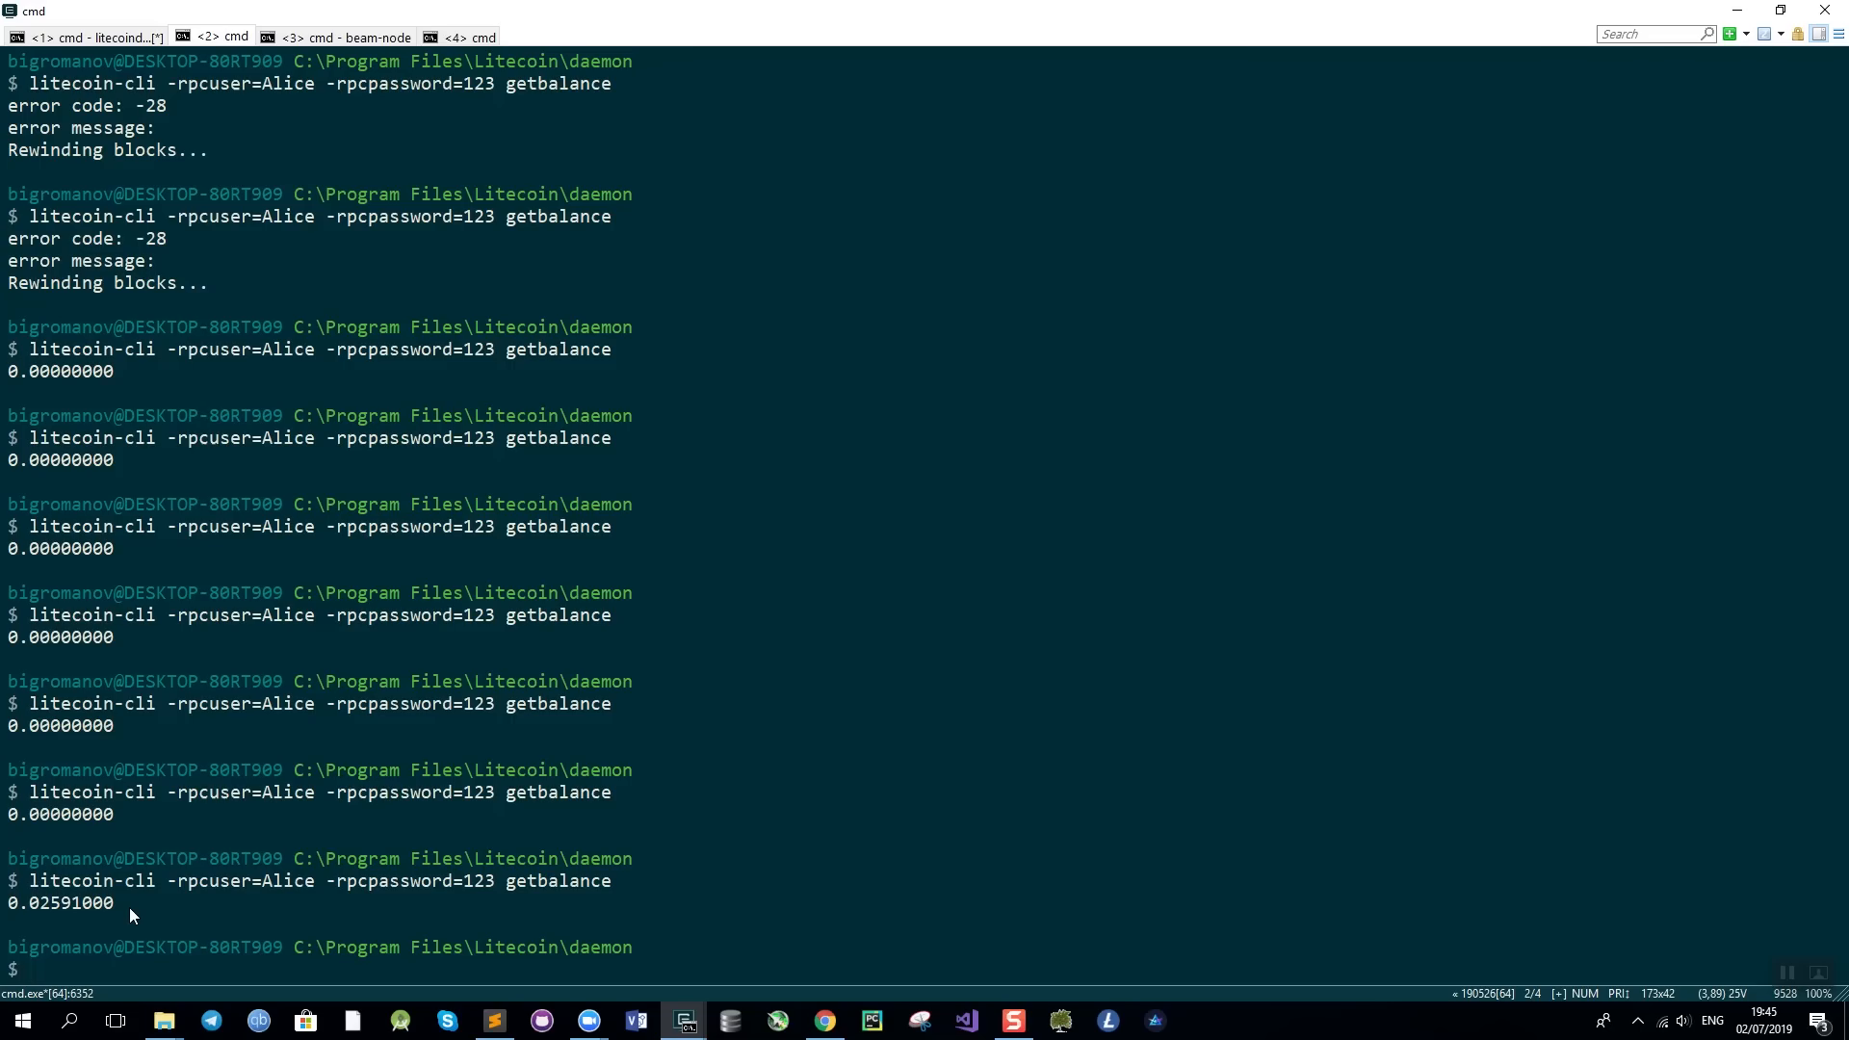
pyautogui.moveTo(414, 332)
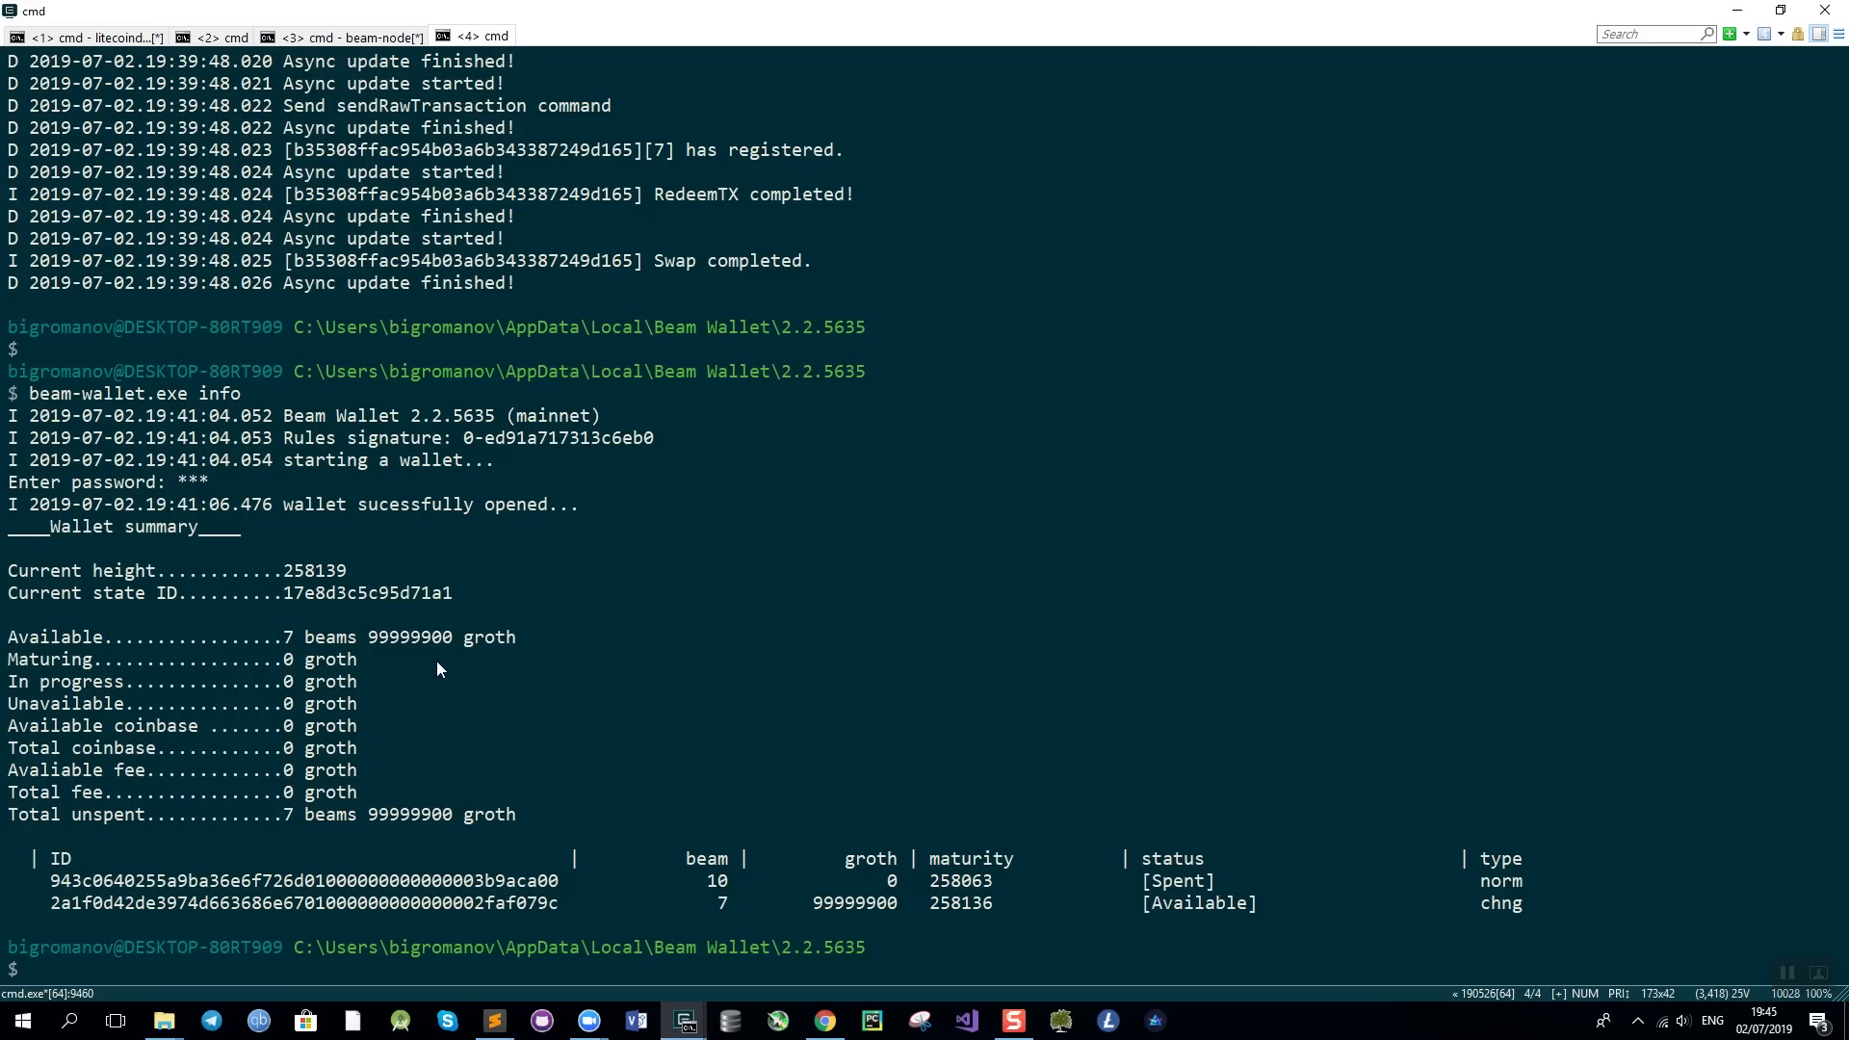
pyautogui.moveTo(609, 697)
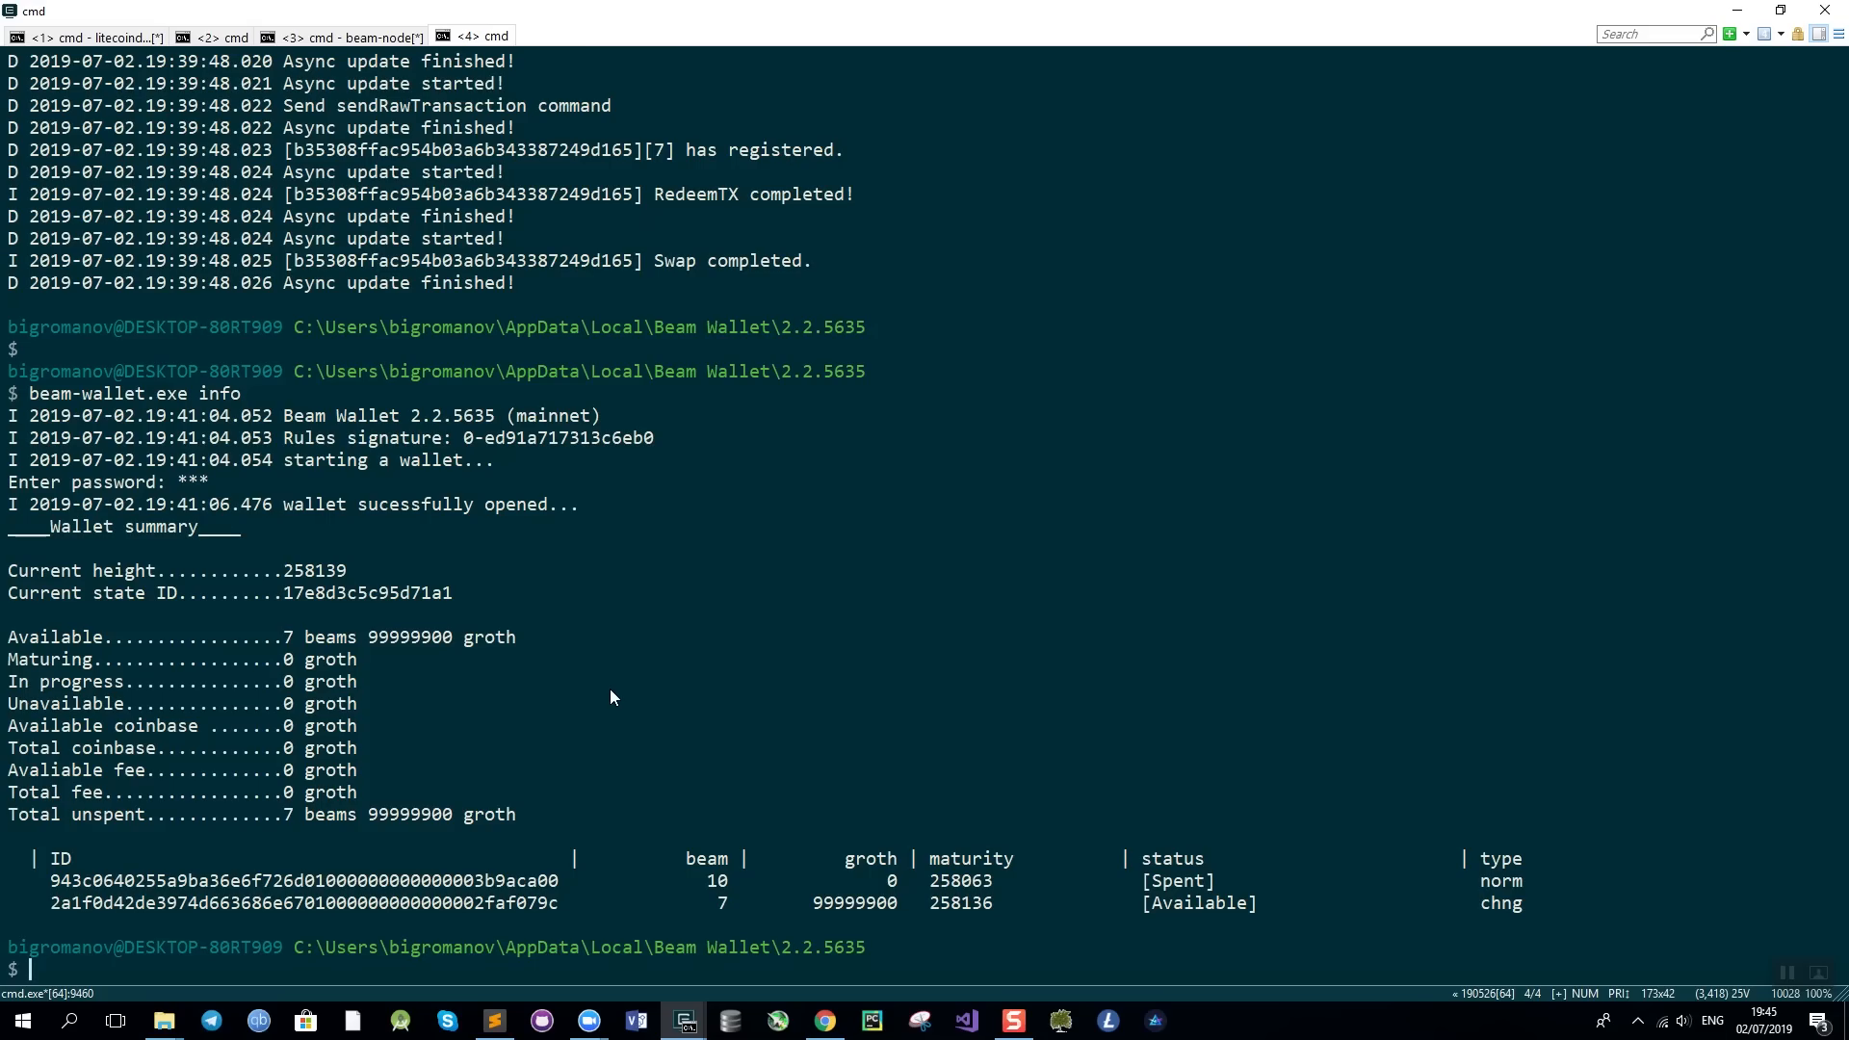
pyautogui.moveTo(767, 612)
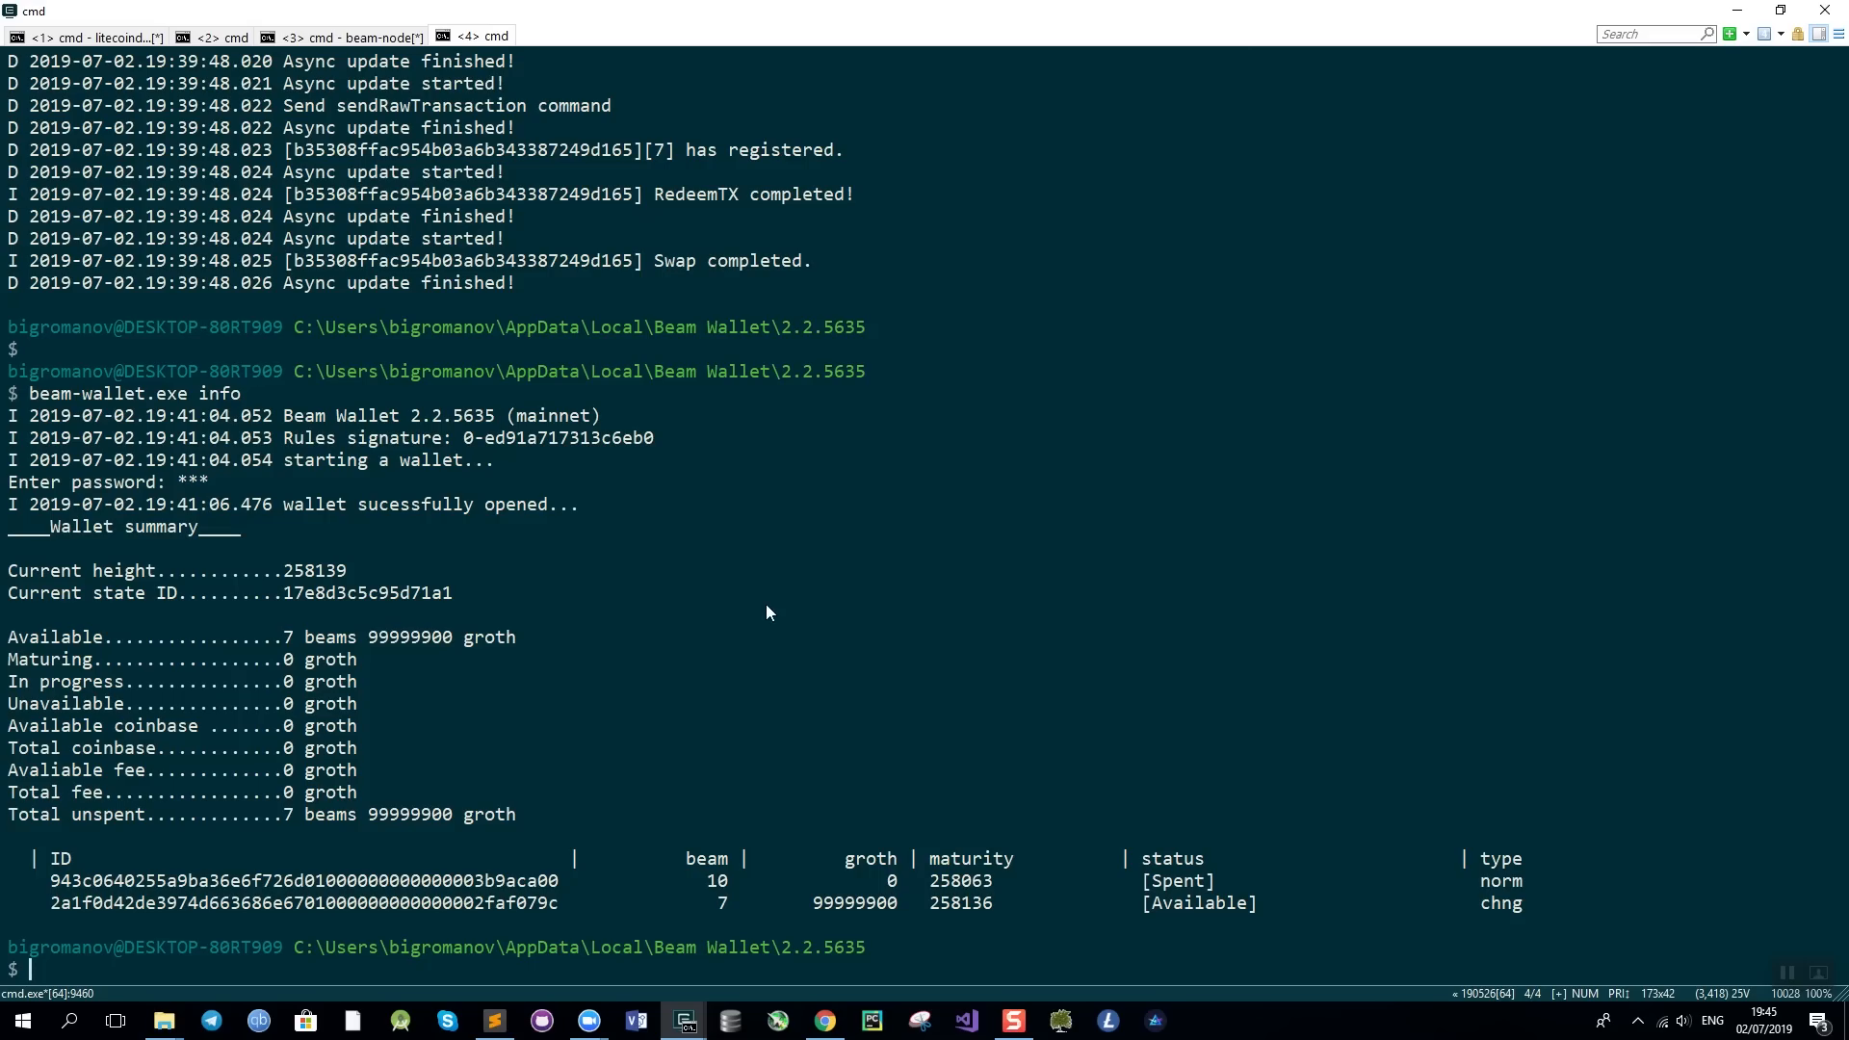
pyautogui.moveTo(818, 608)
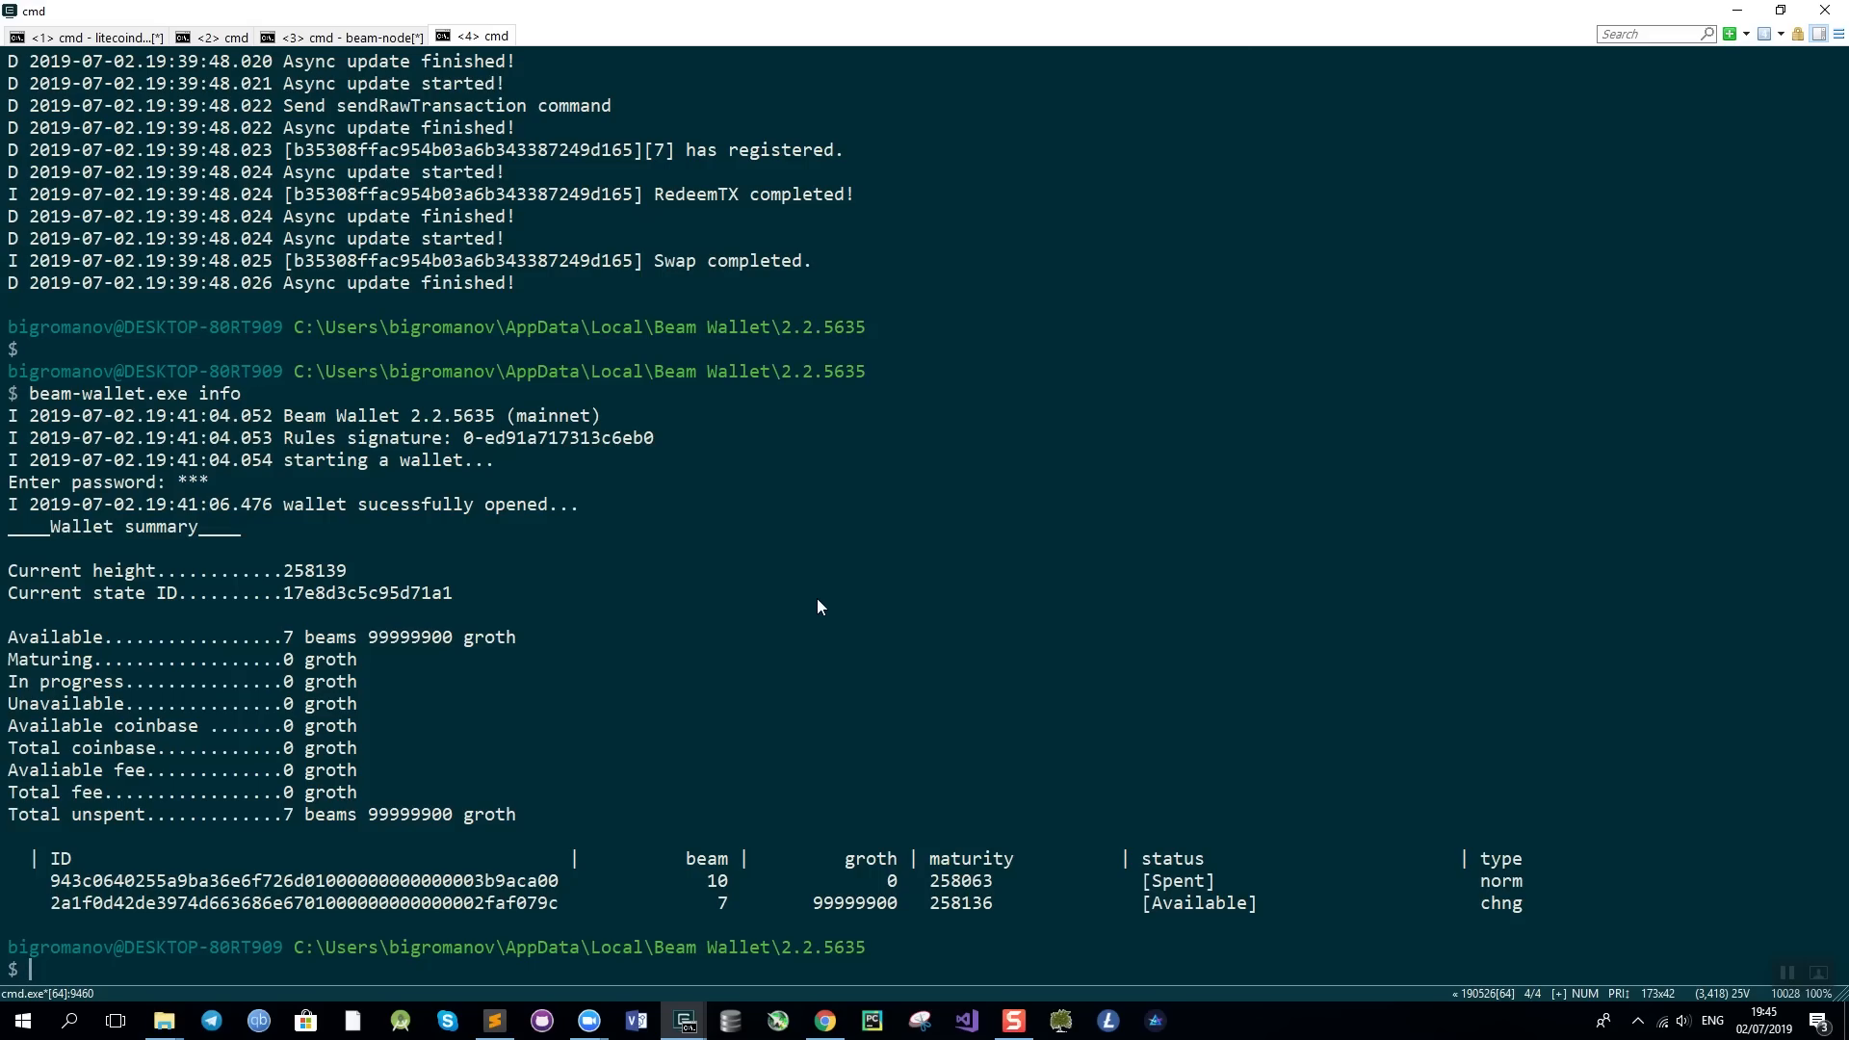